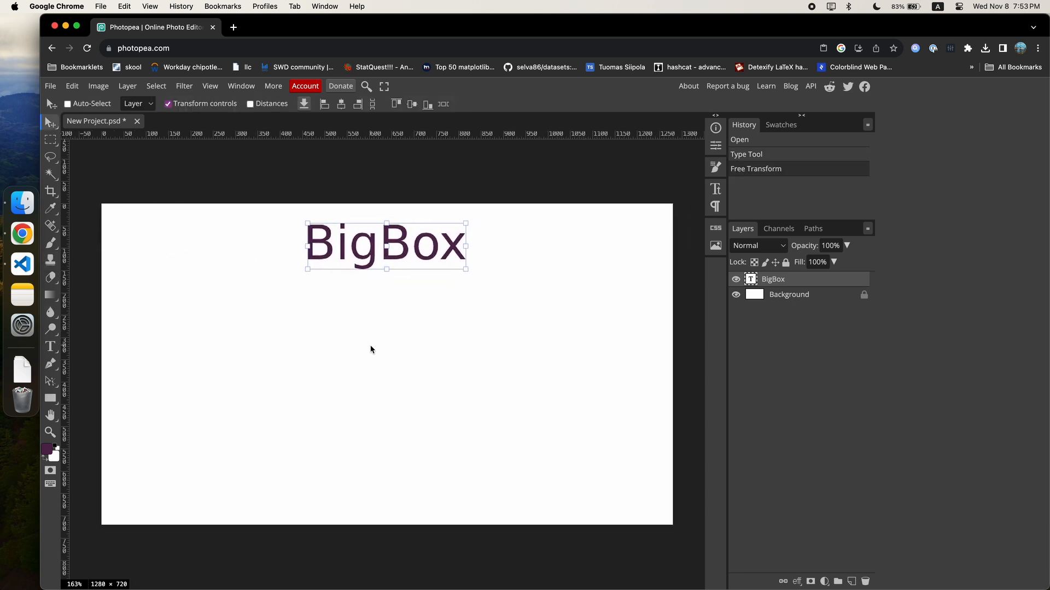
Select the rectangle marquee and fill a black box below the BigBox title
{"action": "left_click", "coordinate": [49, 140]}
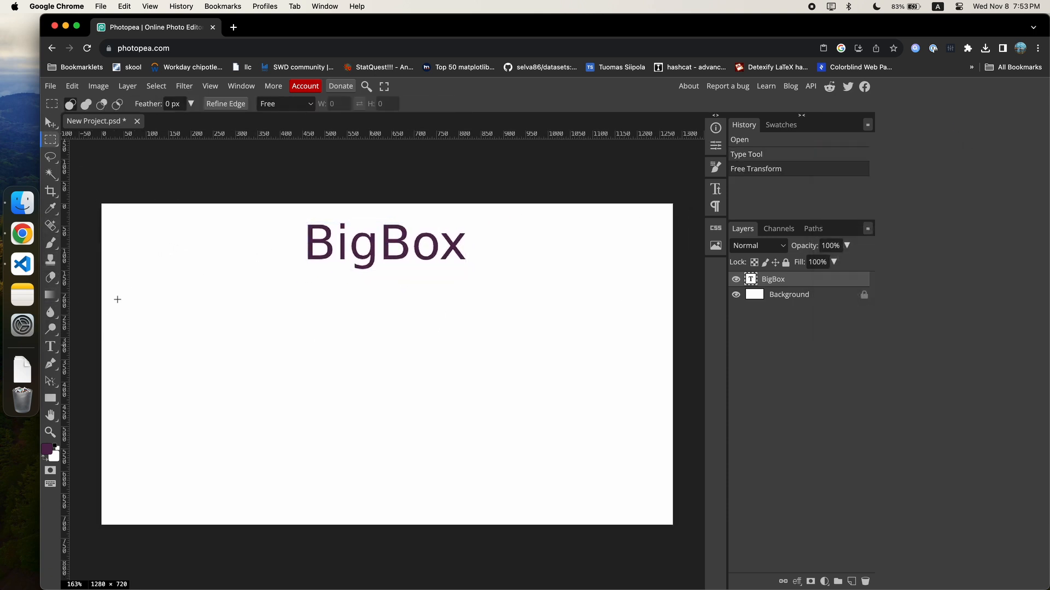
{"action": "left_click", "coordinate": [967, 49]}
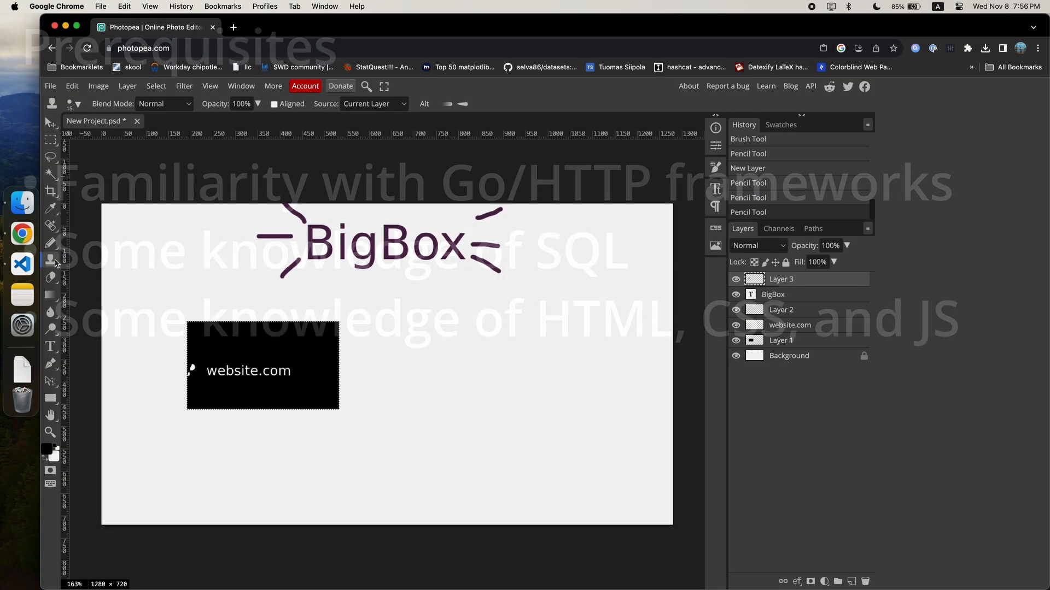
Brush-draw the doodle and arrows, label the arrow 'upload' and write the three-step Server list
{"action": "right_click", "coordinate": [56, 256]}
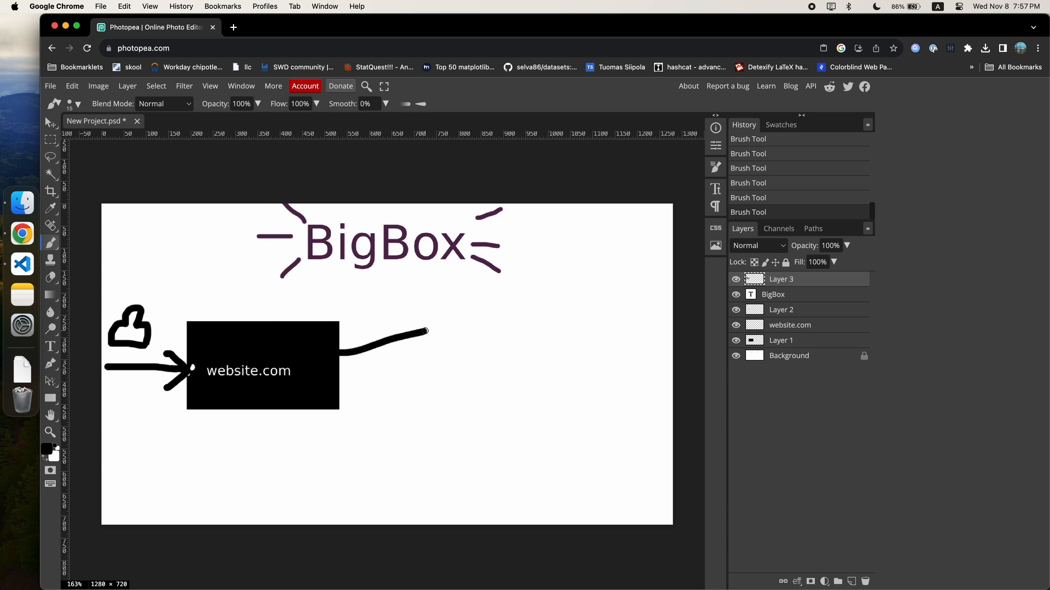
{"action": "type", "text": "upload"}
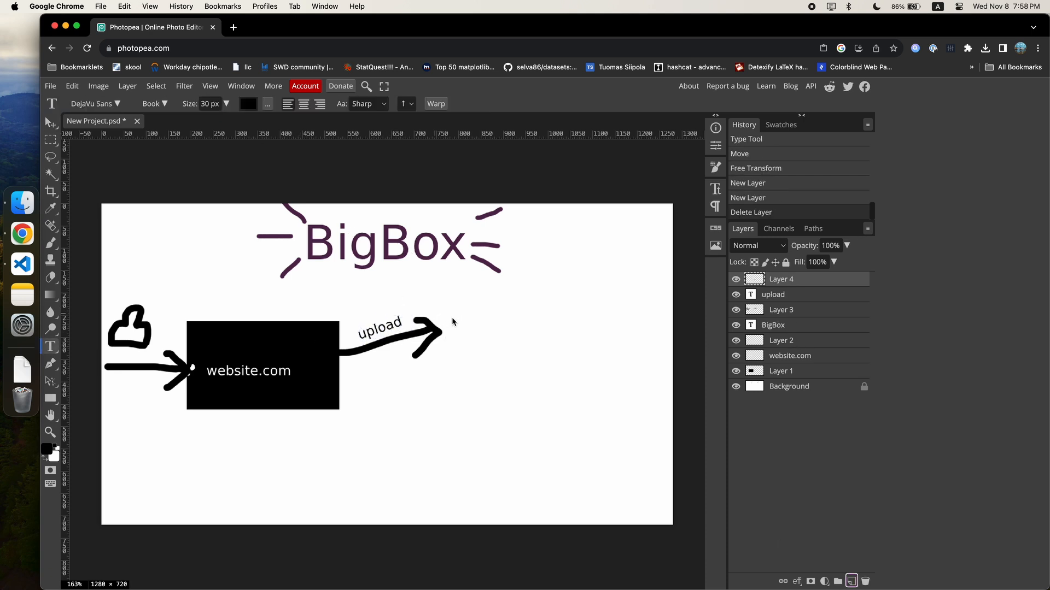
{"action": "type", "text": "Server"}
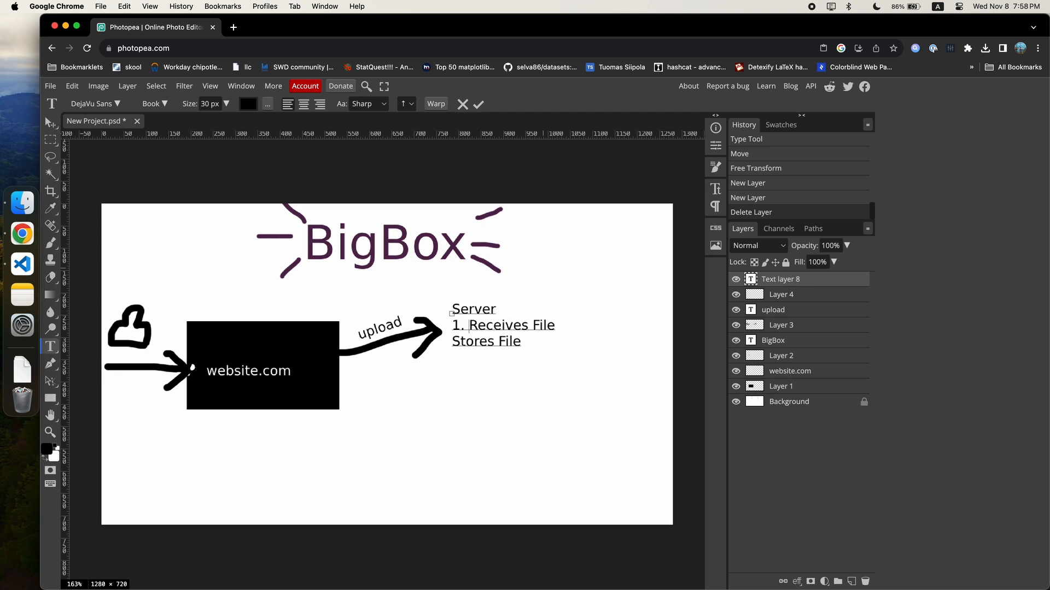
{"action": "type", "text": "3. Adds file to DB"}
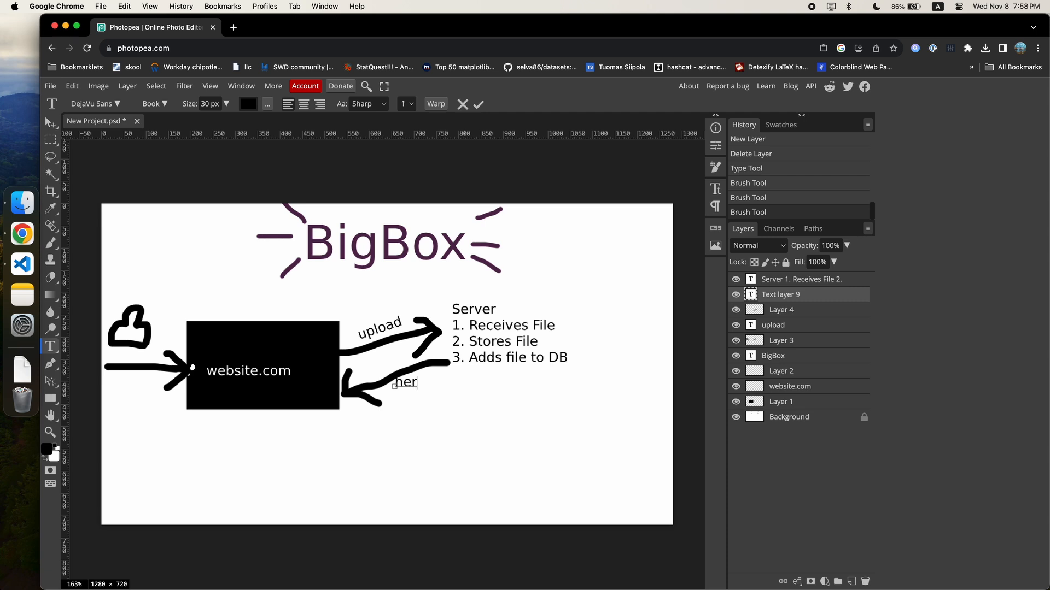
Add the return arrow label 'here is the file info' and commit its rotation
{"action": "type", "text": "here is the file info"}
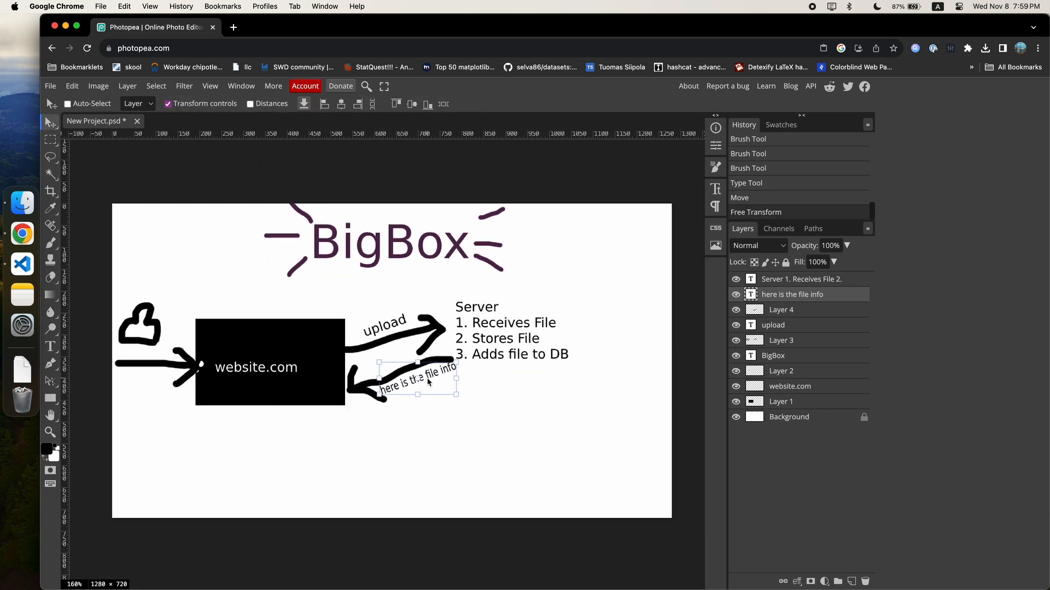
{"action": "left_click", "coordinate": [789, 417]}
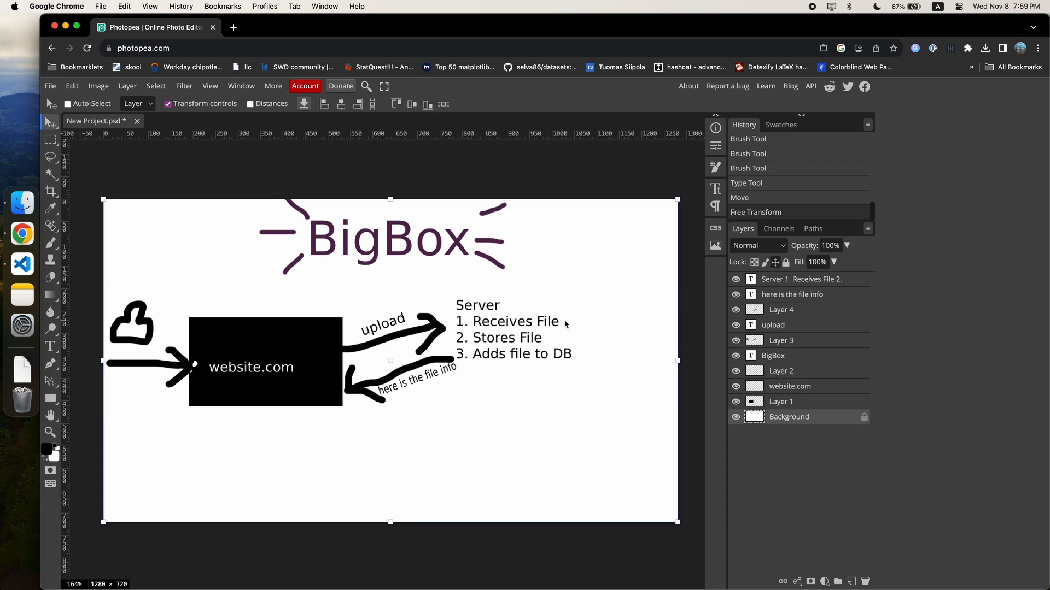
{"action": "right_click", "coordinate": [154, 27]}
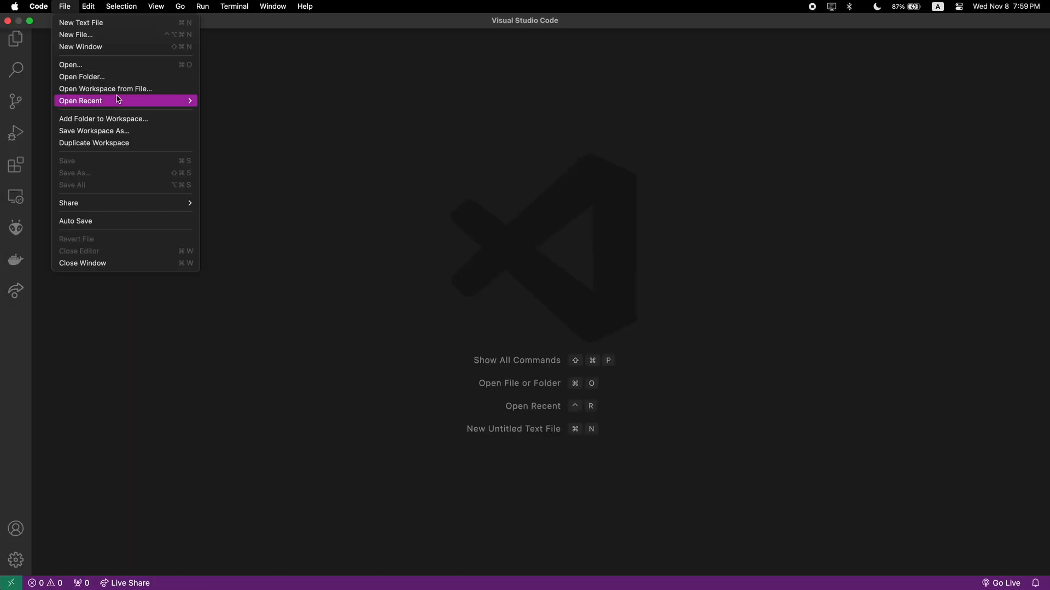
Open Folder, navigate to websites and create a new project folder there
{"action": "left_click", "coordinate": [70, 65]}
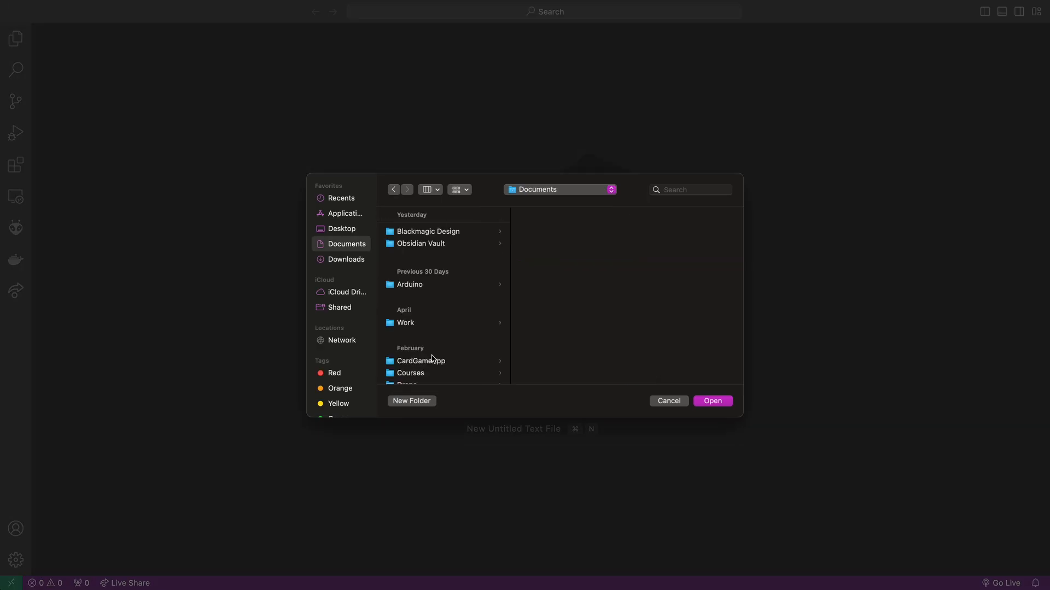
{"action": "left_click", "coordinate": [411, 401]}
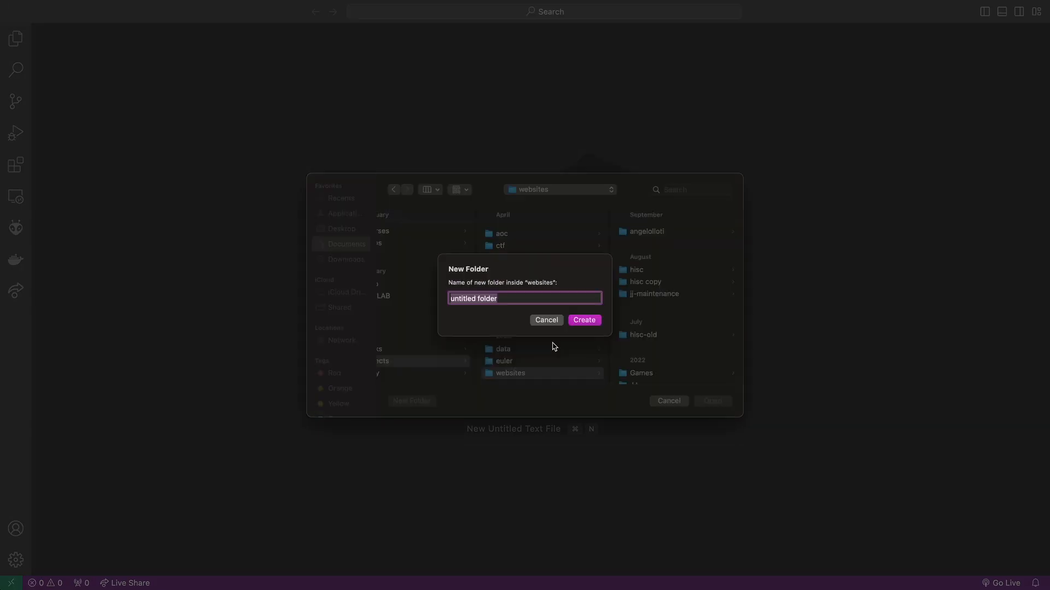
{"action": "left_click", "coordinate": [546, 320]}
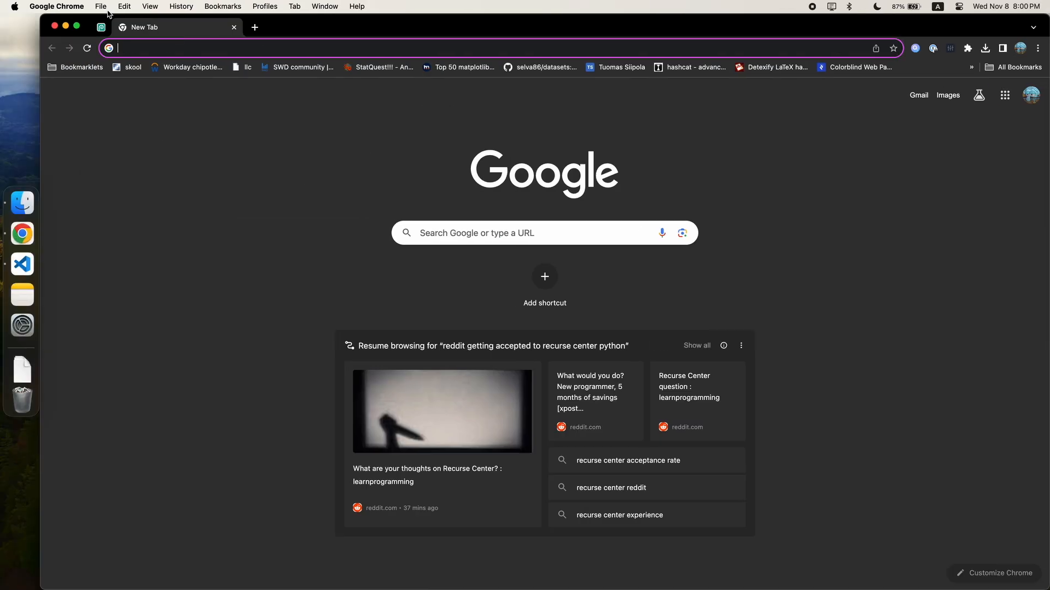
Reopen photopea.com and pick a text colour for the HTML/CSS/JS/Vue/Svelte note
{"action": "type", "text": "photopea.com"}
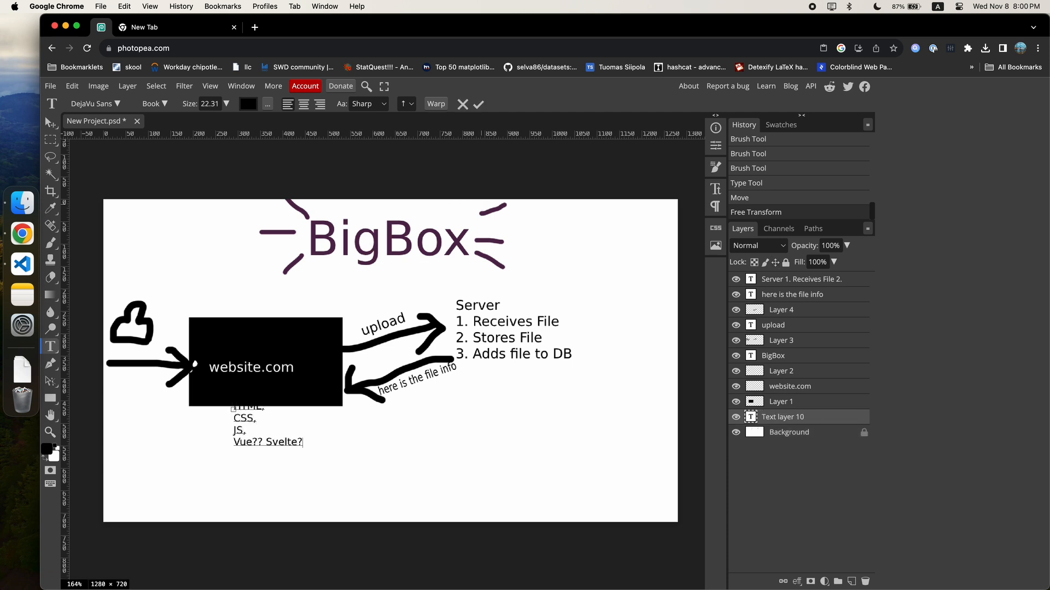
{"action": "left_click", "coordinate": [248, 104]}
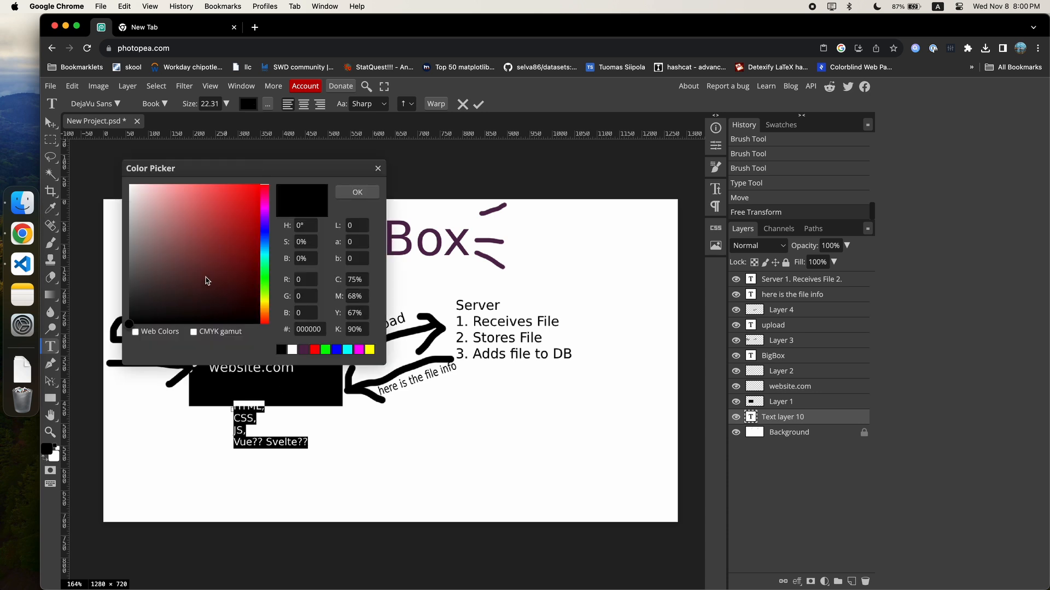
{"action": "left_click", "coordinate": [356, 193]}
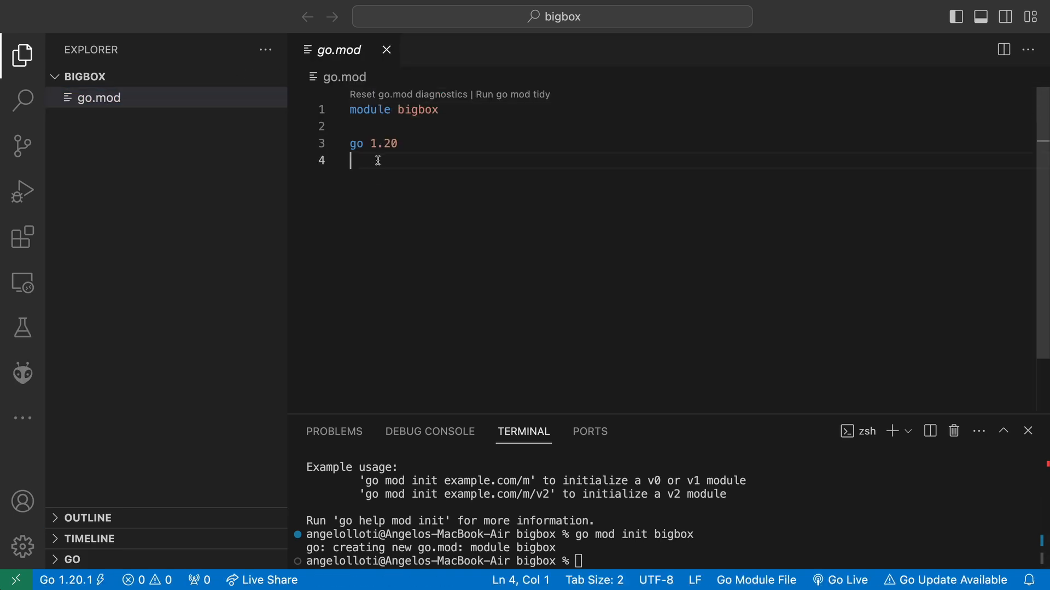
{"action": "mouse_move", "coordinate": [178, 178]}
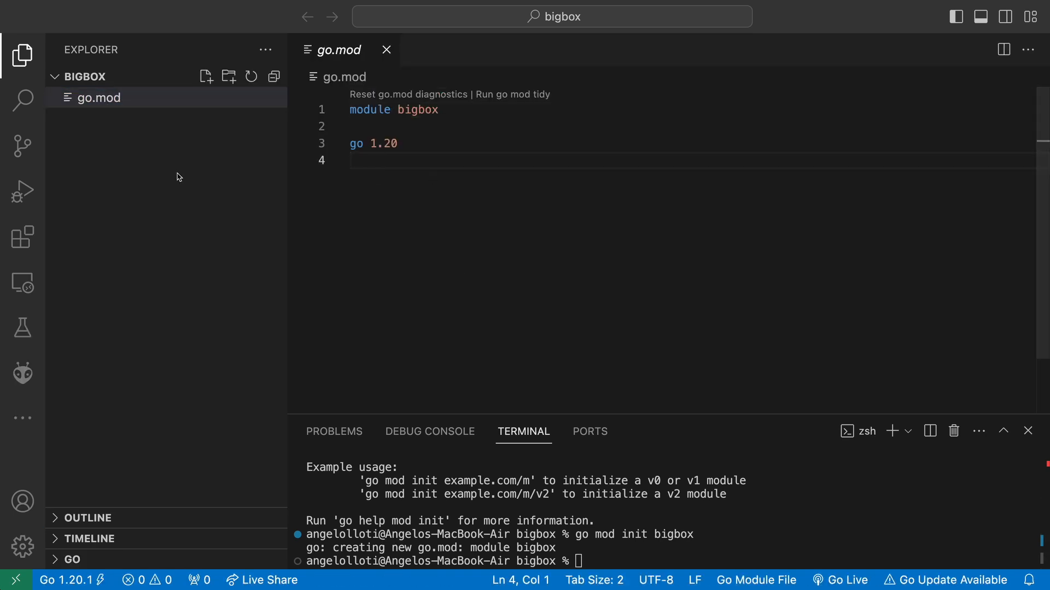
Write package main in main.go and save it without the unused fmt import
{"action": "type", "text": "package main"}
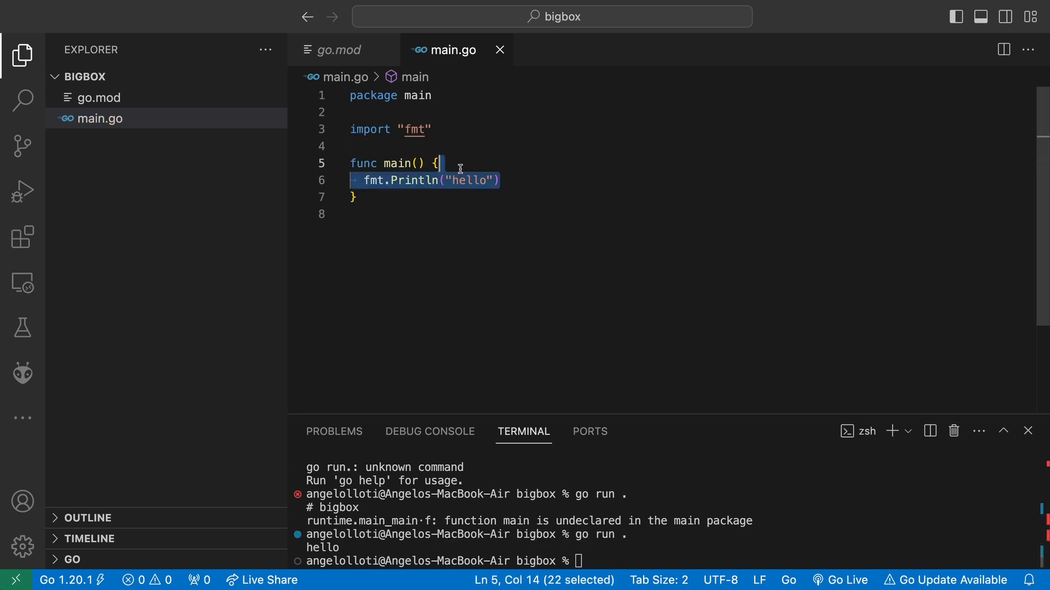
{"action": "left_click", "coordinate": [531, 196]}
{"action": "type", "text": "gin.Default("}
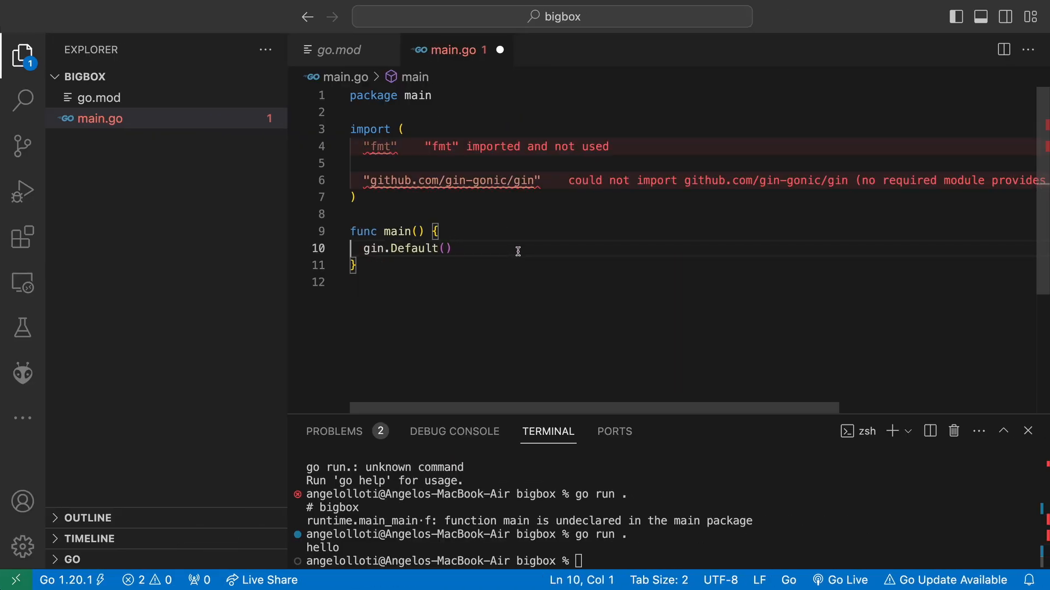
{"action": "key", "text": "Backspace"}
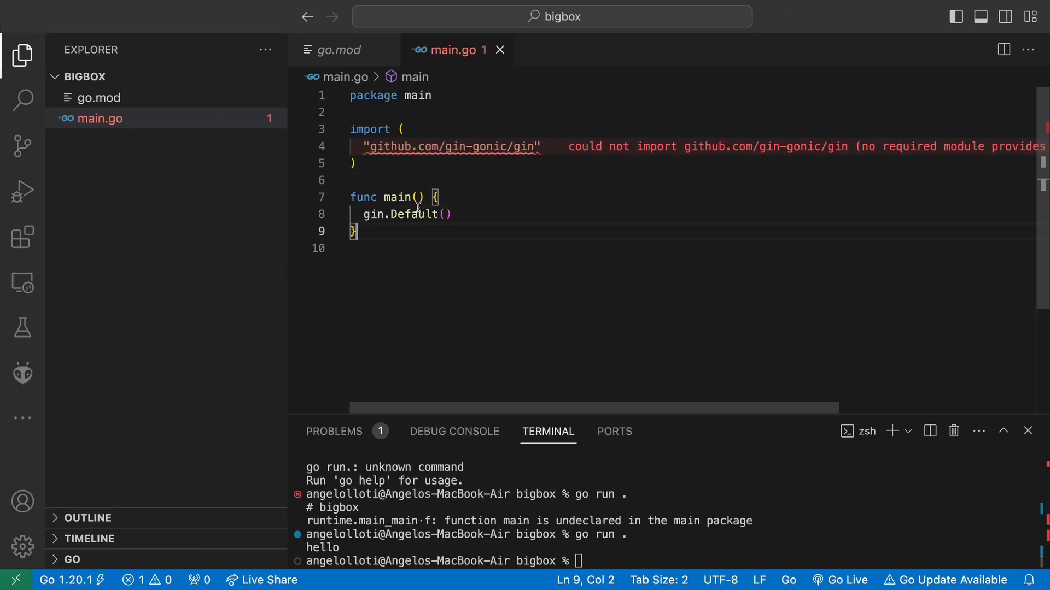
{"action": "type", "text": "g :="}
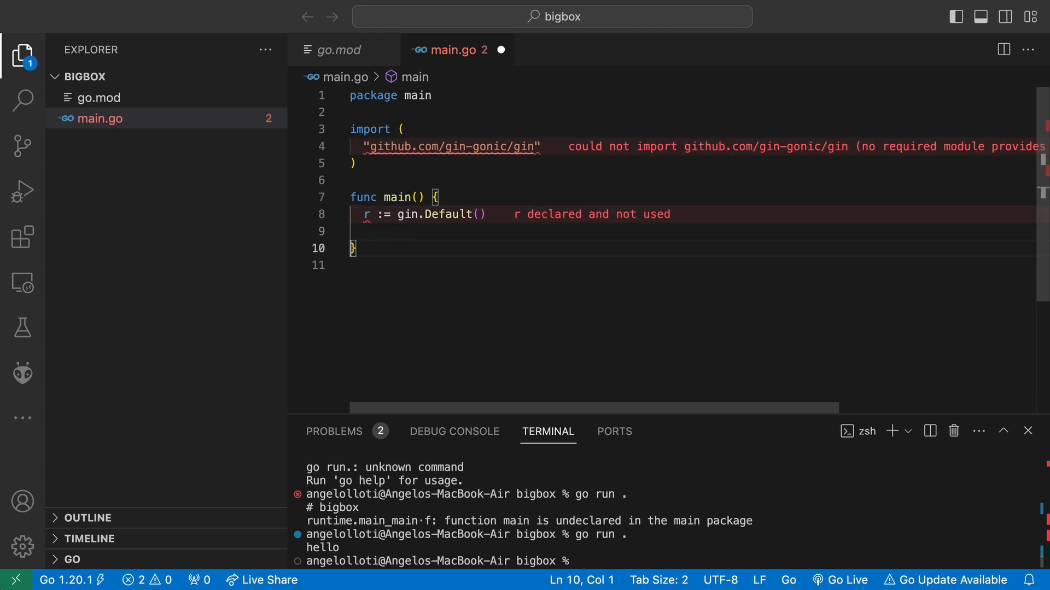
Add r := gin.Default() and r.Run() and copy the github.com/gin-gonic/gin import path
{"action": "type", "text": "r"}
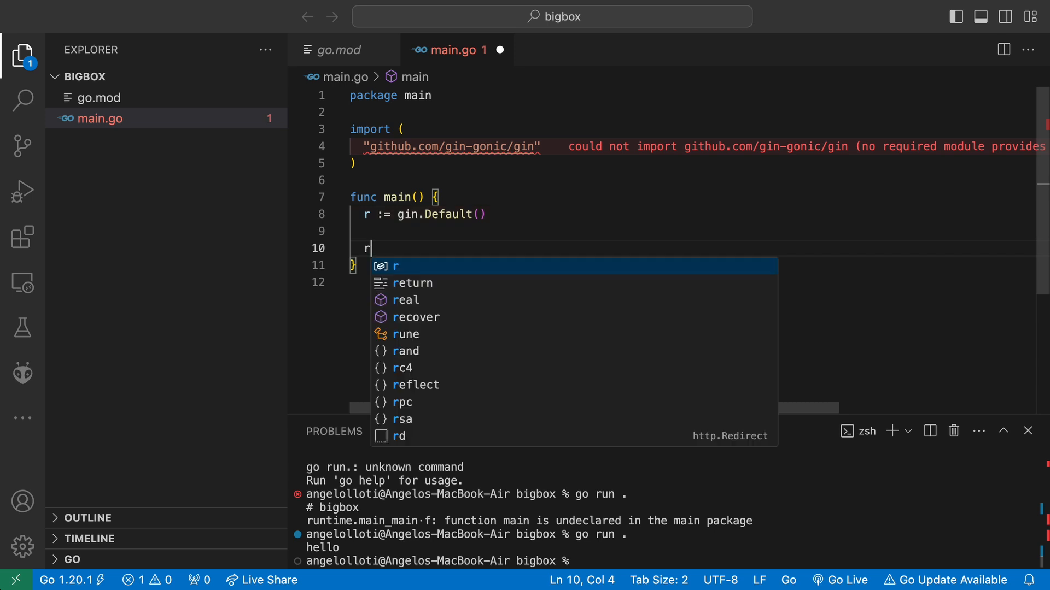
{"action": "type", "text": ".R"}
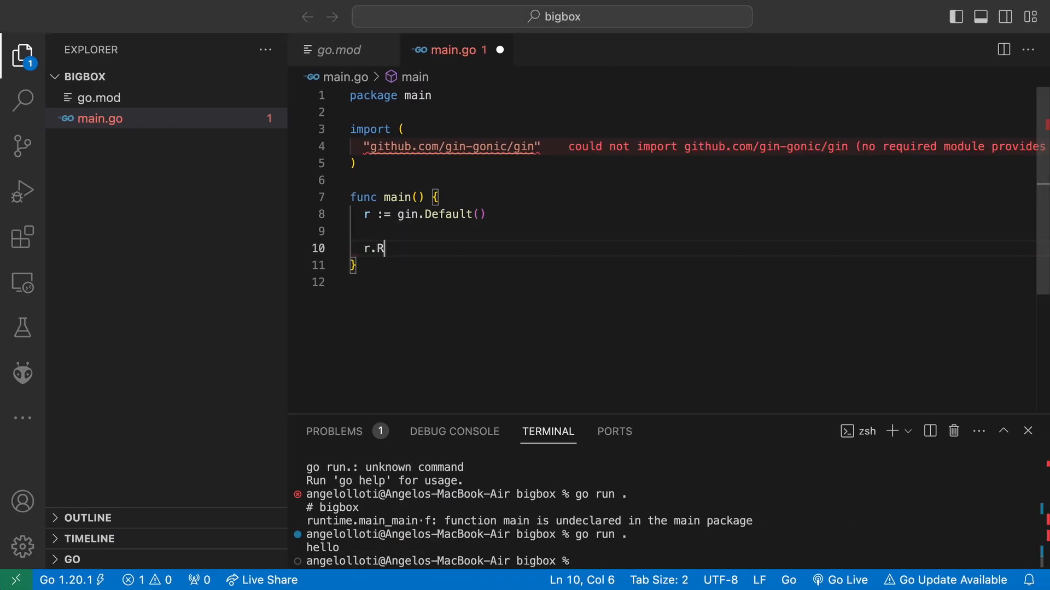
{"action": "type", "text": "un()"}
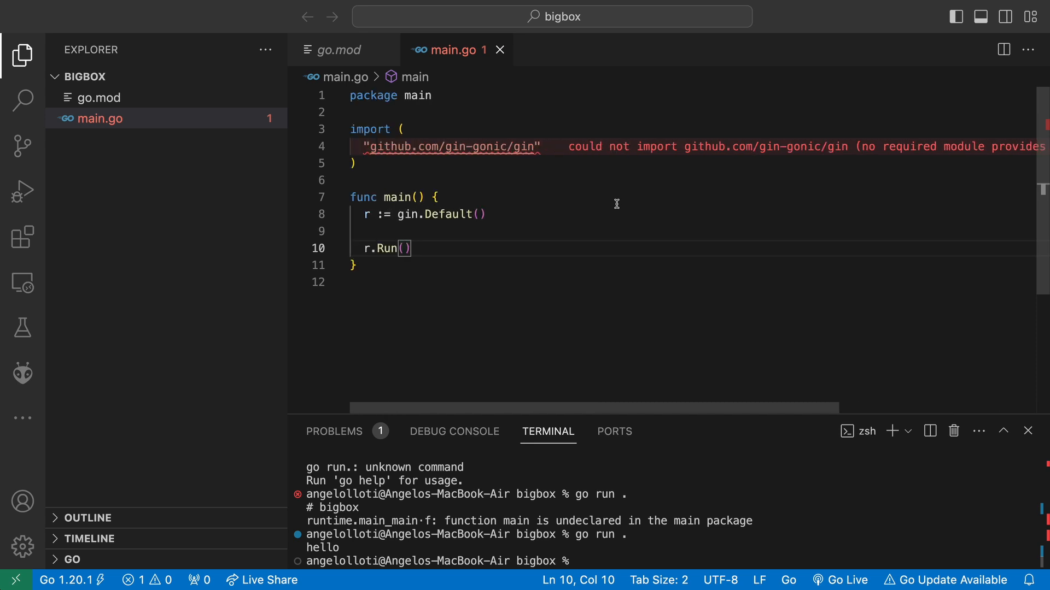
{"action": "double_click", "coordinate": [388, 145]}
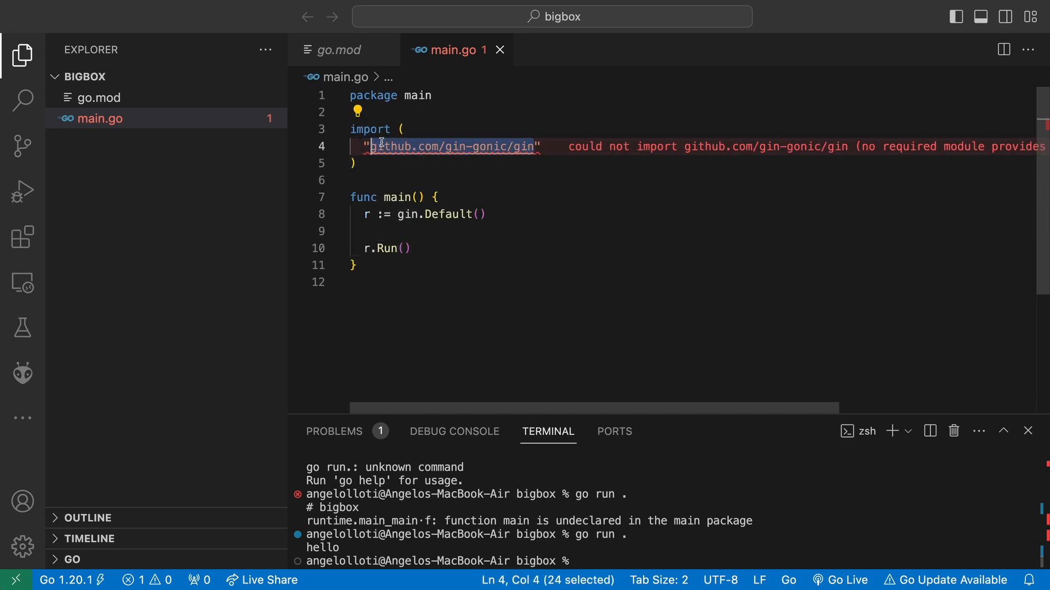
Run go get github.com/gin-gonic/gin to download the Gin dependency
{"action": "type", "text": "go get"}
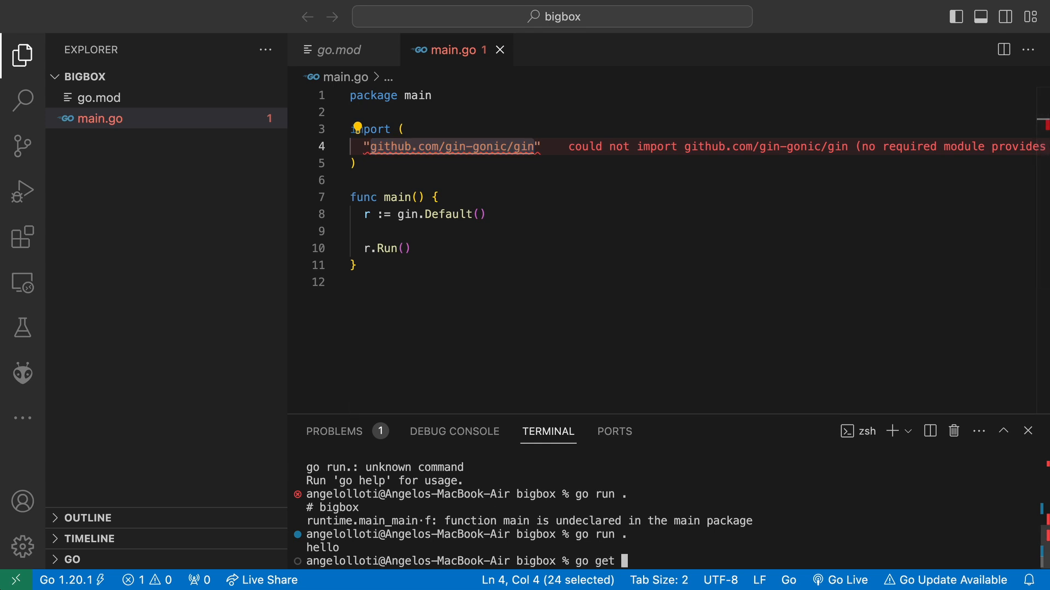
{"action": "key", "text": "Return"}
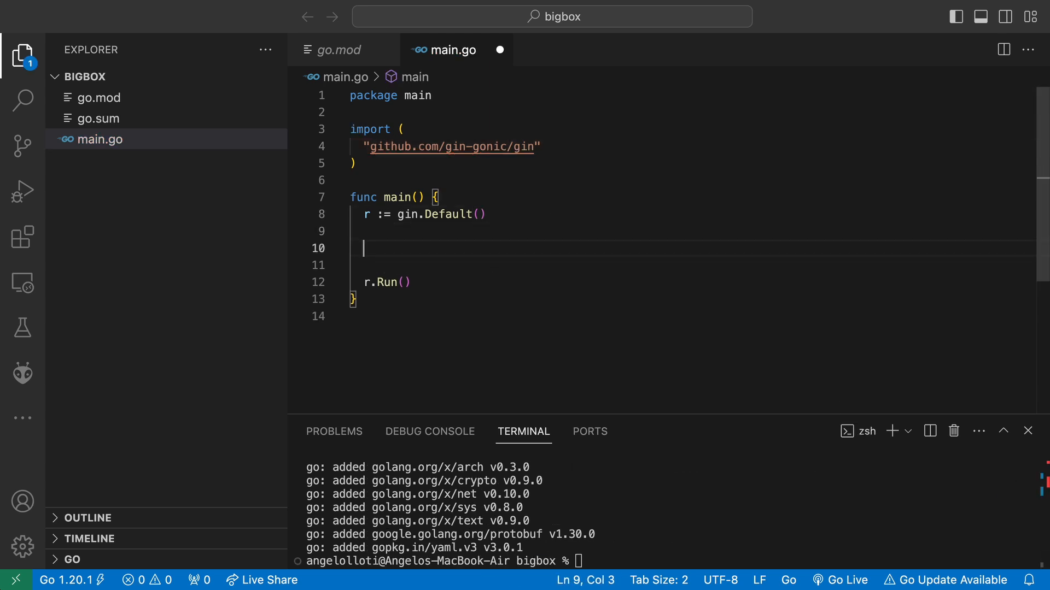
Register r.GET("/") returning c.JSON(http.StatusOK, gin.H{"a":"b"}) and start the server with go run
{"action": "type", "text": "r.GET(\"/\")"}
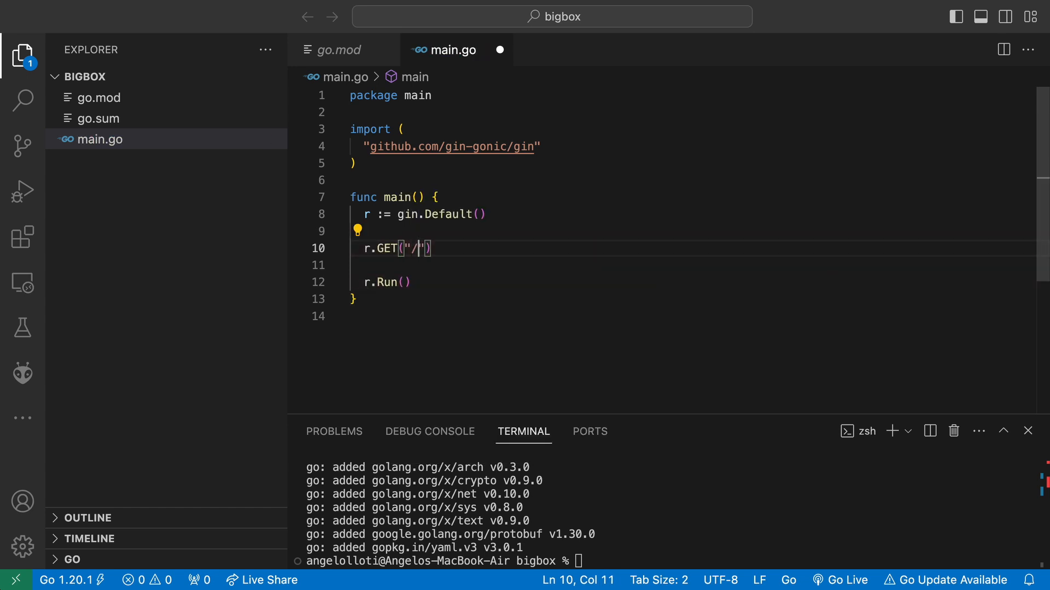
{"action": "type", "text": ", func(c ("}
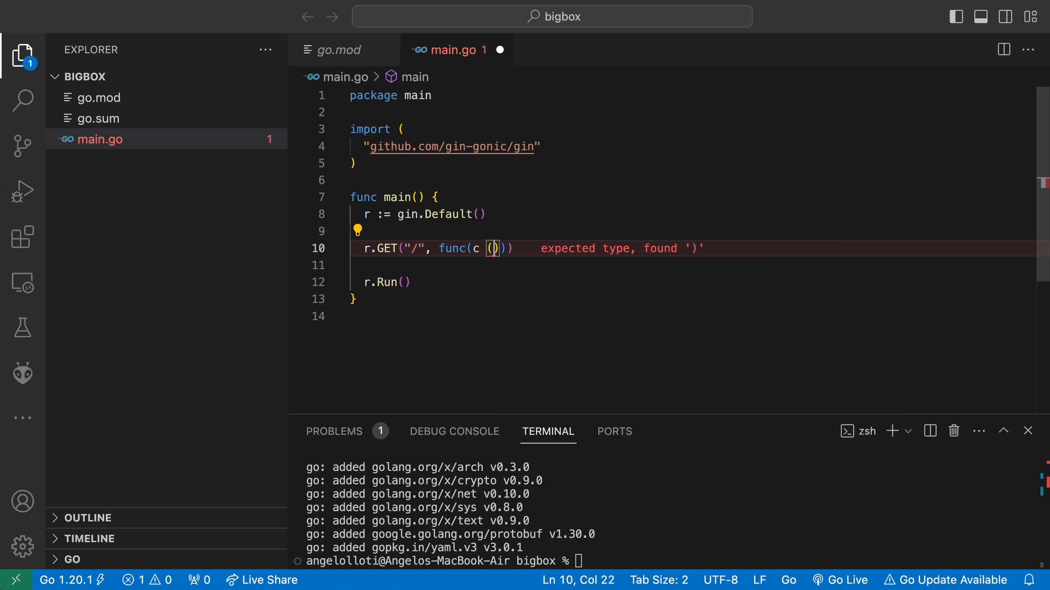
{"action": "type", "text": "*gin.Context"}
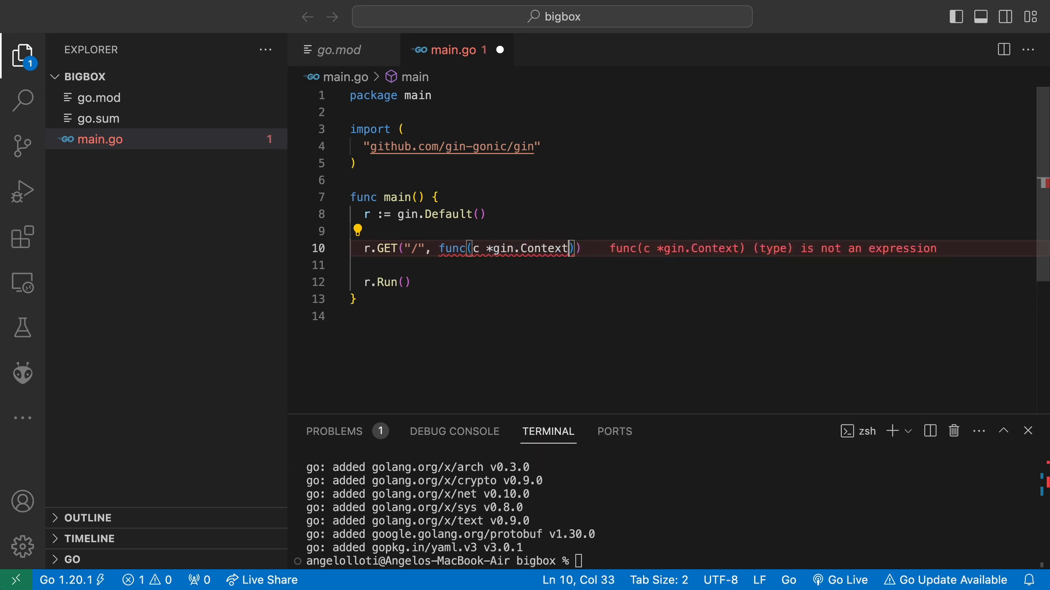
{"action": "type", "text": "{"}
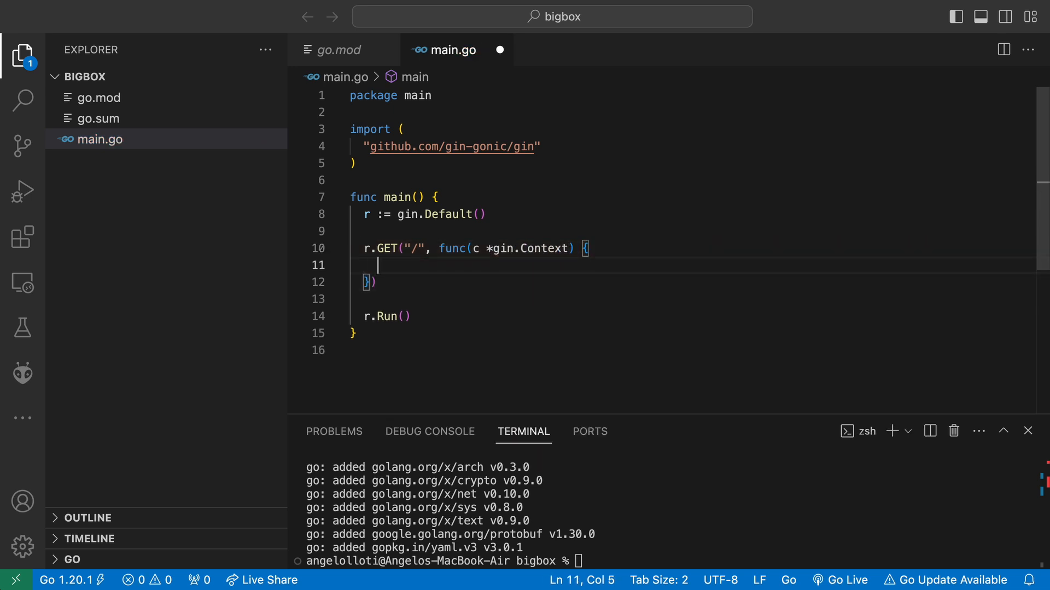
{"action": "type", "text": "g."}
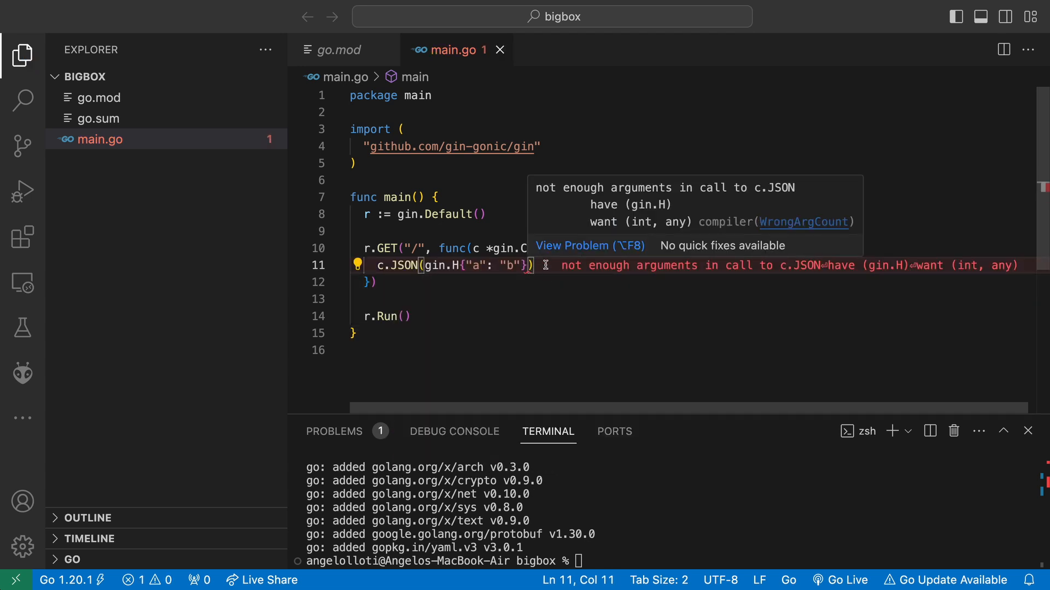
{"action": "mouse_move", "coordinate": [402, 265]}
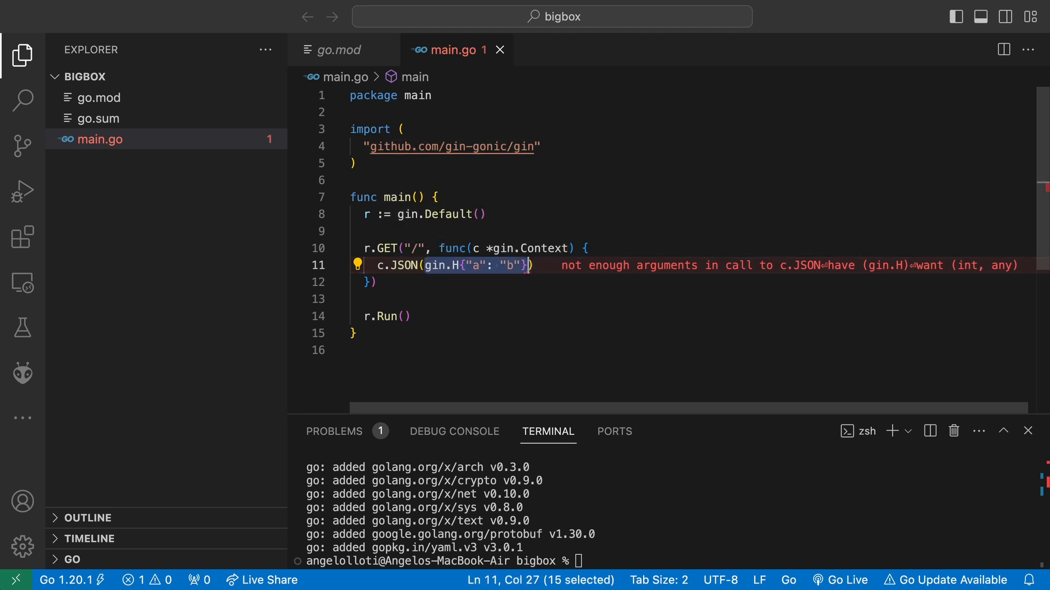
{"action": "type", "text": "http.StatusOK,"}
{"action": "left_click", "coordinate": [669, 561]}
{"action": "type", "text": "g"}
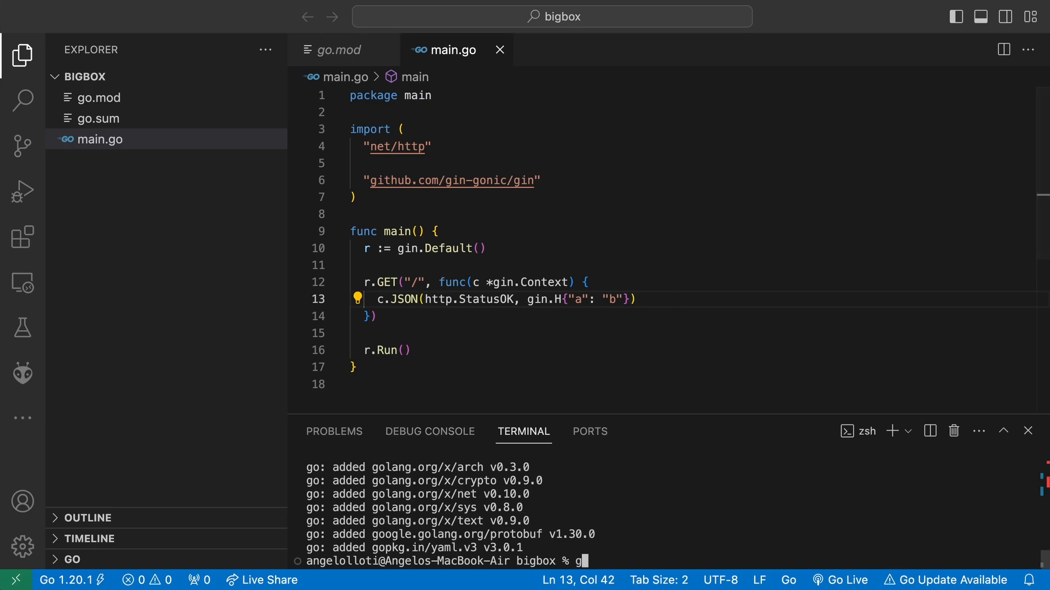
{"action": "key", "text": "Return"}
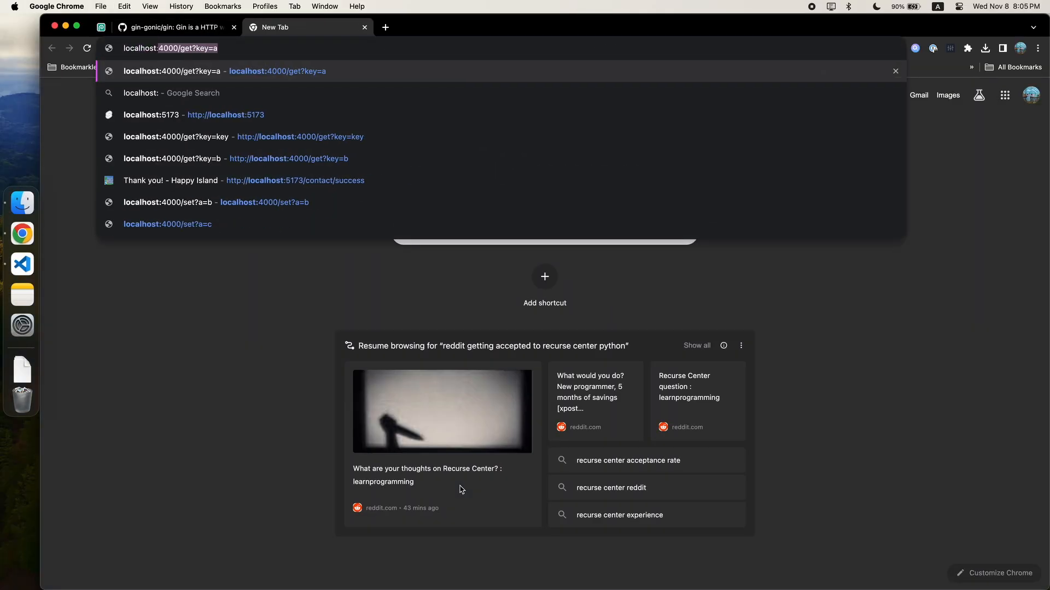
Load localhost:8080 in Chrome and switch back to the gin-gonic GitHub tab
{"action": "type", "text": "localhost:800-0"}
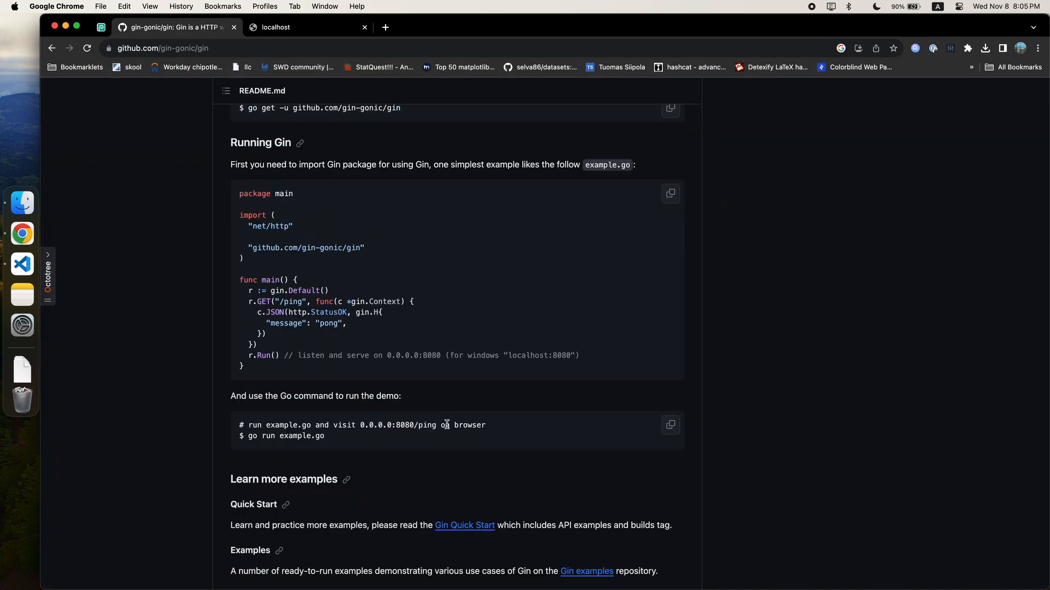
{"action": "left_click", "coordinate": [307, 27]}
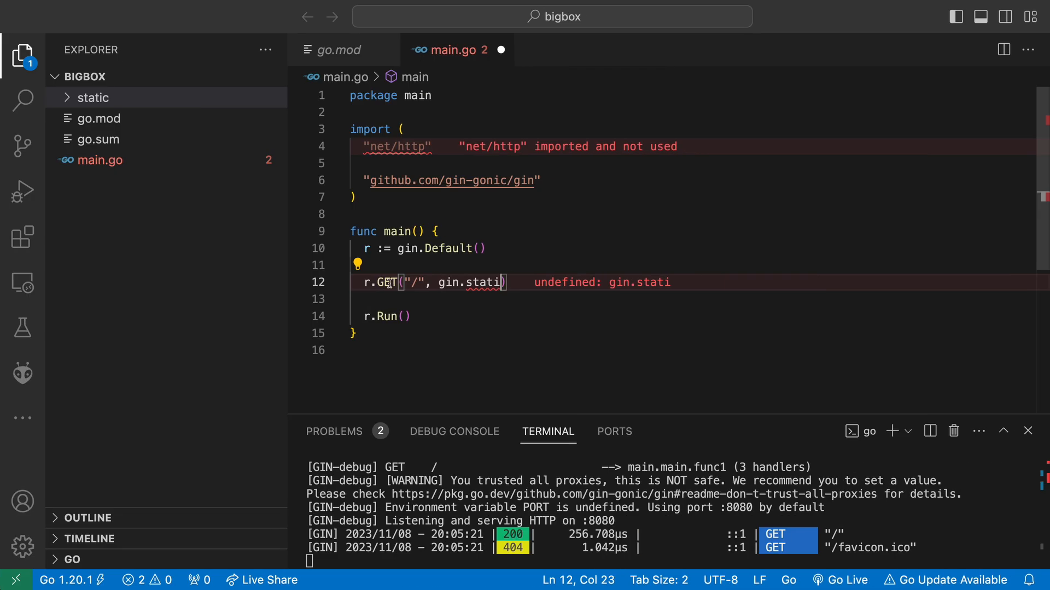
Serve the static folder with r.Static("/", "./static") and create static/index.html
{"action": "type", "text": "Static"}
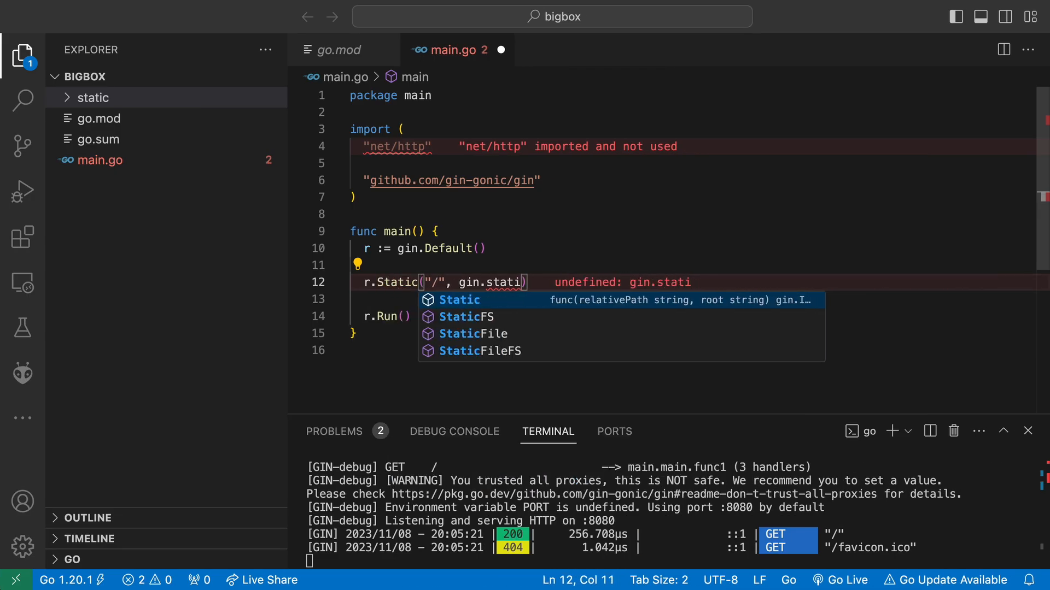
{"action": "mouse_move", "coordinate": [469, 282]}
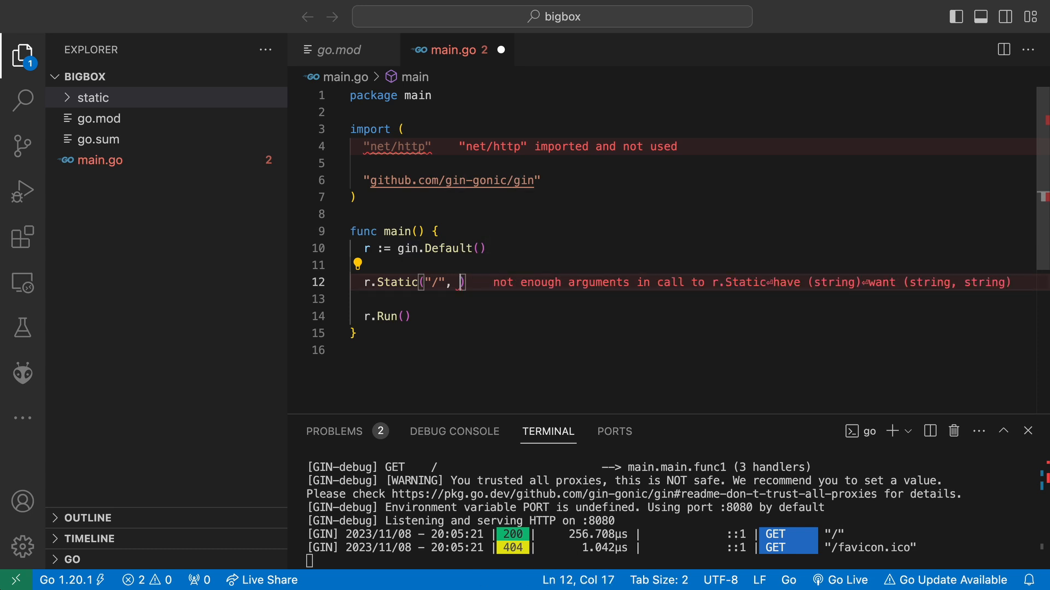
{"action": "type", "text": "\"./sta"}
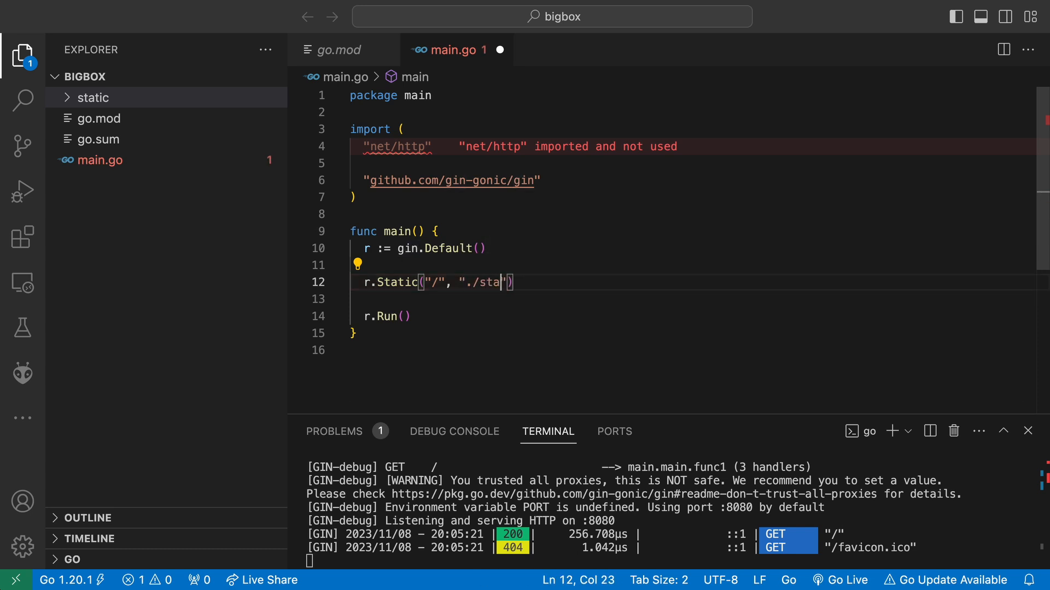
{"action": "left_click", "coordinate": [100, 118]}
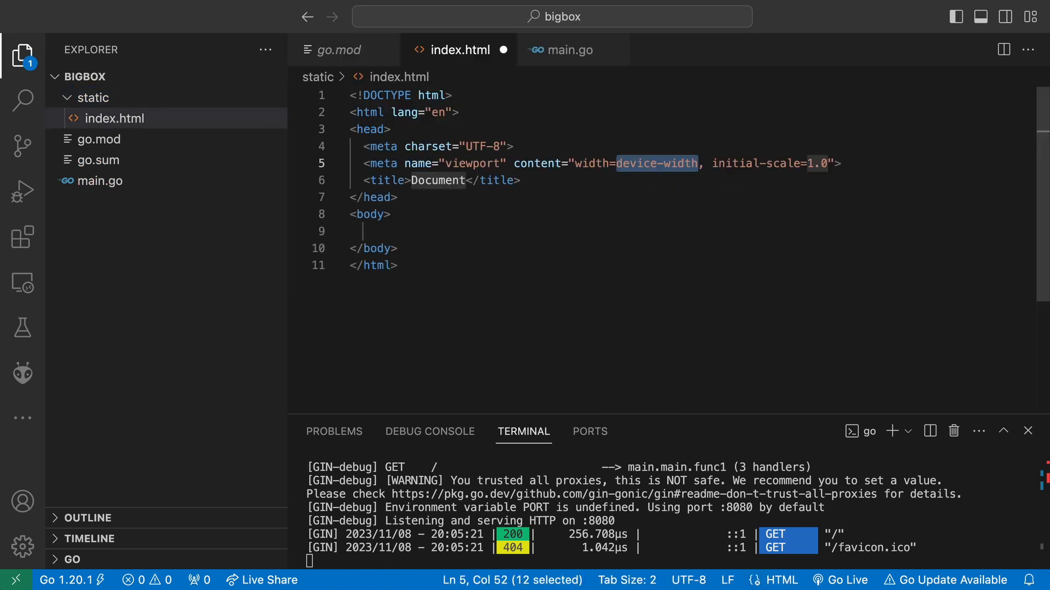
Write Hello World in index.html's body and check it in the browser
{"action": "type", "text": "Hello Wor"}
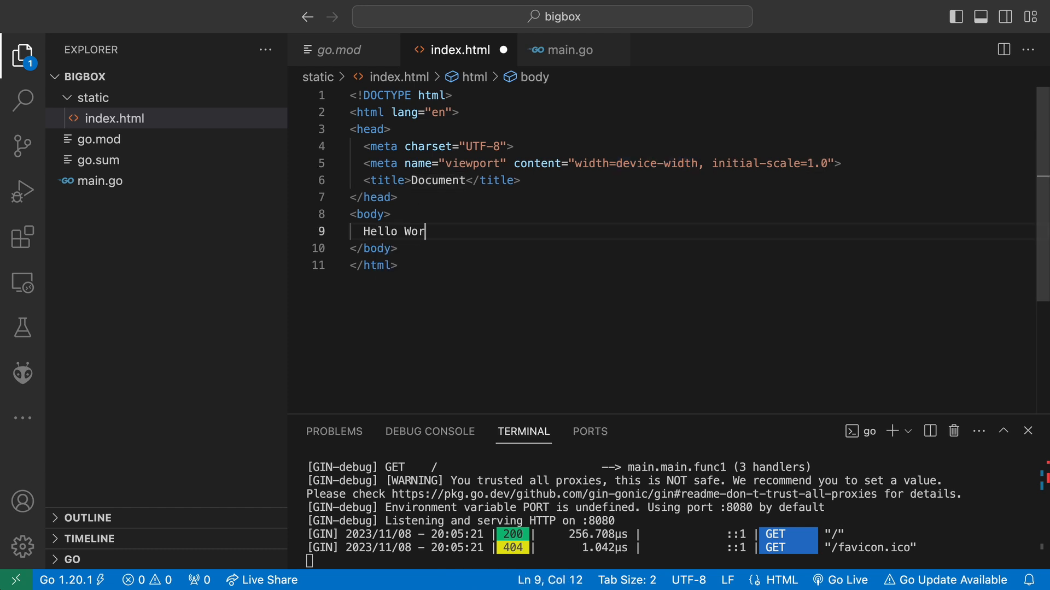
{"action": "left_click", "coordinate": [99, 180]}
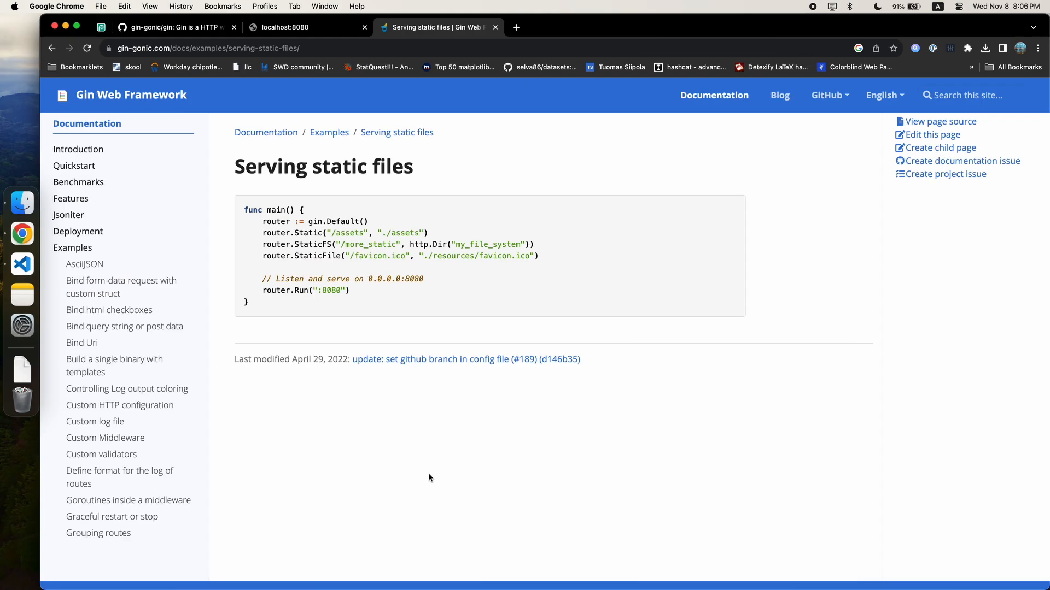
{"action": "left_click", "coordinate": [305, 27]}
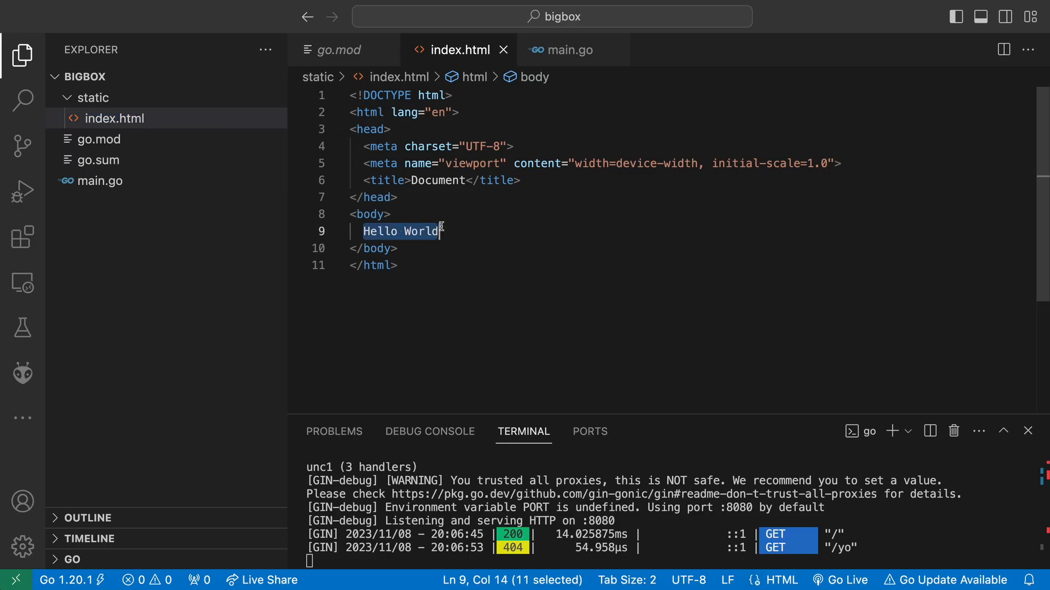
Write a form with action="/api/upload" method="post" in index.html
{"action": "type", "text": "<form>"}
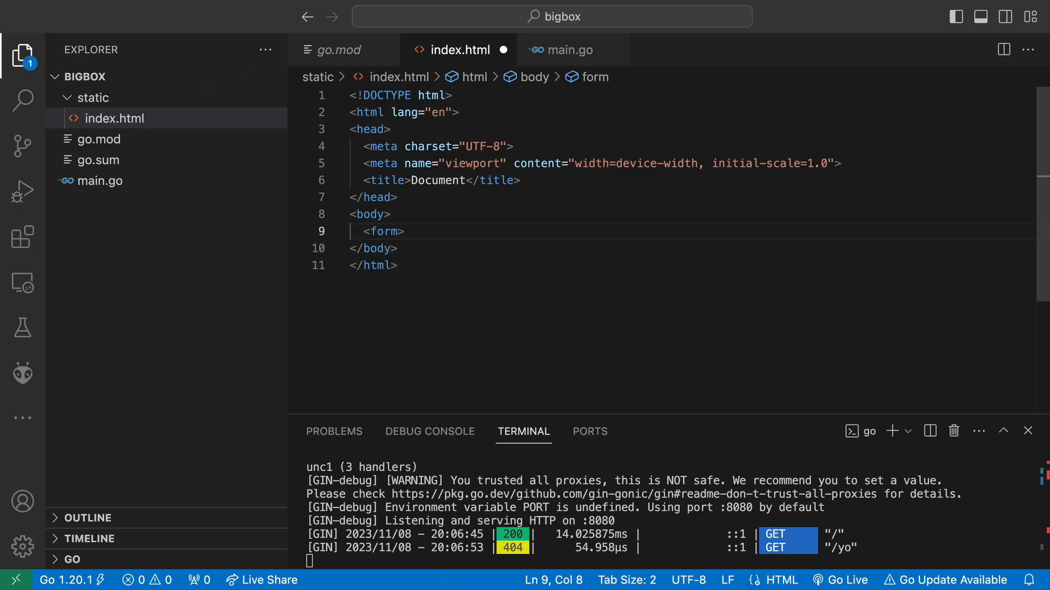
{"action": "key", "text": "Backspace"}
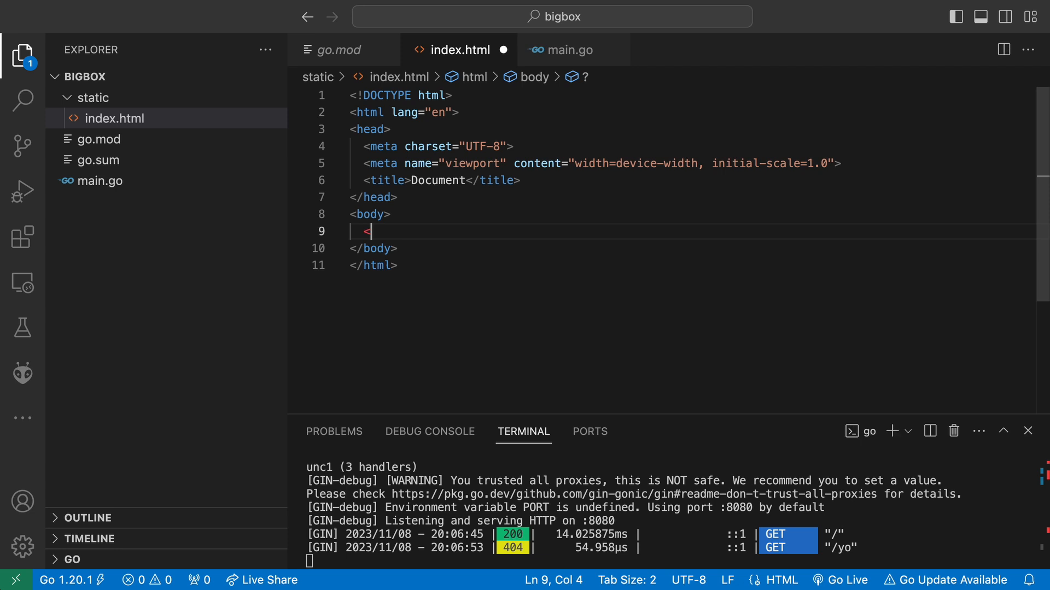
{"action": "type", "text": "form action=\"\" method=\"post\"></form>"}
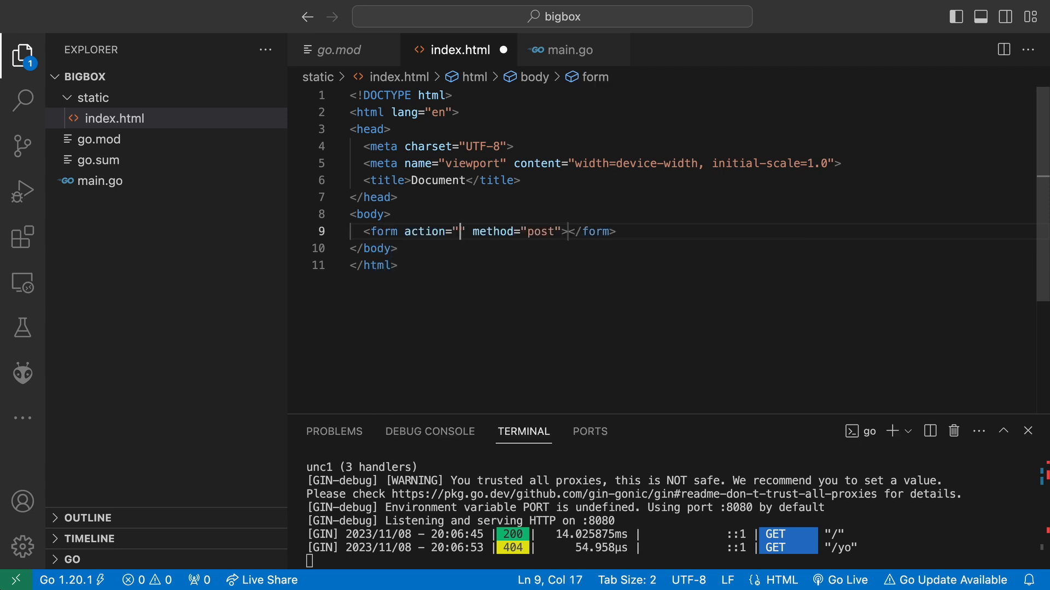
{"action": "type", "text": "/"}
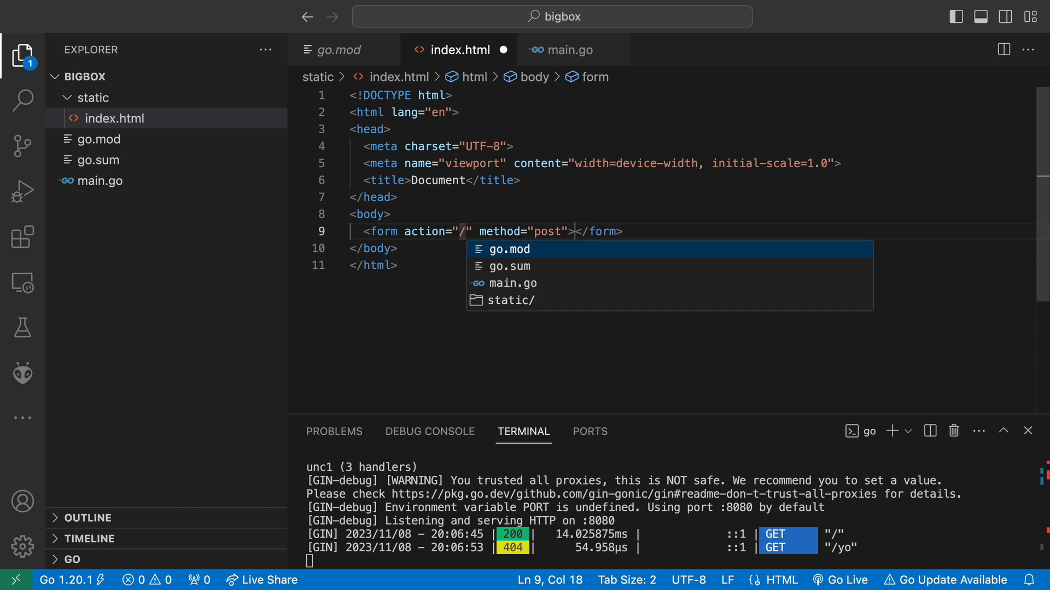
{"action": "type", "text": "api/"}
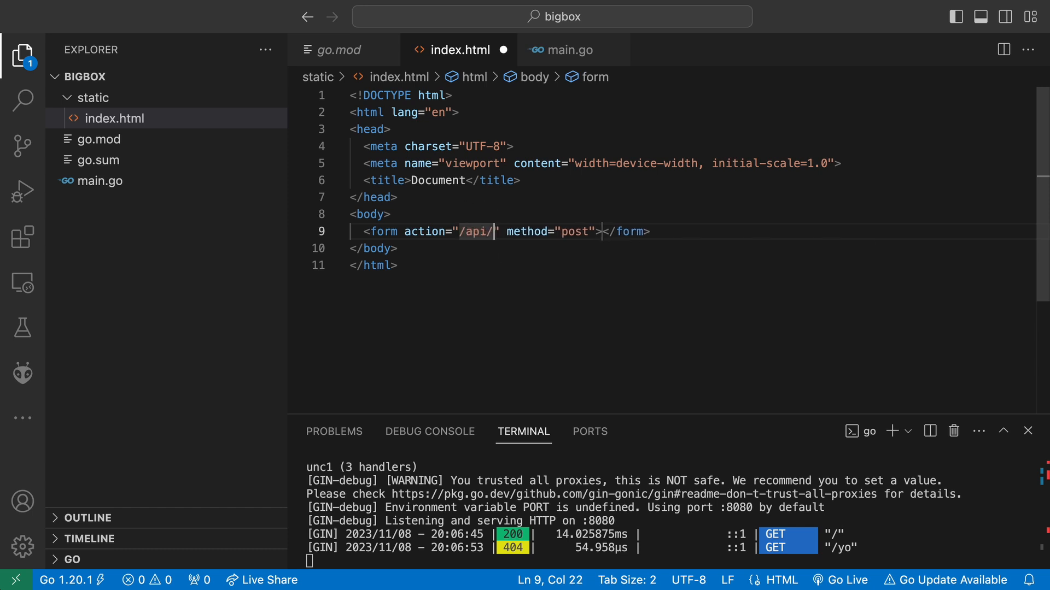
{"action": "type", "text": "upload"}
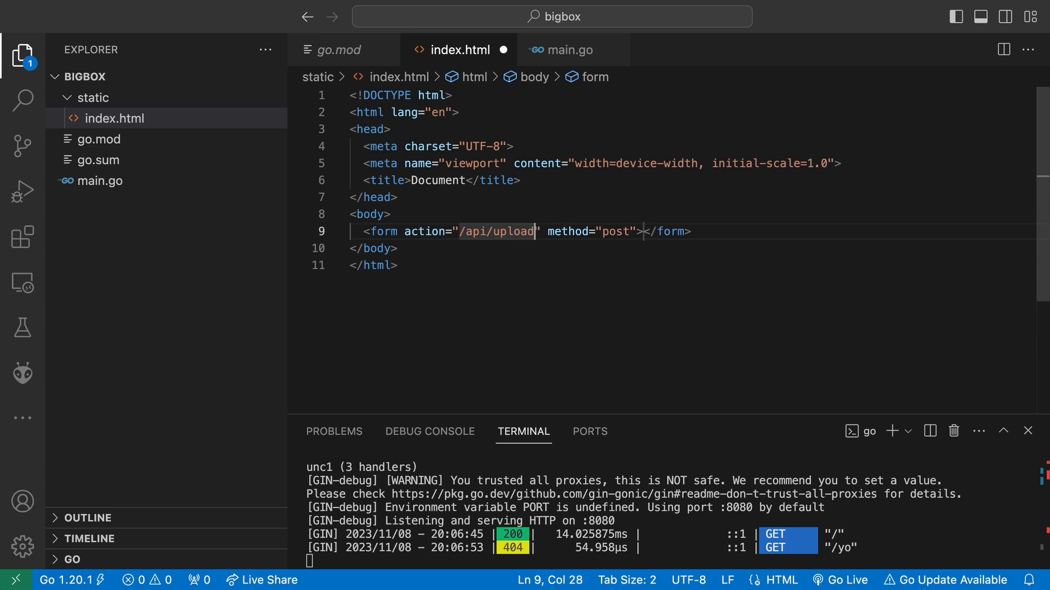
Add the file input and the Go submit button inside the form
{"action": "type", "text": "<input type=\""}
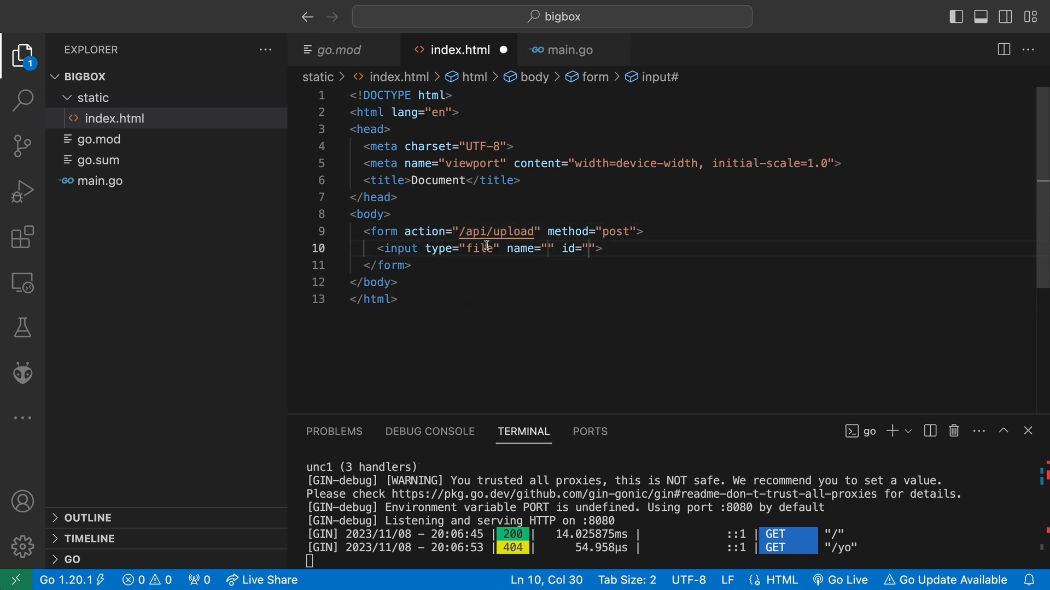
{"action": "type", "text": "file"}
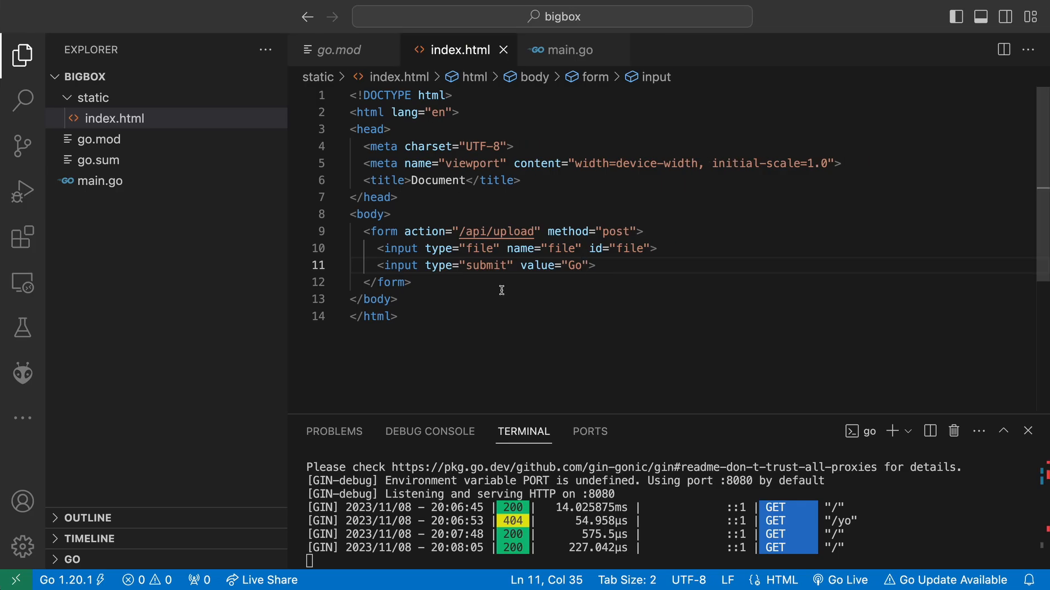
Choose small cute dog.webp from the Desktop in the form's file picker
{"action": "left_click", "coordinate": [111, 103]}
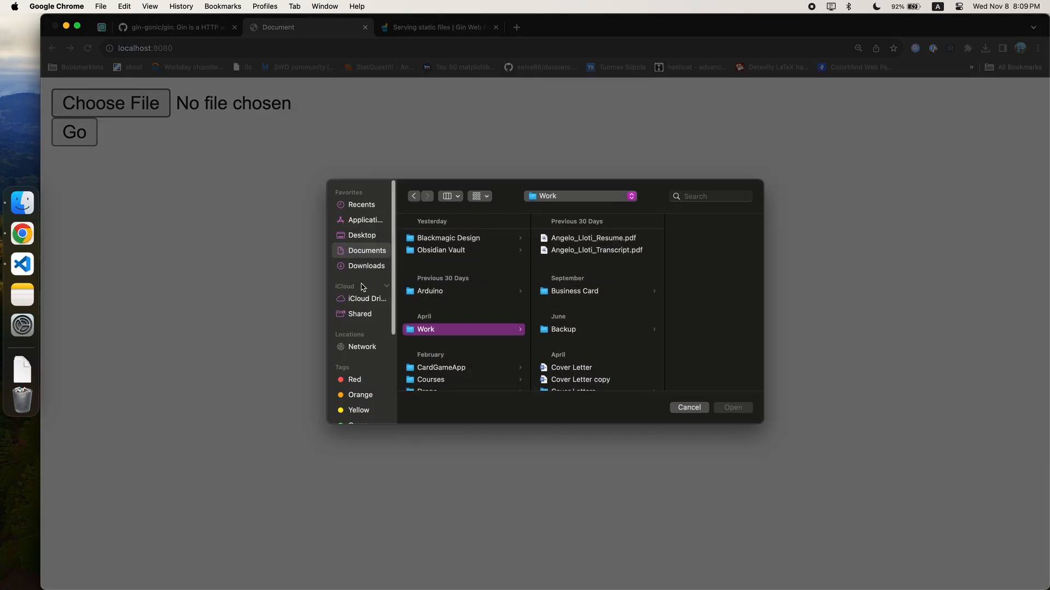
{"action": "left_click", "coordinate": [362, 235]}
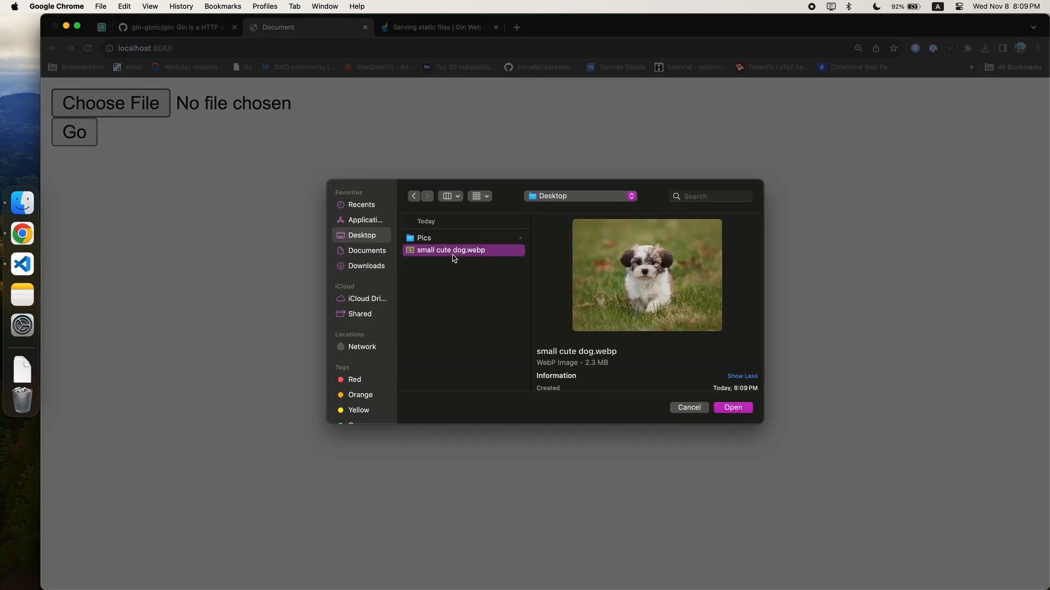
{"action": "left_click", "coordinate": [731, 407]}
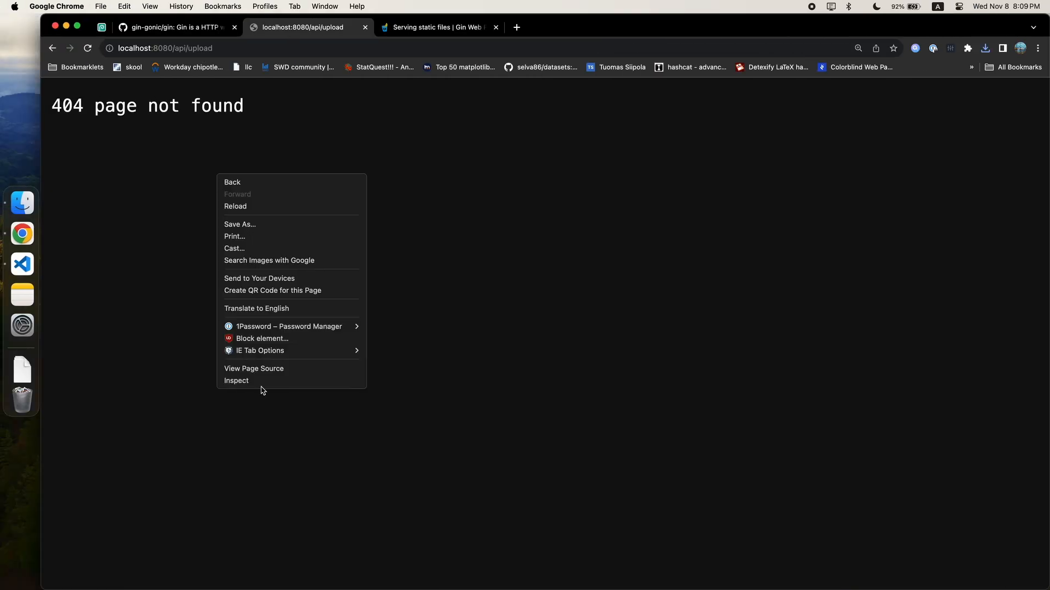
Inspect the failed /api/upload request's payload showing a URL-encoded body with only the file name
{"action": "left_click", "coordinate": [237, 381]}
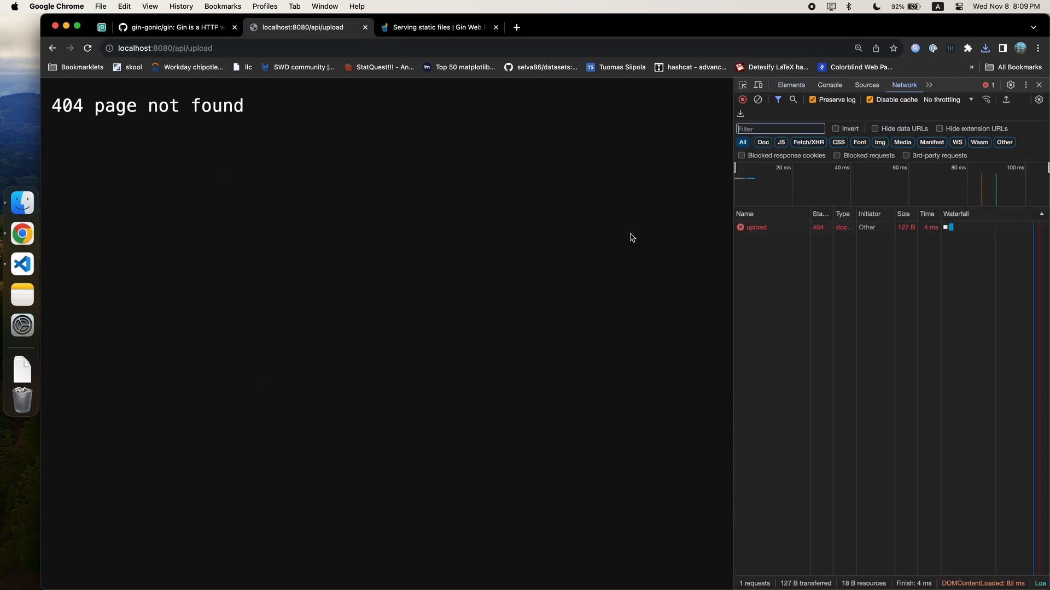
{"action": "left_click", "coordinate": [756, 227]}
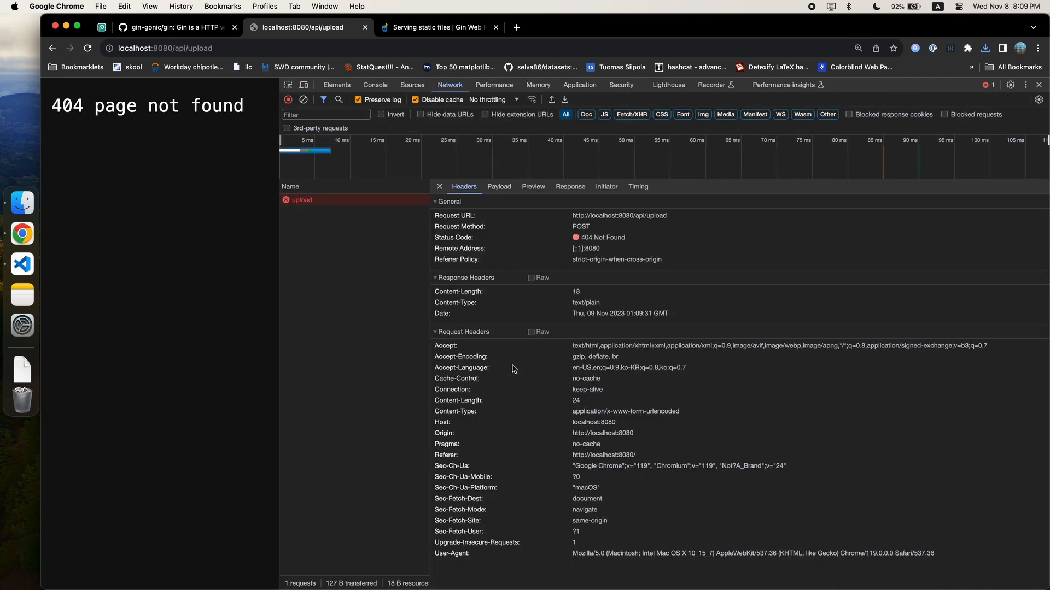
{"action": "left_click", "coordinate": [499, 186]}
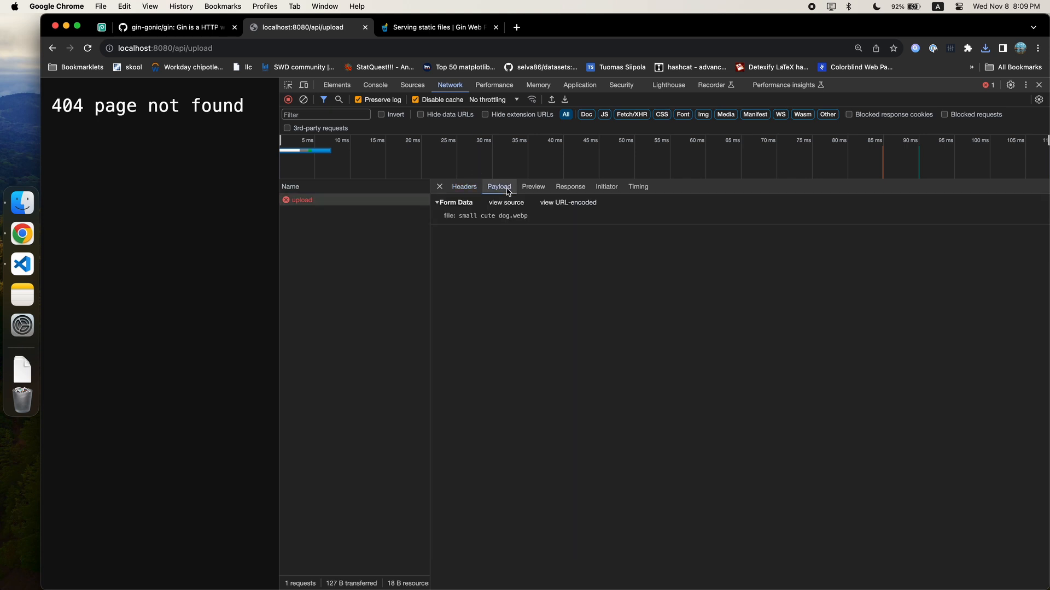
{"action": "left_click", "coordinate": [567, 202]}
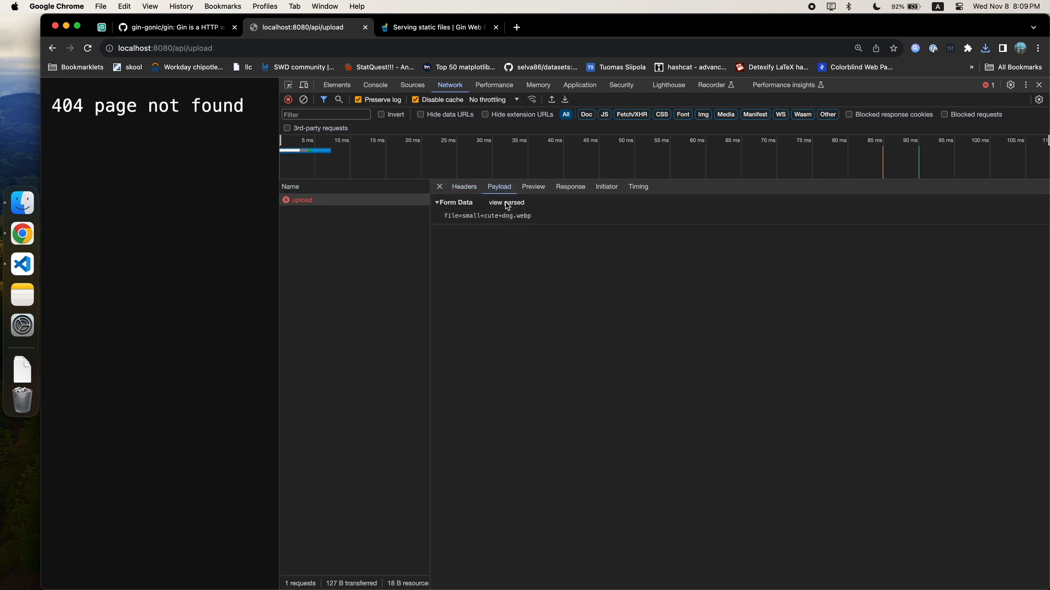
Review the request's headers and preview confirming the 404 Not Found response
{"action": "left_click", "coordinate": [464, 186]}
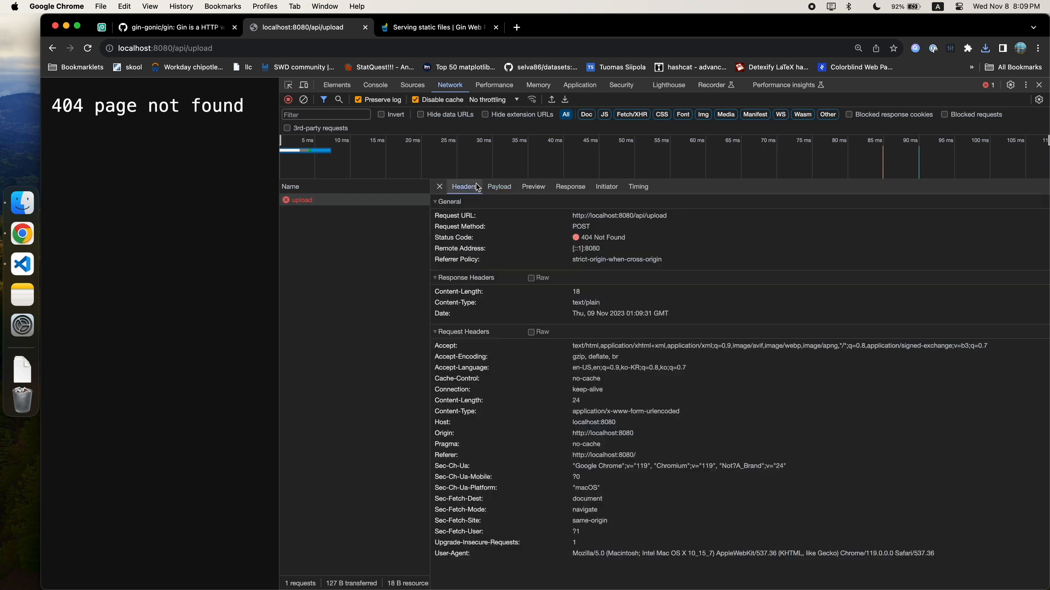
{"action": "mouse_move", "coordinate": [469, 309]}
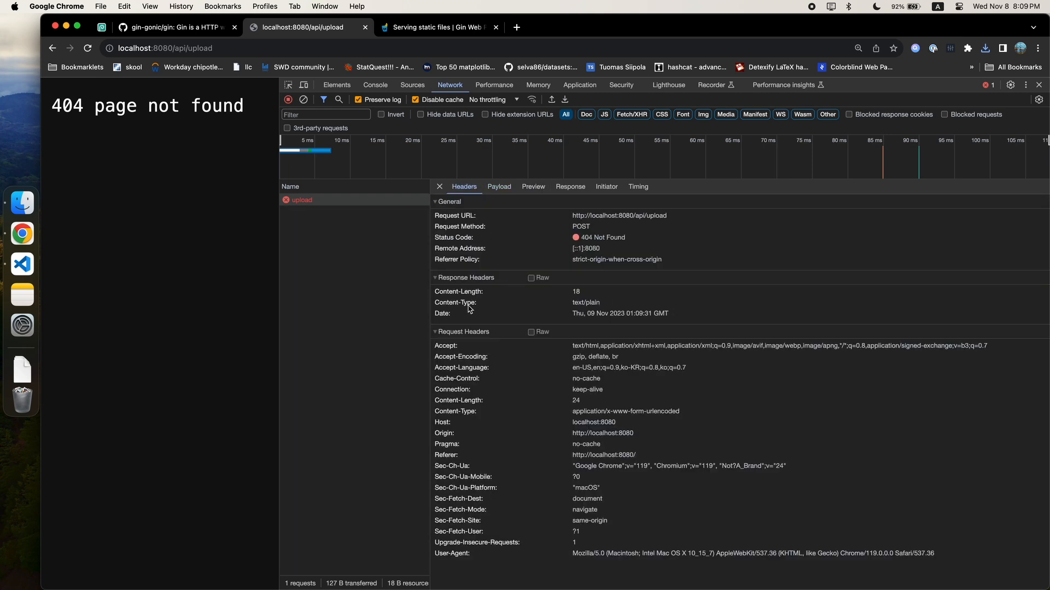
{"action": "mouse_move", "coordinate": [491, 305]}
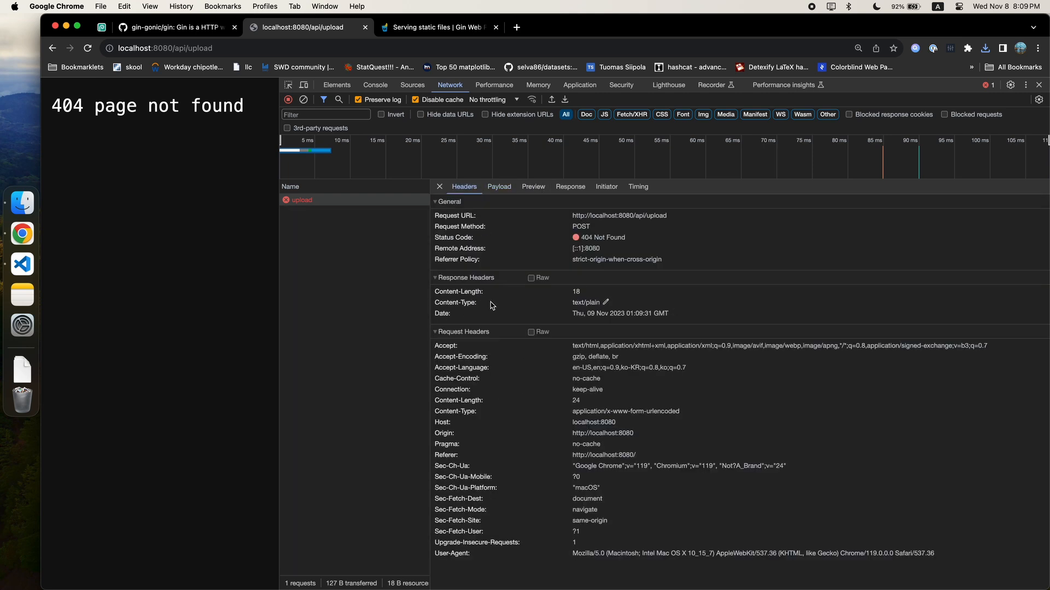
{"action": "mouse_move", "coordinate": [469, 416]}
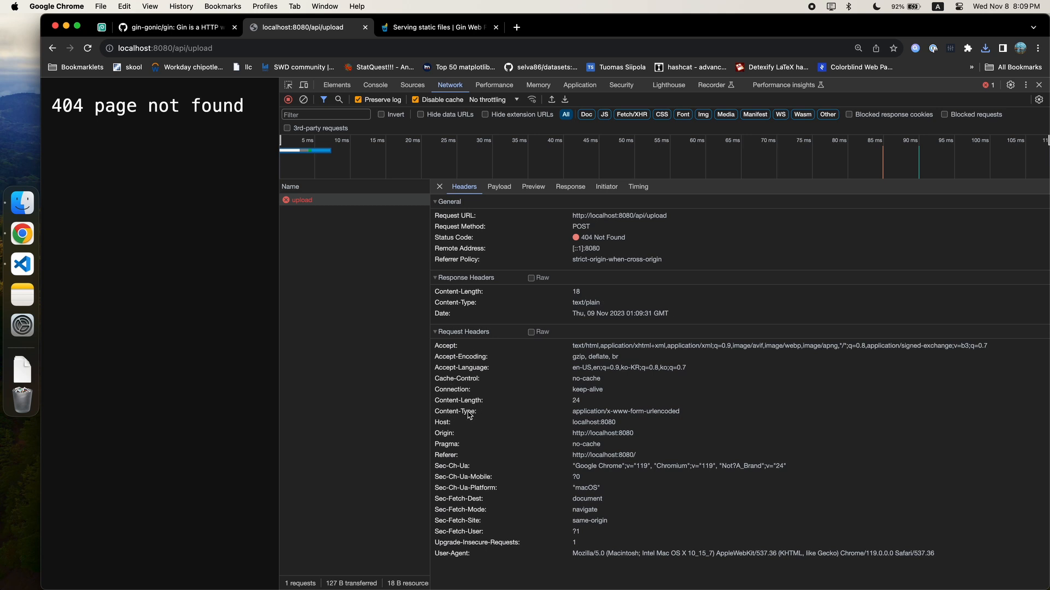
{"action": "double_click", "coordinate": [624, 412]}
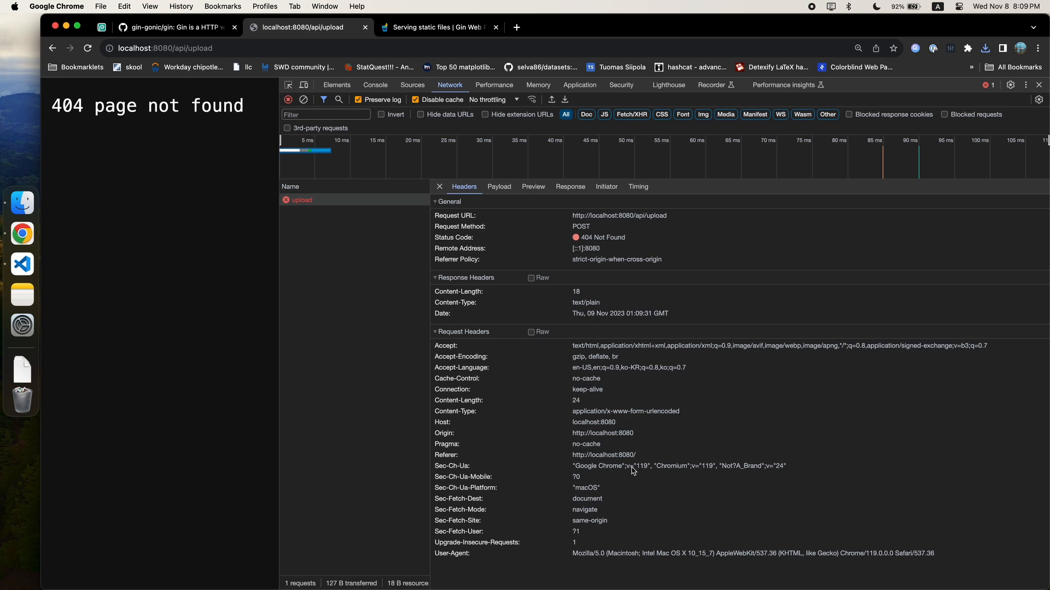
{"action": "mouse_move", "coordinate": [591, 367]}
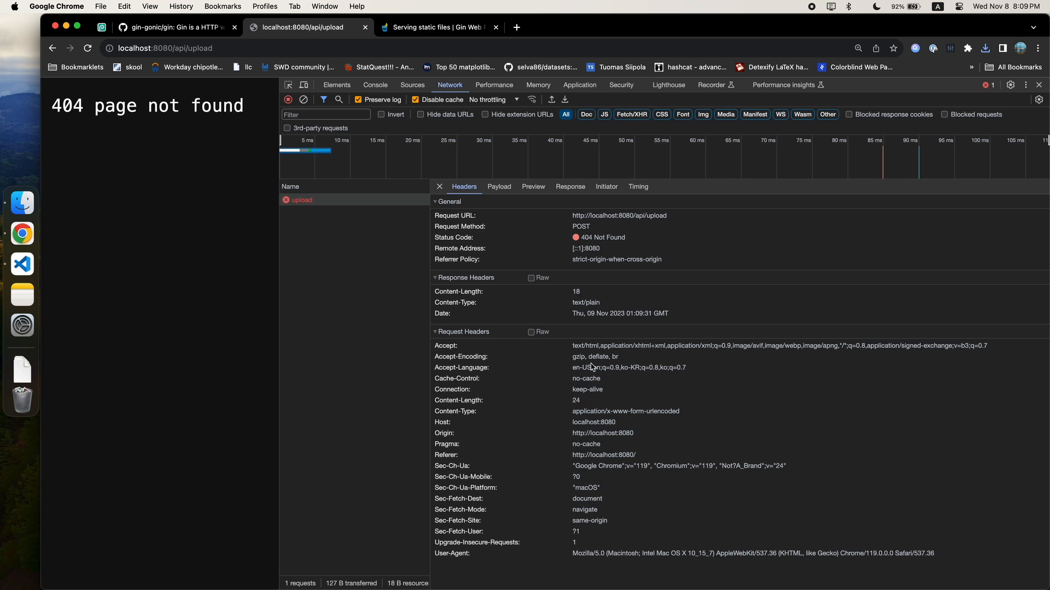
{"action": "left_click", "coordinate": [532, 186]}
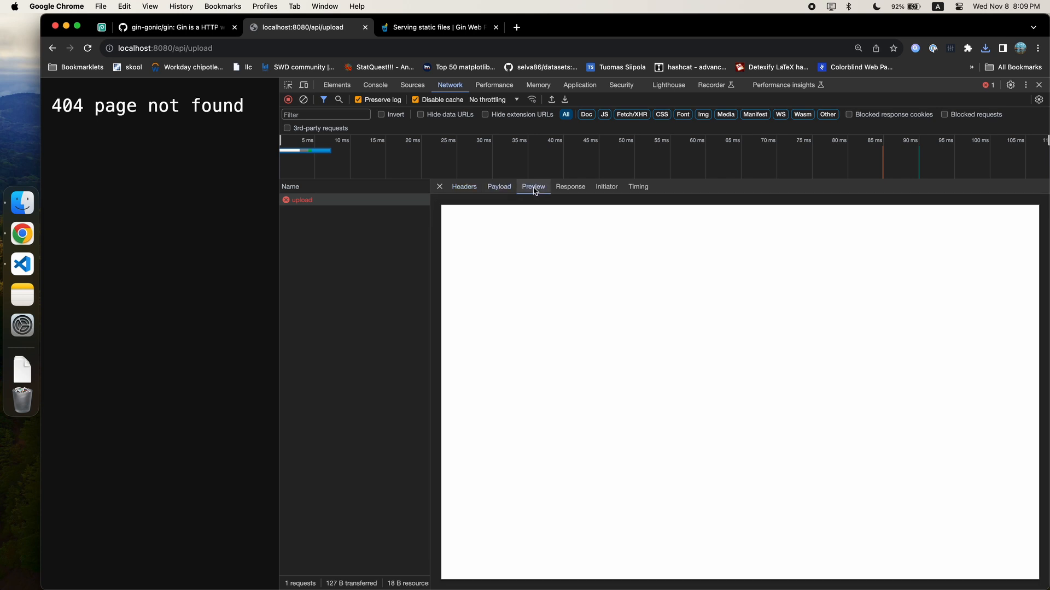
{"action": "left_click", "coordinate": [463, 186]}
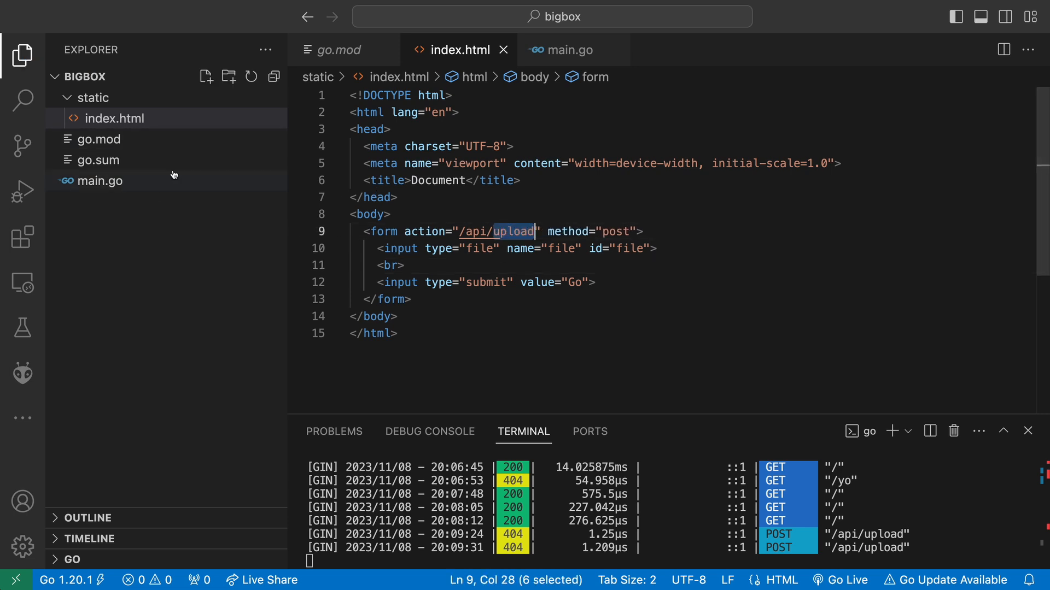
Add a POST /api/upload handler in main.go reading header, err := c.FormFile("file")
{"action": "left_click", "coordinate": [570, 49]}
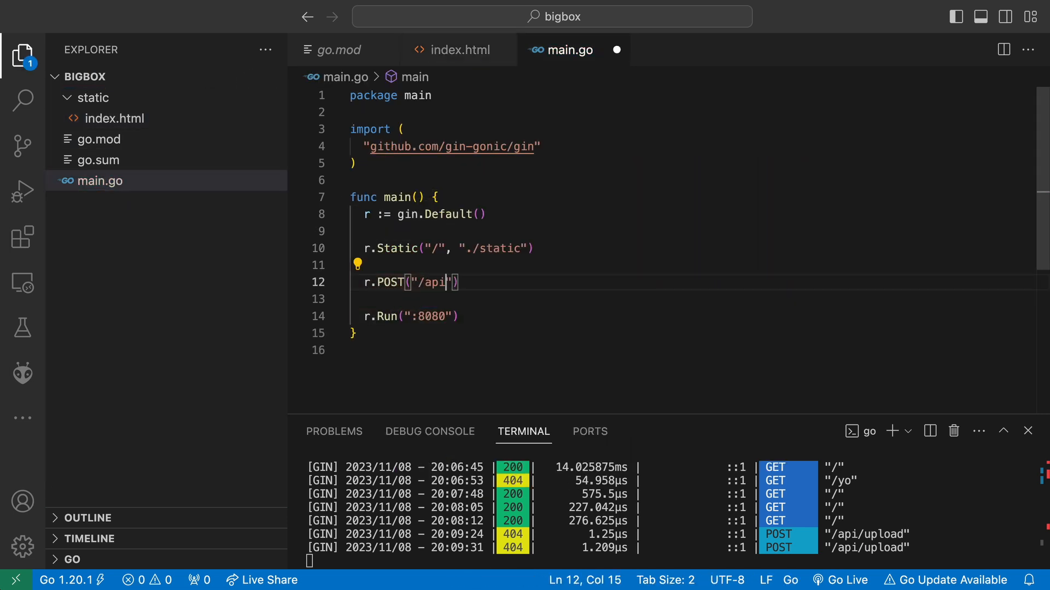
{"action": "type", "text": "/upload\", func(c *gin.Context"}
{"action": "type", "text": "c."}
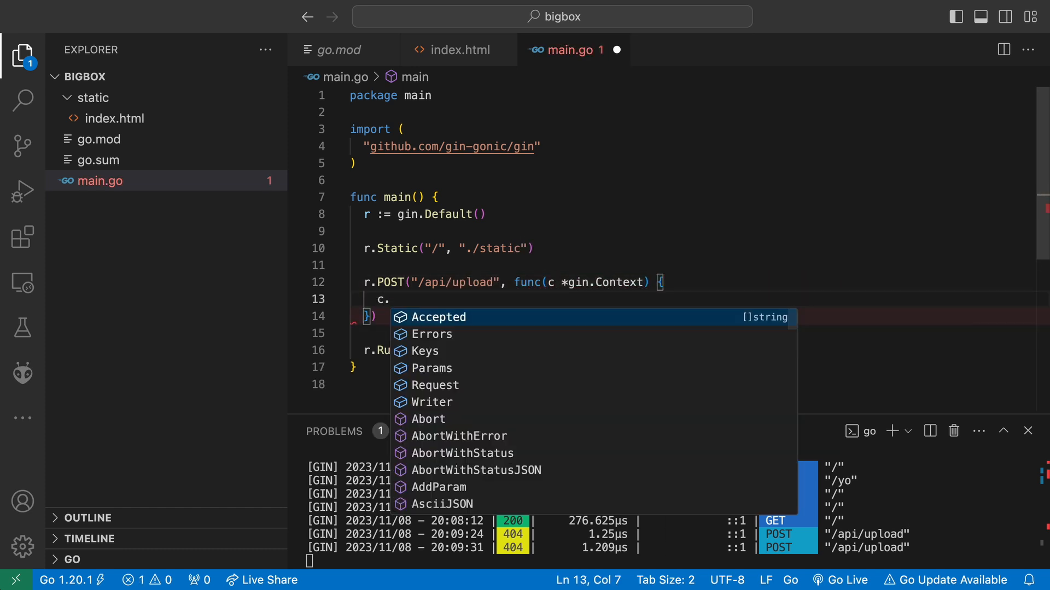
{"action": "type", "text": "Form"}
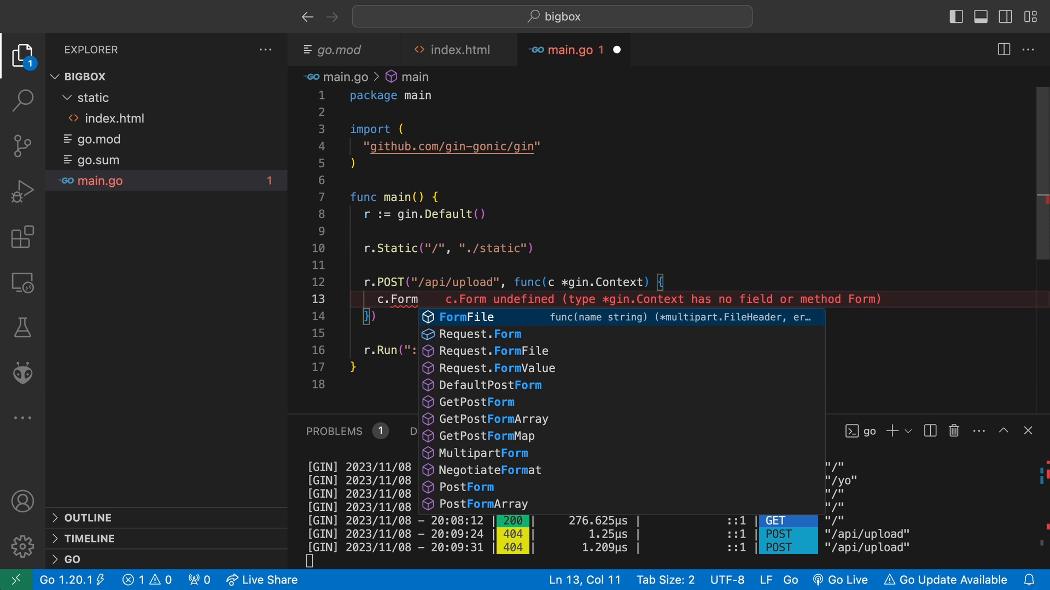
{"action": "left_click", "coordinate": [467, 317]}
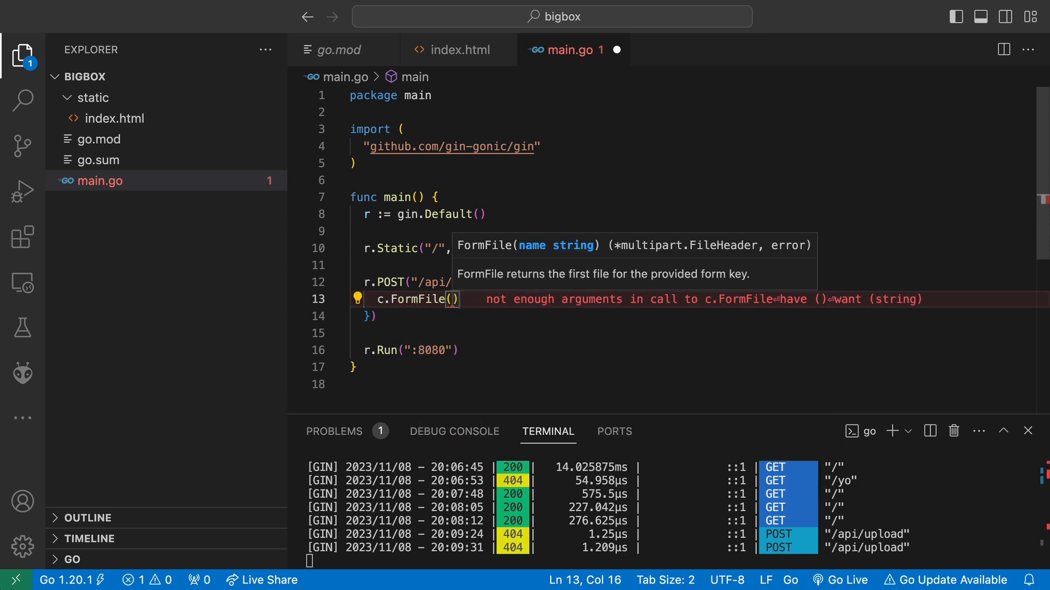
{"action": "type", "text": "\"\""}
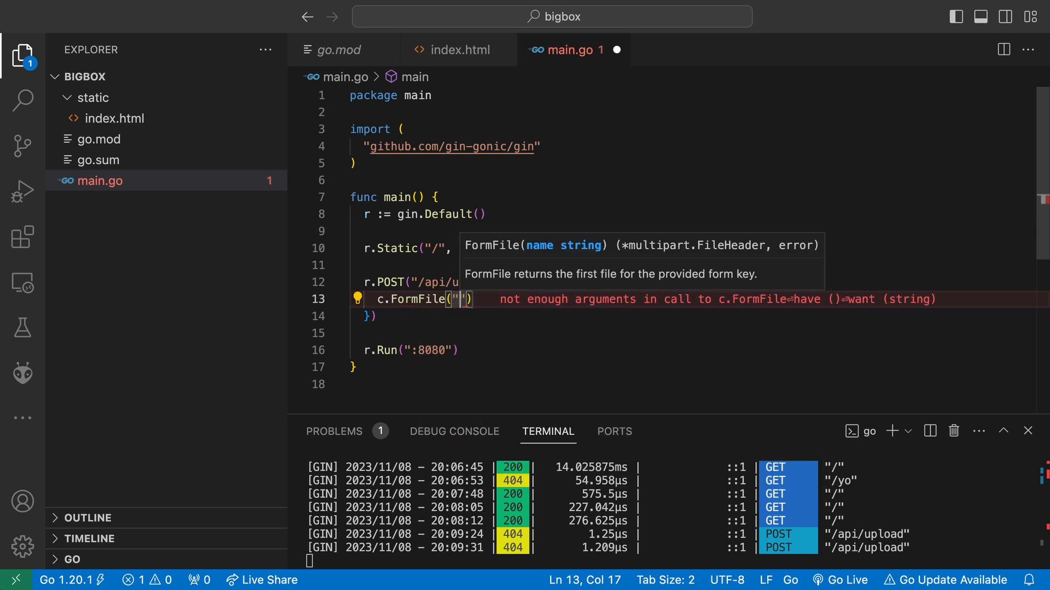
{"action": "type", "text": "file"}
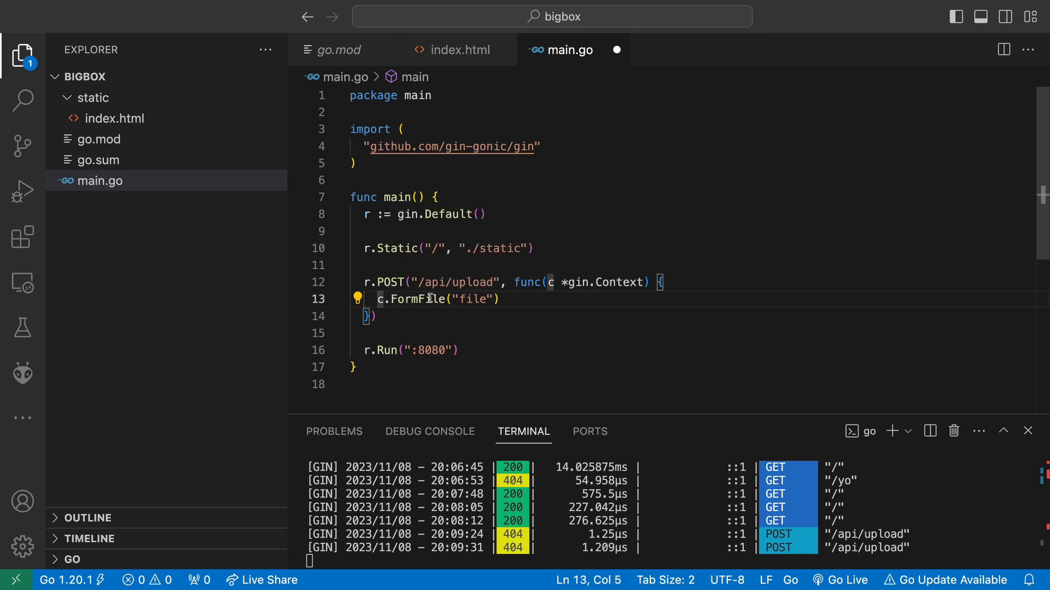
{"action": "type", "text": "header, err :="}
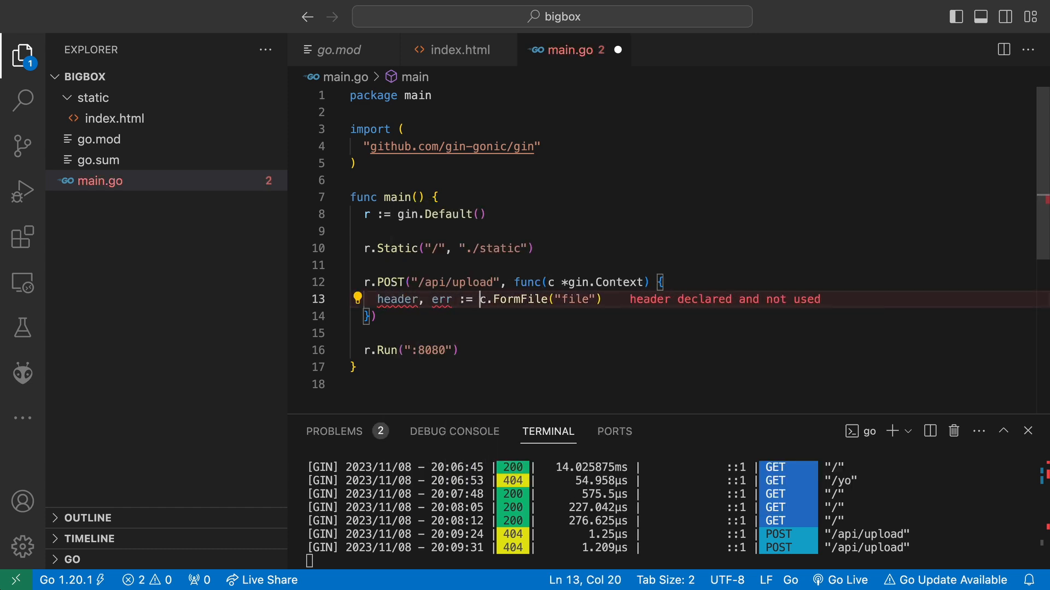
Panic on a FormFile error and spew.Dump the file header, then return to the HTML form
{"action": "type", "text": "if err != nil {"}
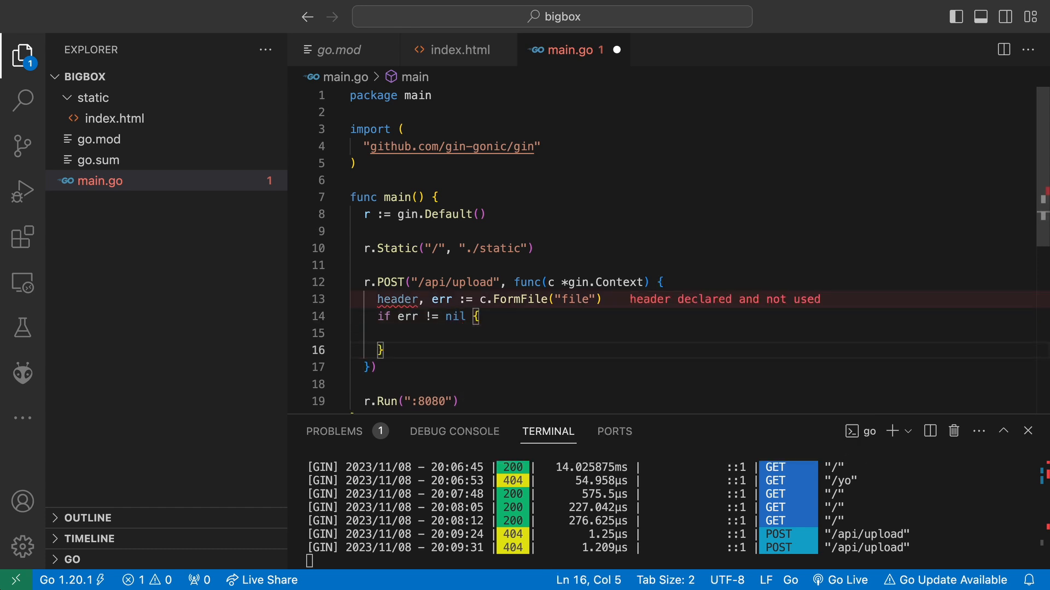
{"action": "type", "text": "panic(err)"}
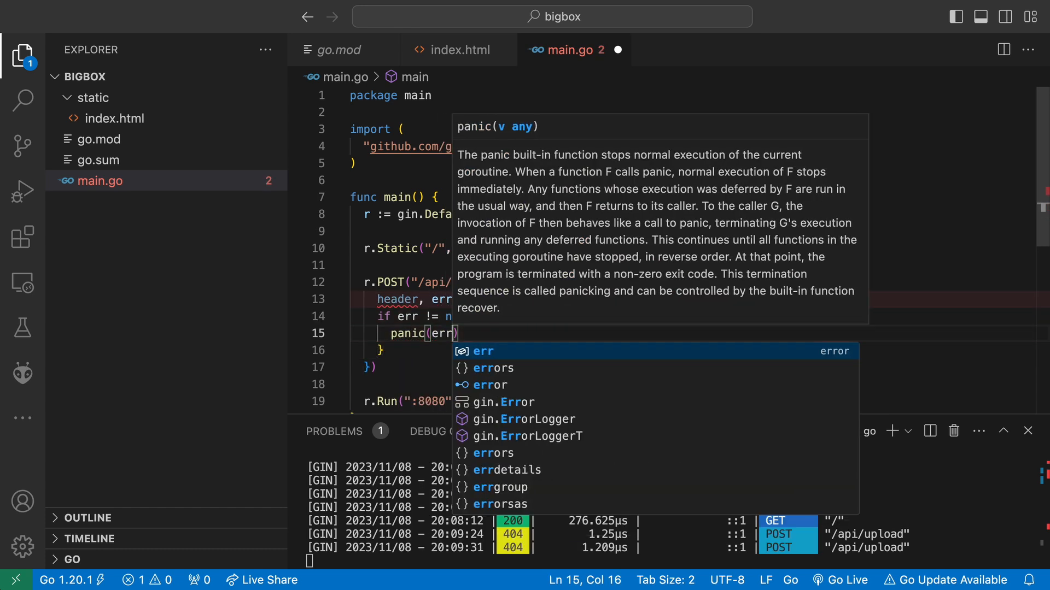
{"action": "type", "text": "spew.Dump("}
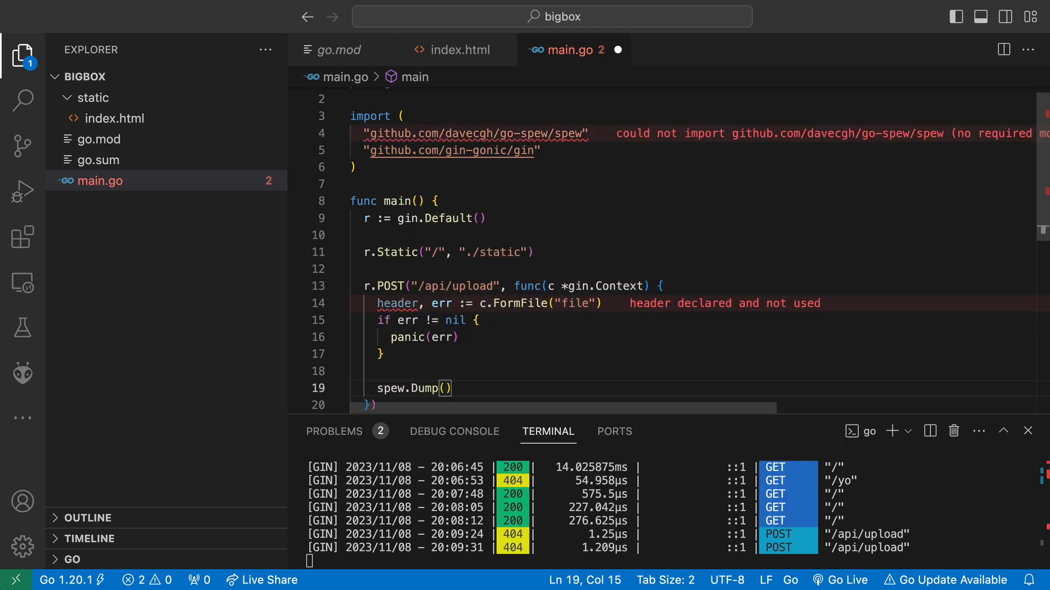
{"action": "type", "text": "ea="}
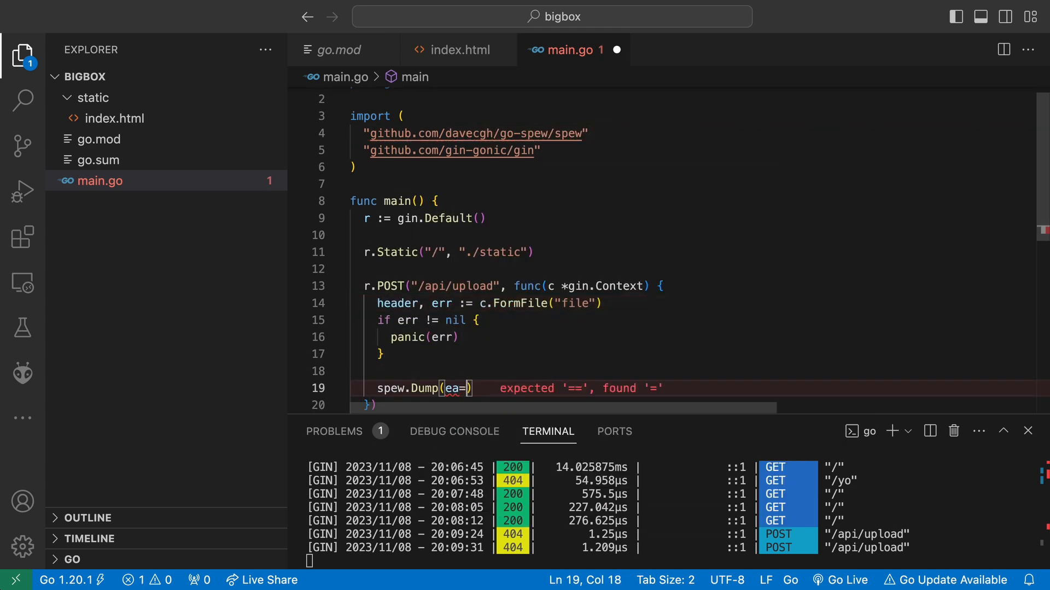
{"action": "type", "text": "header"}
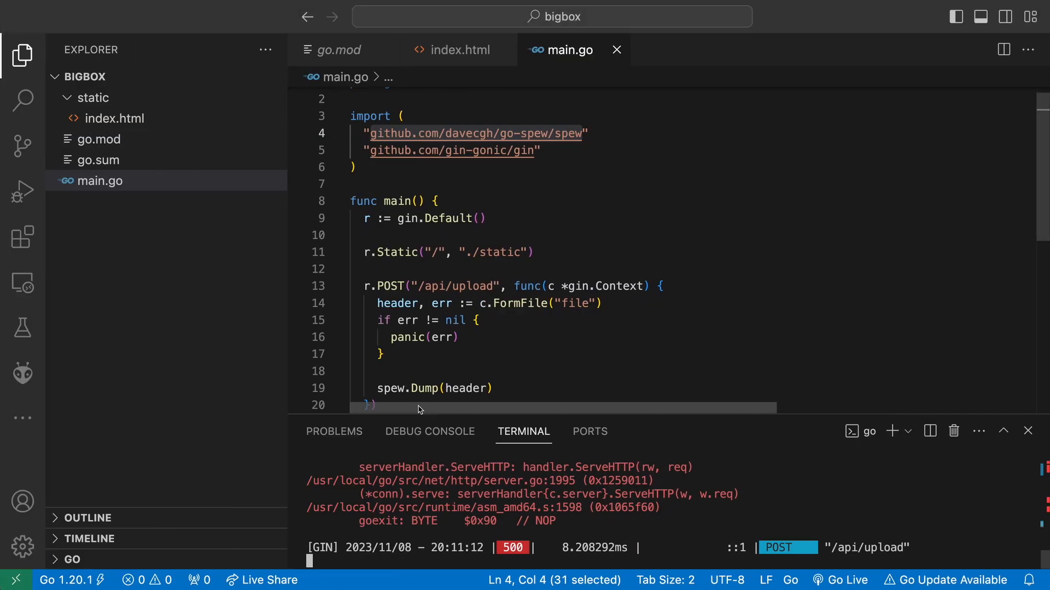
{"action": "left_click", "coordinate": [456, 50]}
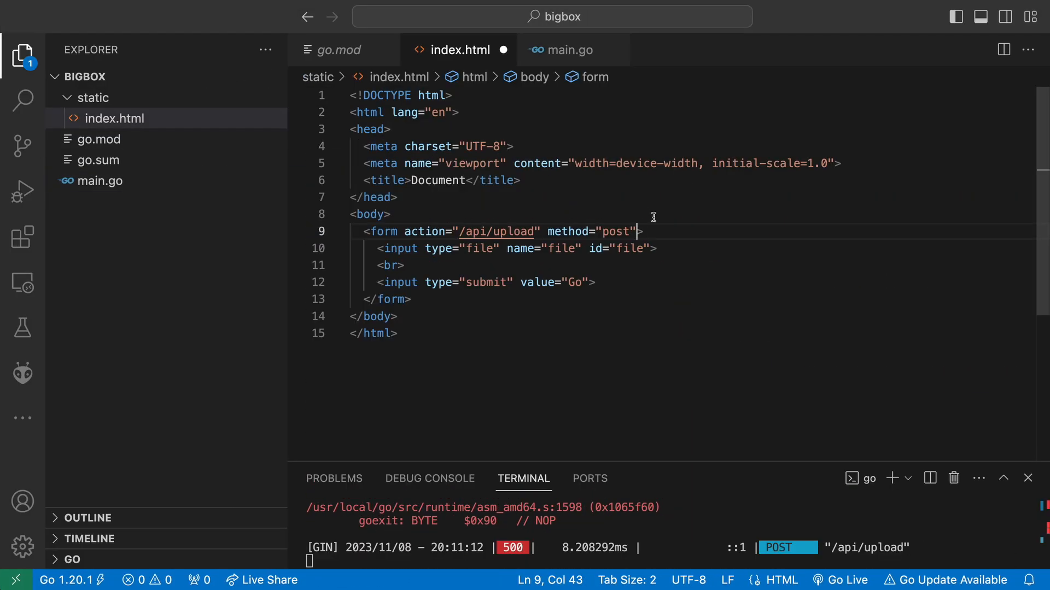
Add enctype="multipart/form-data" to the form, save, and upload small cute dog.webp successfully
{"action": "type", "text": "enctype=\"multipart/form-data\""}
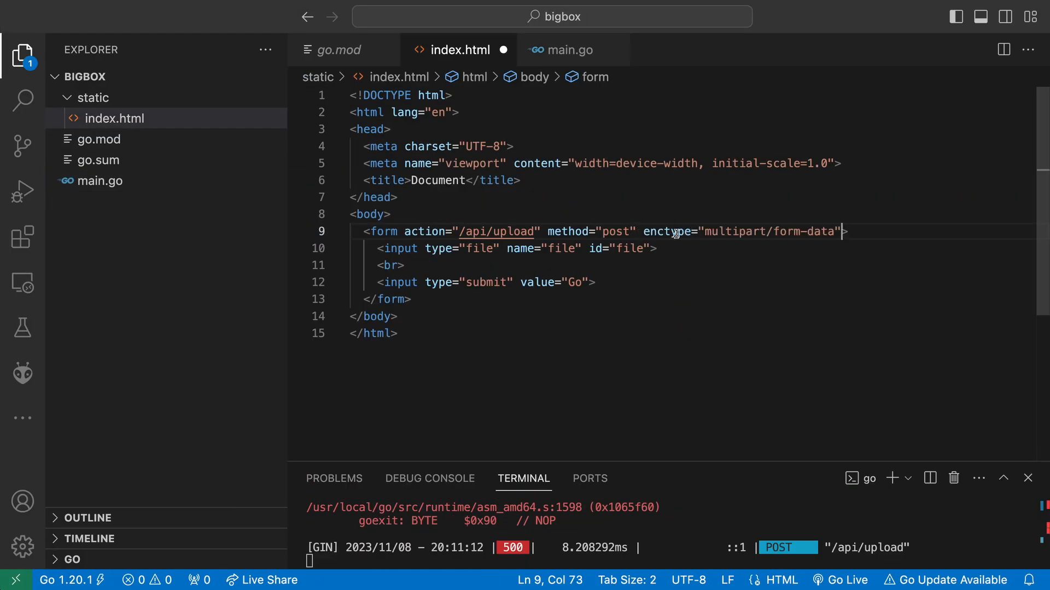
{"action": "key", "text": "ctrl+s"}
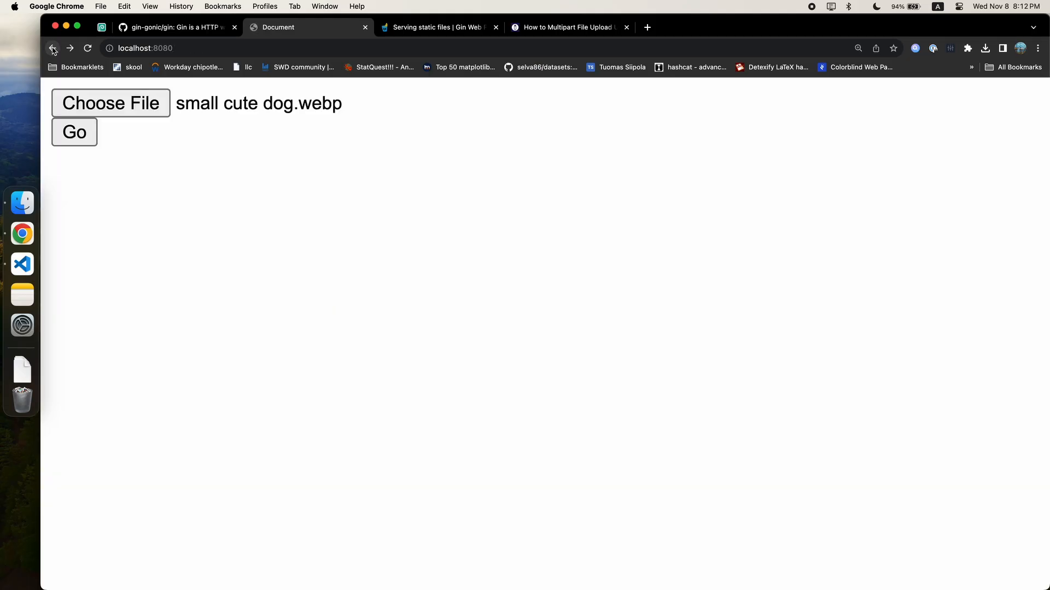
{"action": "left_click", "coordinate": [111, 102]}
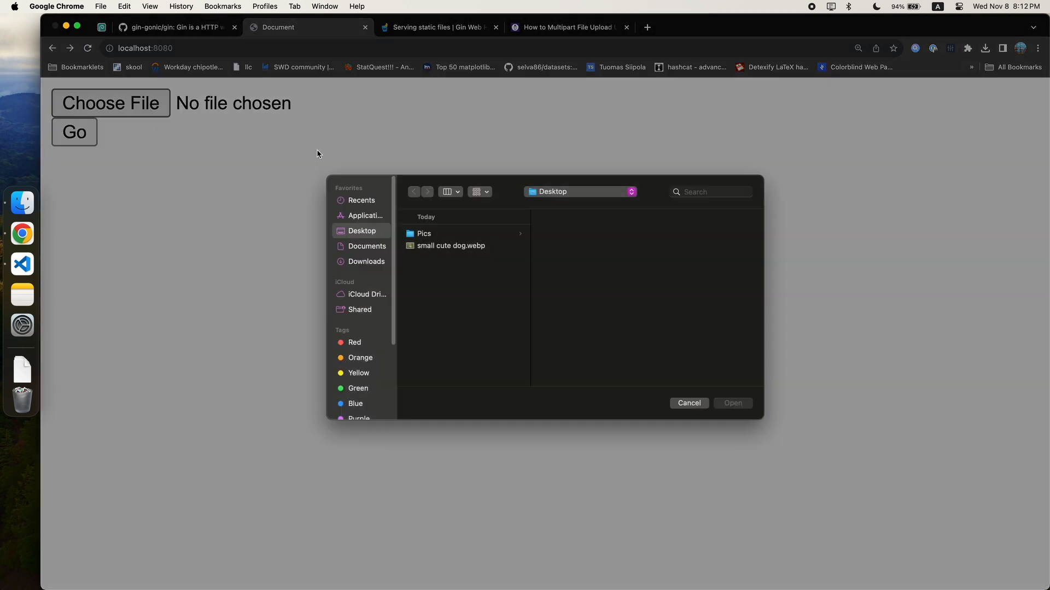
{"action": "double_click", "coordinate": [450, 246]}
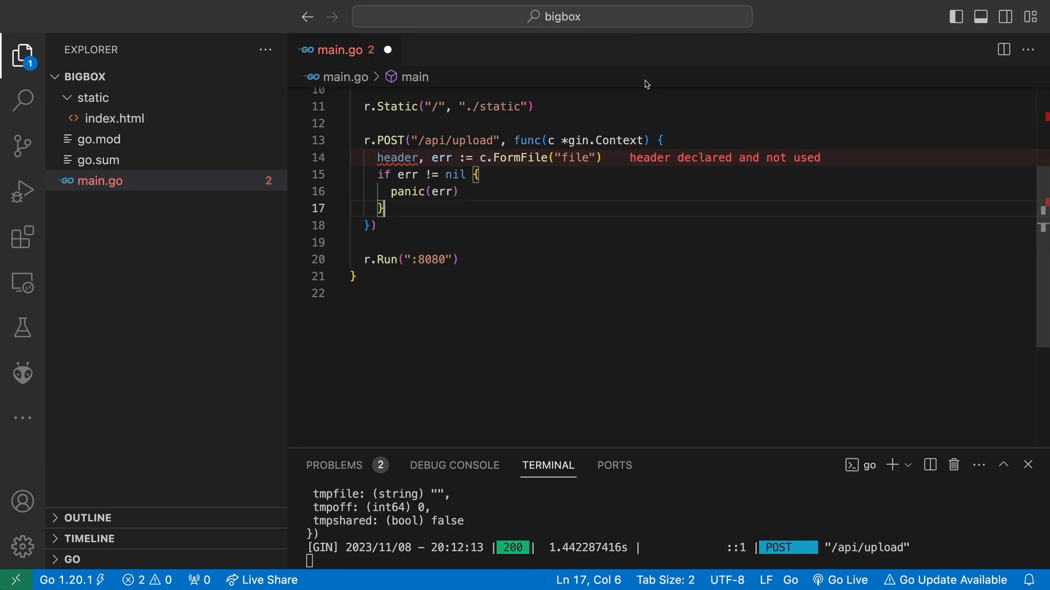
Replace the panic with c.JSON(http.StatusBadRequest, ...) in the error branch
{"action": "double_click", "coordinate": [423, 192]}
{"action": "type", "text": "fmt.Println"}
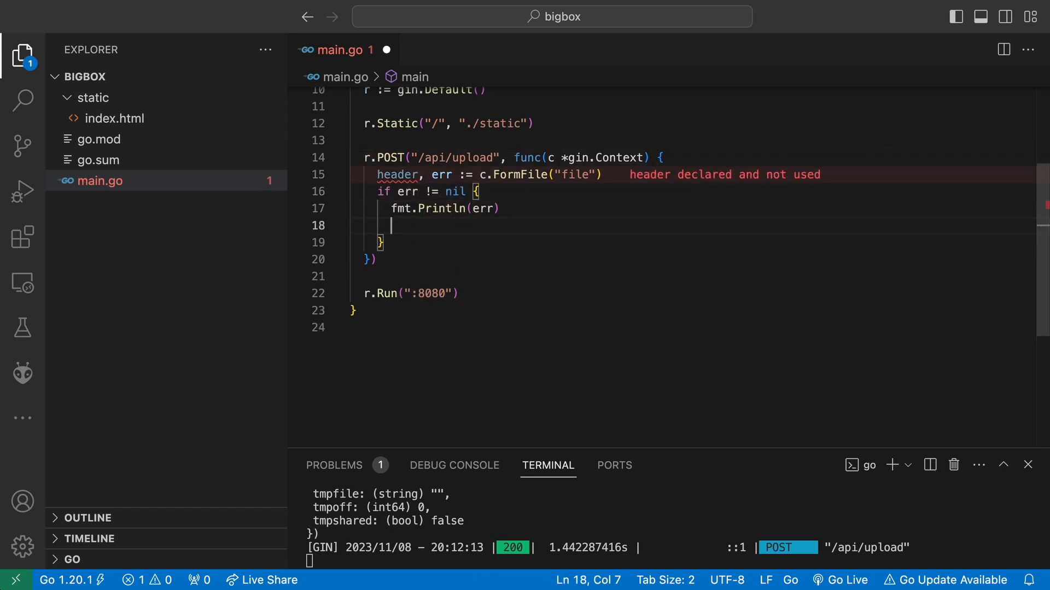
{"action": "type", "text": "c."}
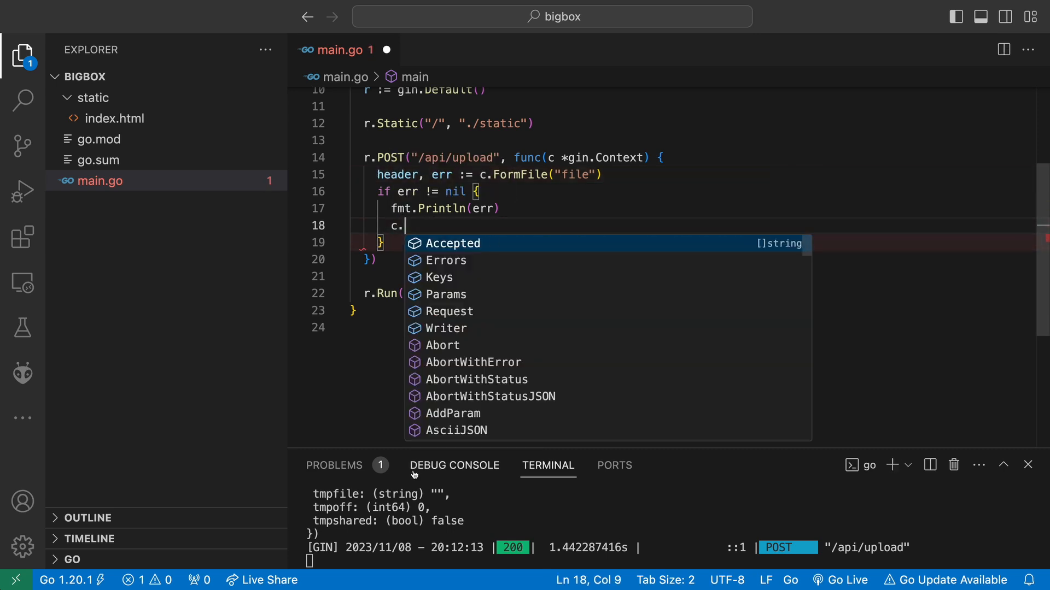
{"action": "type", "text": "Head"}
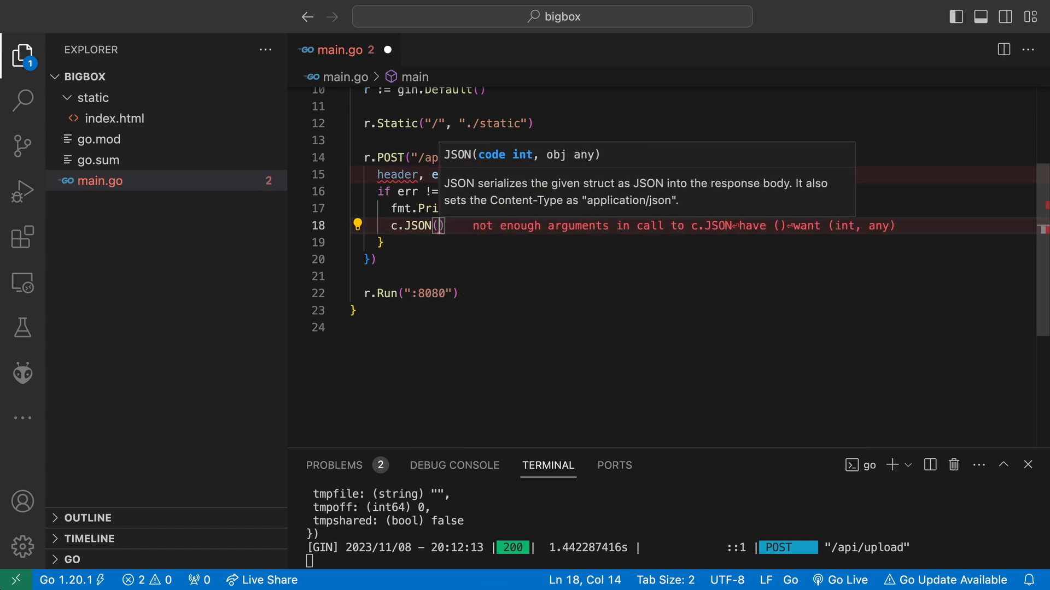
{"action": "type", "text": "http.StatusBadRe"}
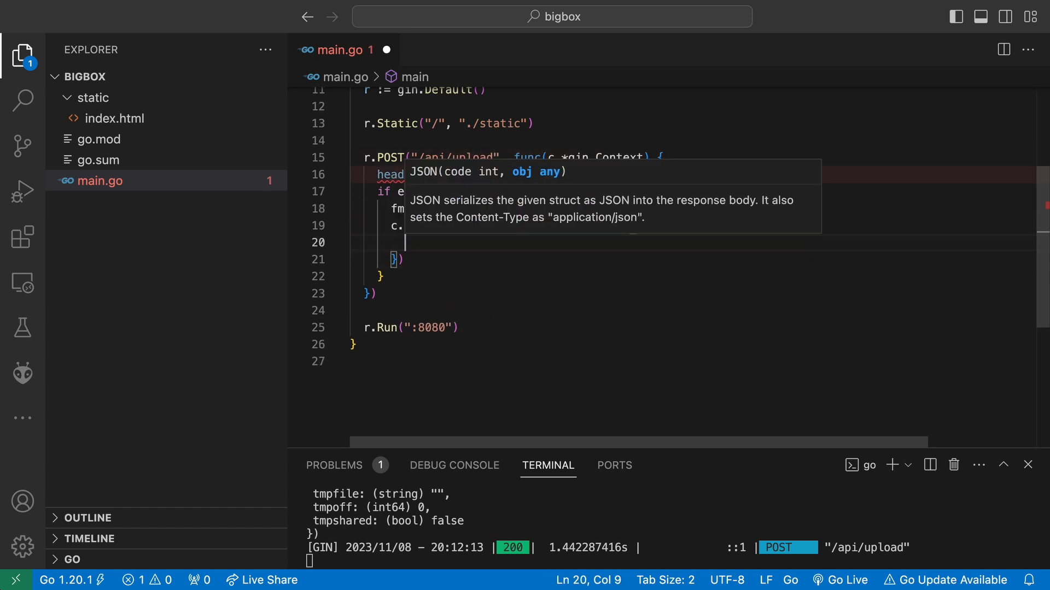
Send the JSON error "Failed to receive form file." and return from the handler
{"action": "type", "text": "\"error\": \""}
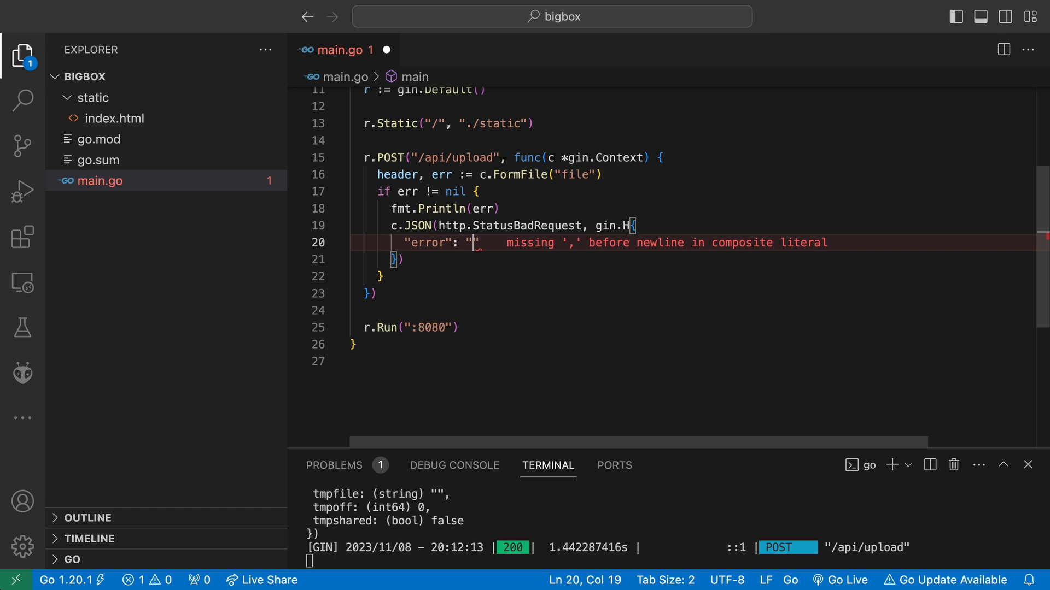
{"action": "type", "text": "Failed to receive form file."}
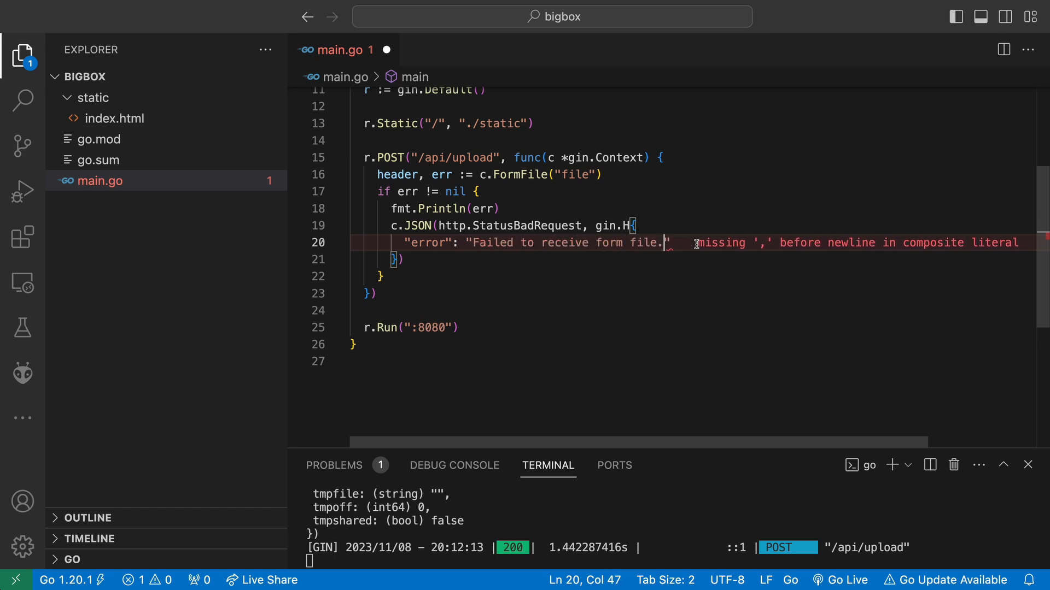
{"action": "type", "text": "return"}
{"action": "type", "text": ","}
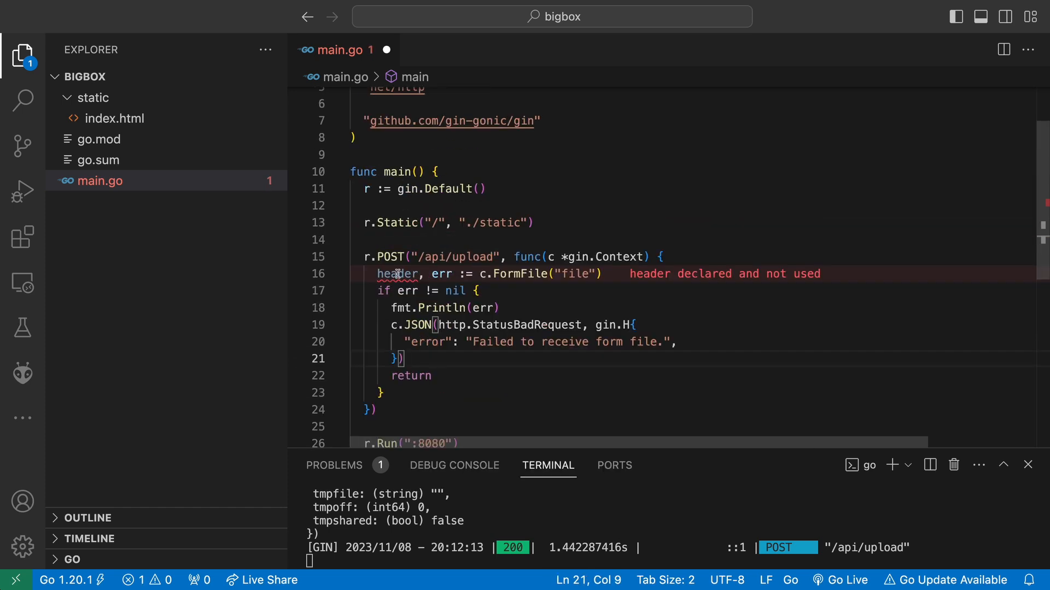
{"action": "scroll", "scroll_direction": "down", "scroll_amount": 3}
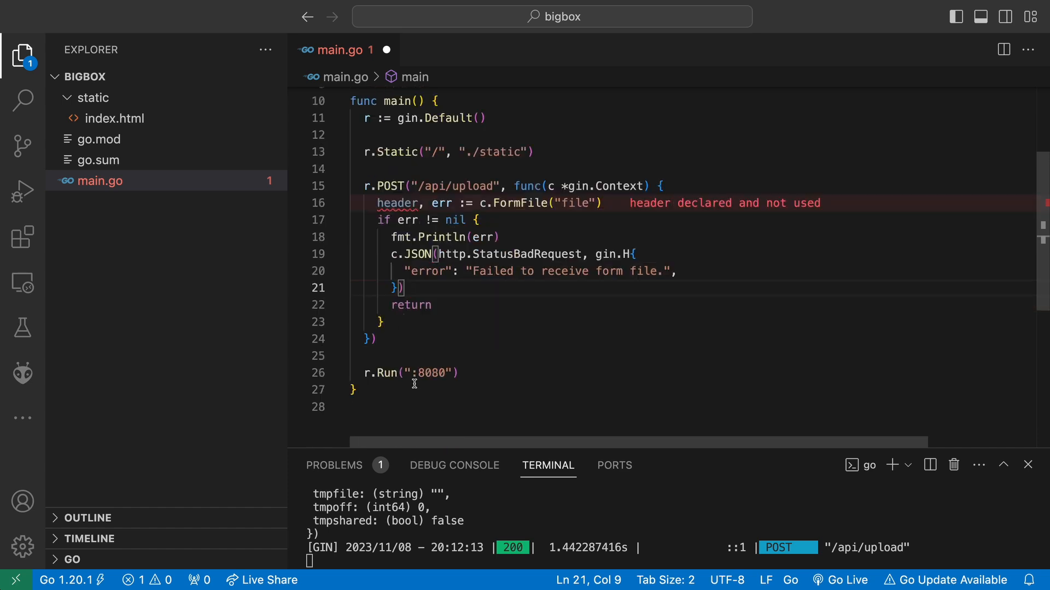
Start opening the received file with header. and switch to Chrome's io.Copy documentation
{"action": "type", "text": "header."}
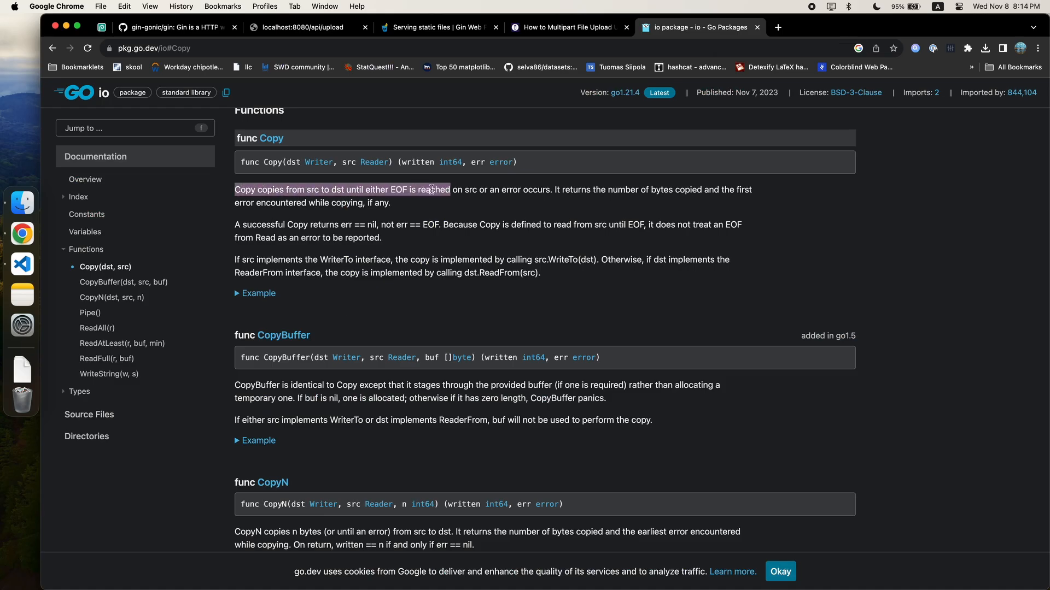
{"action": "scroll", "scroll_direction": "up", "scroll_amount": 3}
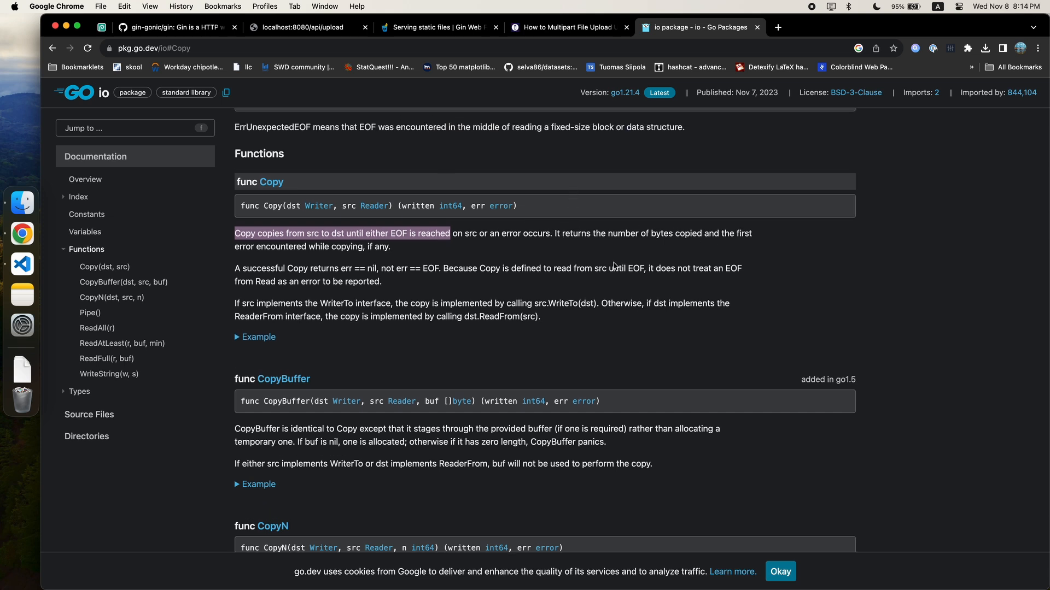
{"action": "left_click", "coordinate": [777, 26]}
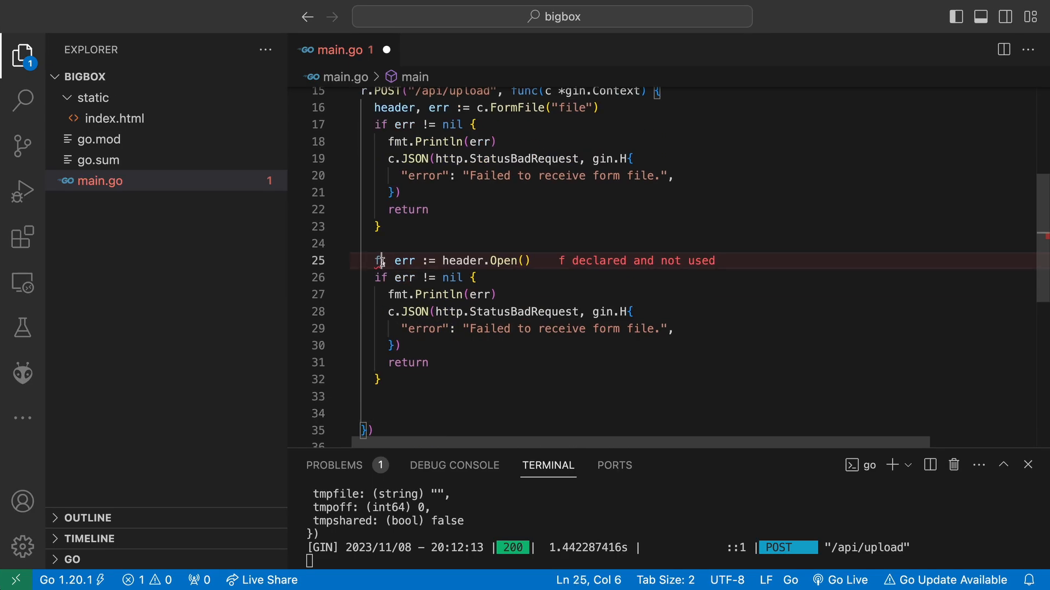
Start an os.Create() call in the handler and add a files folder to the project
{"action": "type", "text": "os.OpenFile("}
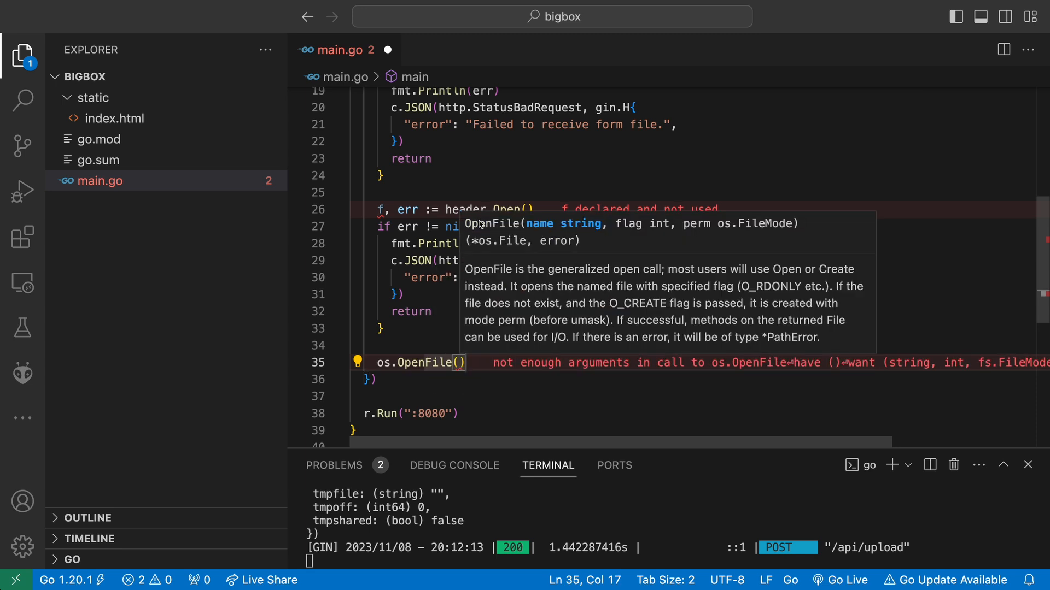
{"action": "type", "text": "Create"}
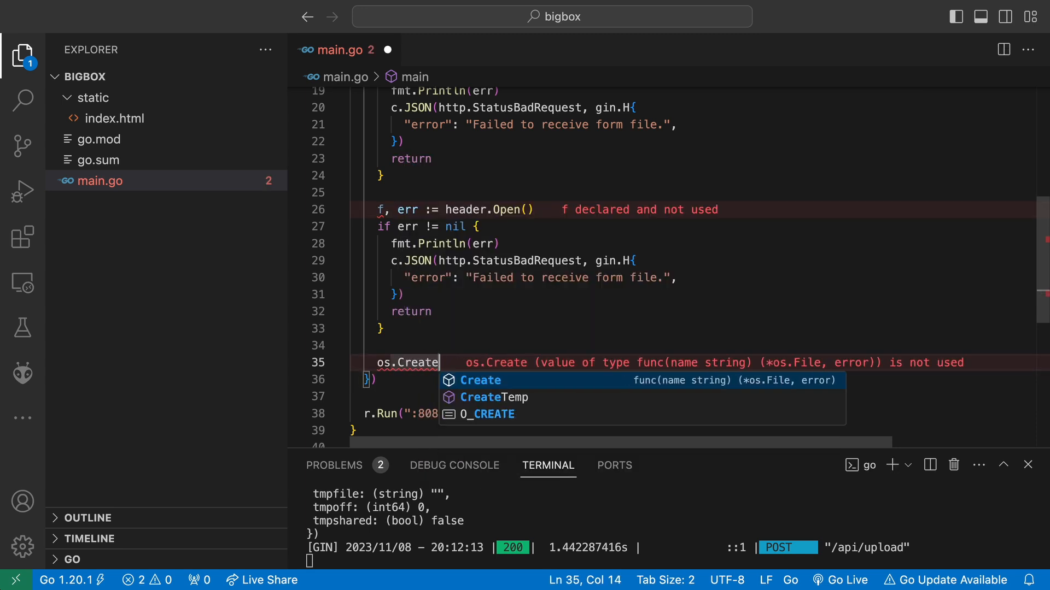
{"action": "left_click", "coordinate": [480, 379]}
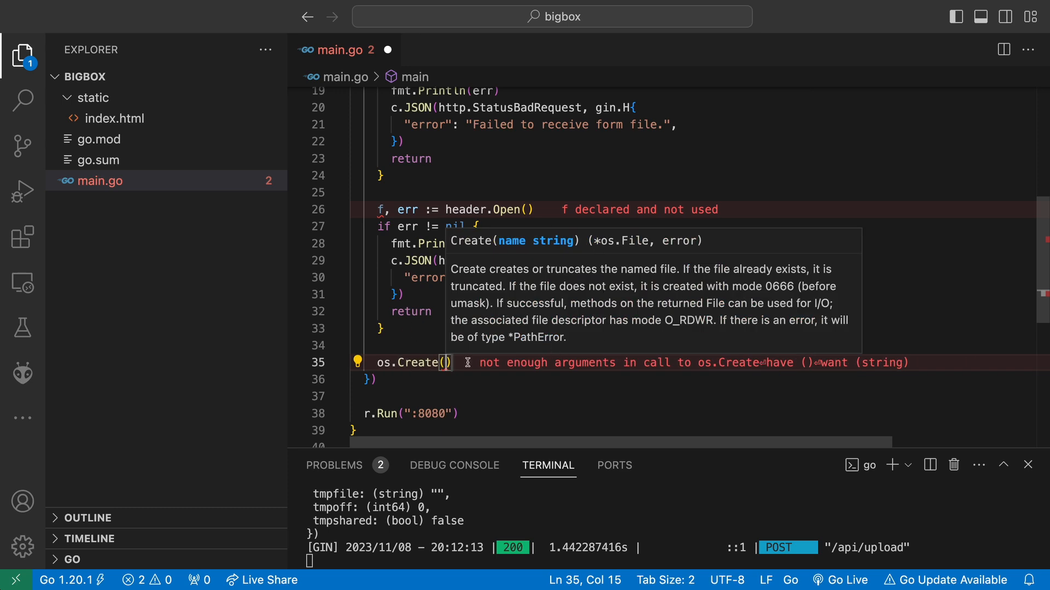
{"action": "left_click", "coordinate": [207, 77]}
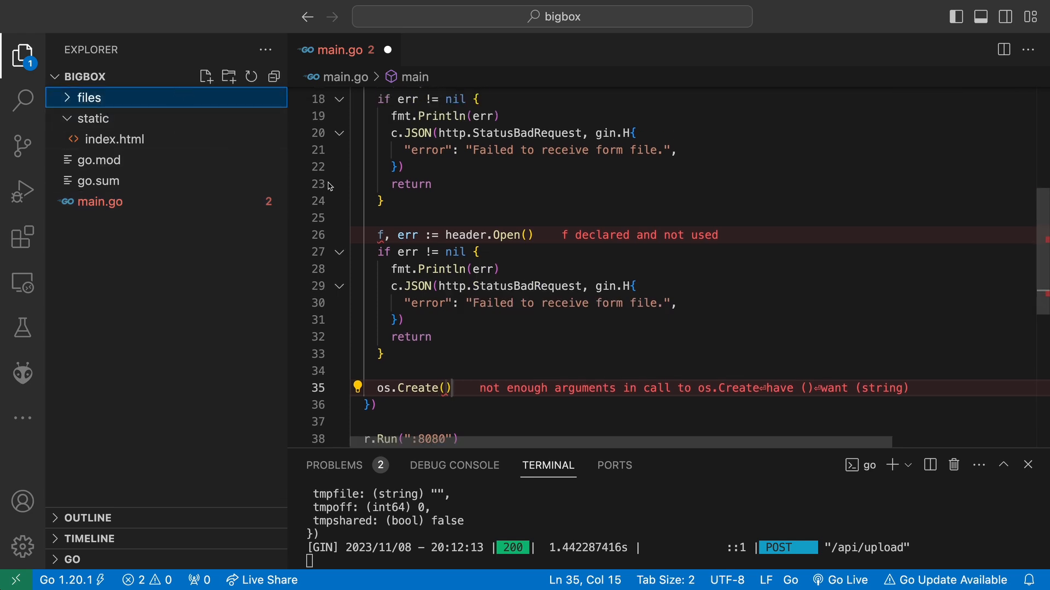
Declare const FILES = "." above main and go to the terminal to install google/uuid
{"action": "scroll", "scroll_direction": "up", "scroll_amount": 3}
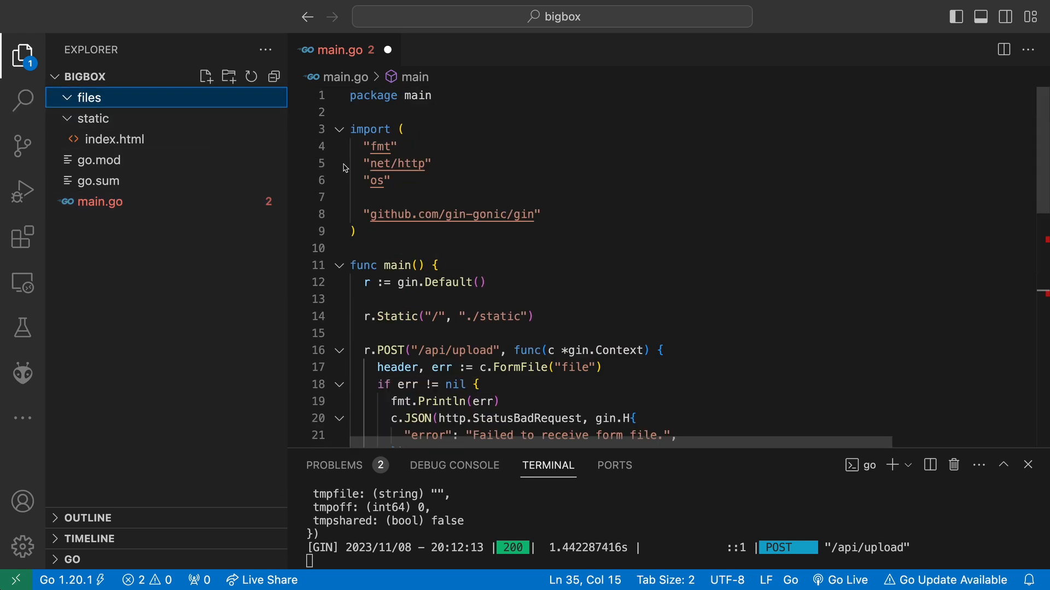
{"action": "left_click", "coordinate": [533, 316]}
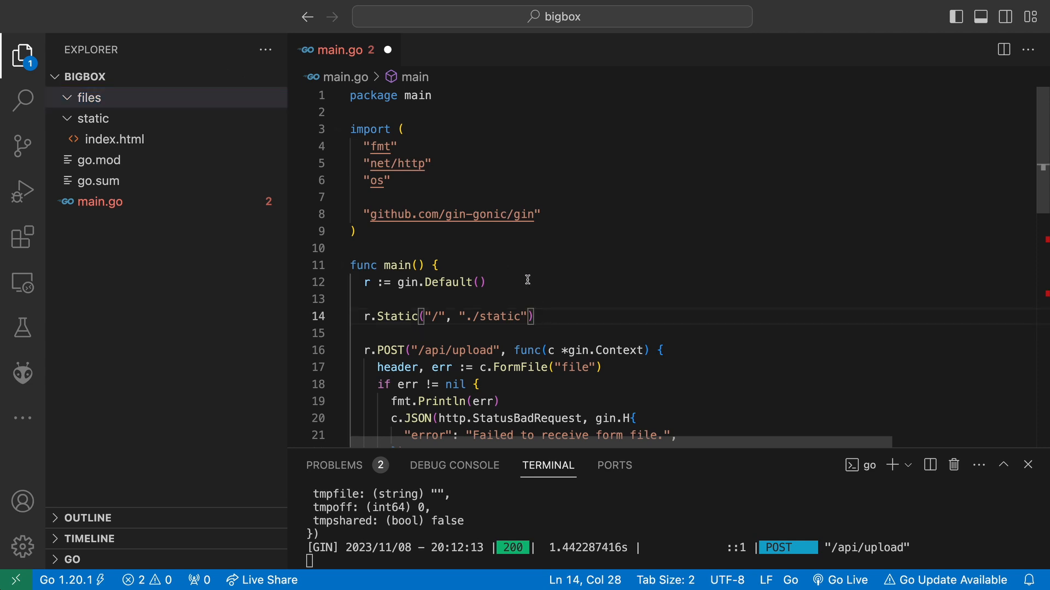
{"action": "type", "text": "const"}
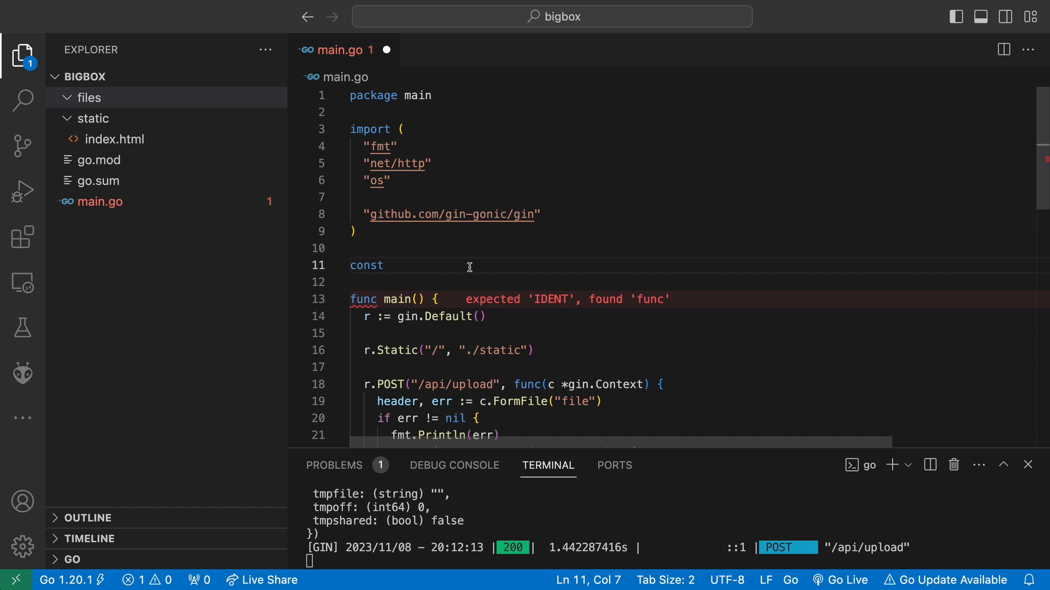
{"action": "type", "text": "FILES = \".\""}
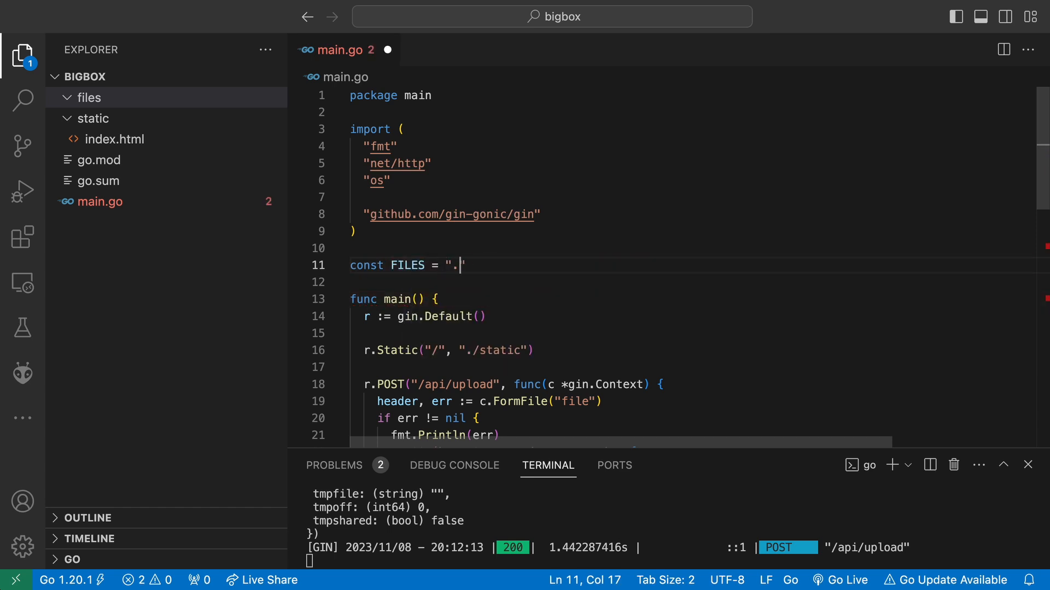
{"action": "left_click", "coordinate": [22, 233]}
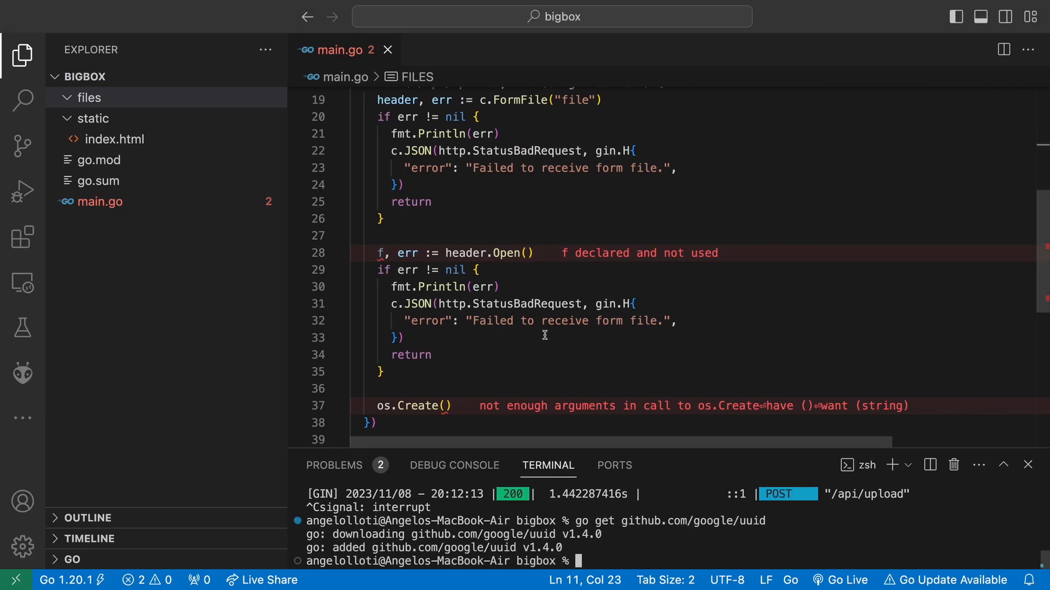
Build a uuid-based id with u := uuid.NewString() for the created file
{"action": "scroll", "scroll_direction": "up", "scroll_amount": 3}
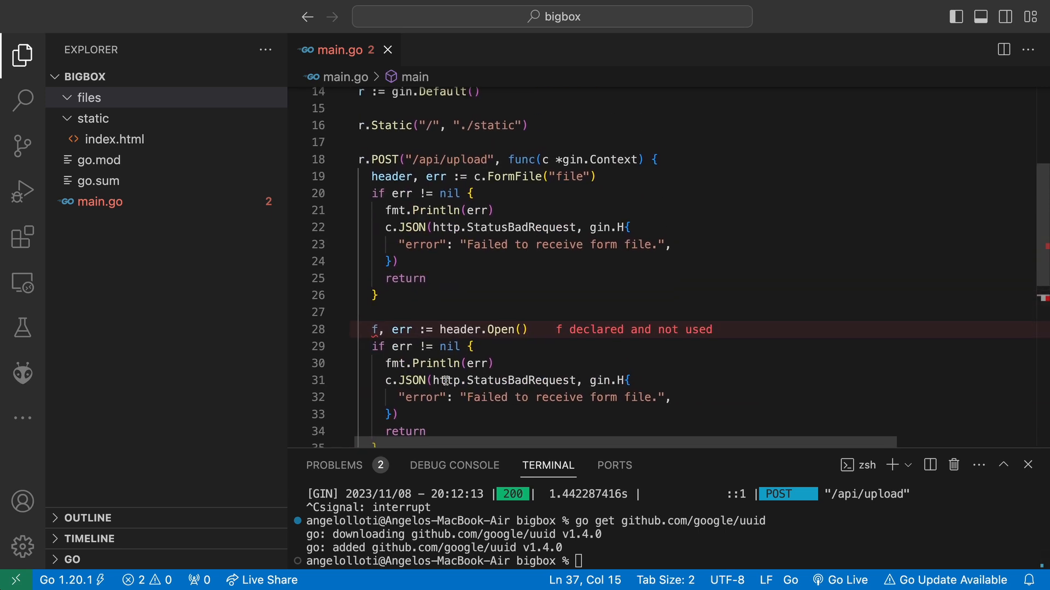
{"action": "scroll", "scroll_direction": "down", "scroll_amount": 3}
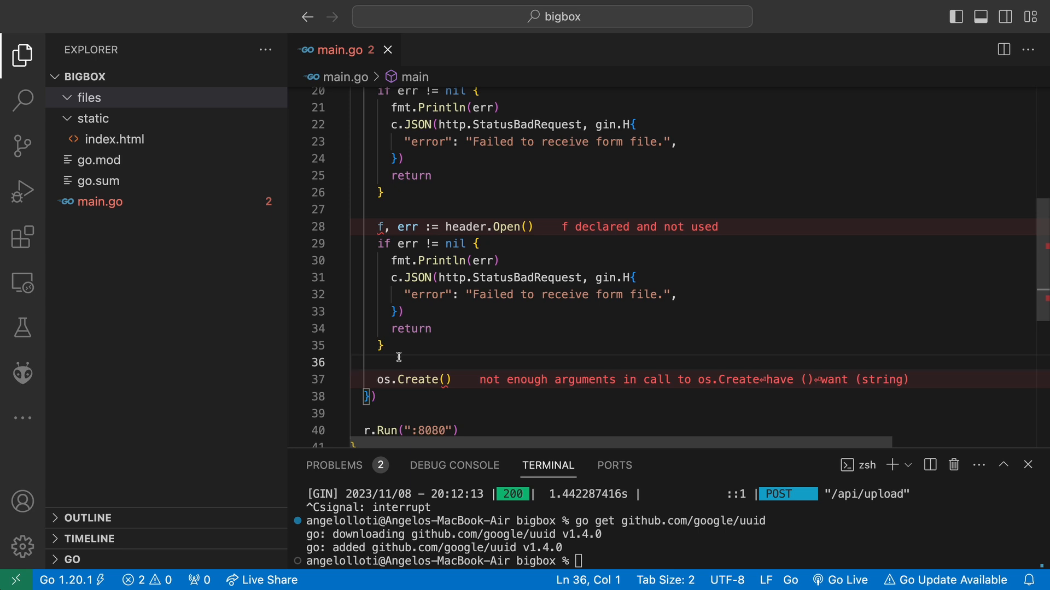
{"action": "type", "text": "u := uuid.NewString()"}
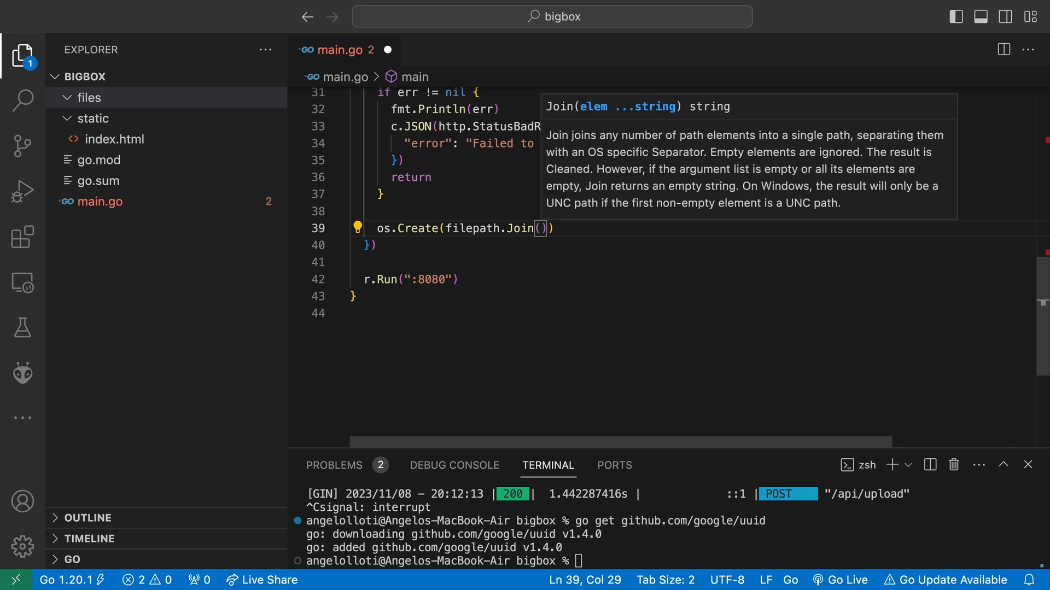
Start logging fmt.Println("copying " + header.Filename) above the create call
{"action": "scroll", "scroll_direction": "down", "scroll_amount": 3}
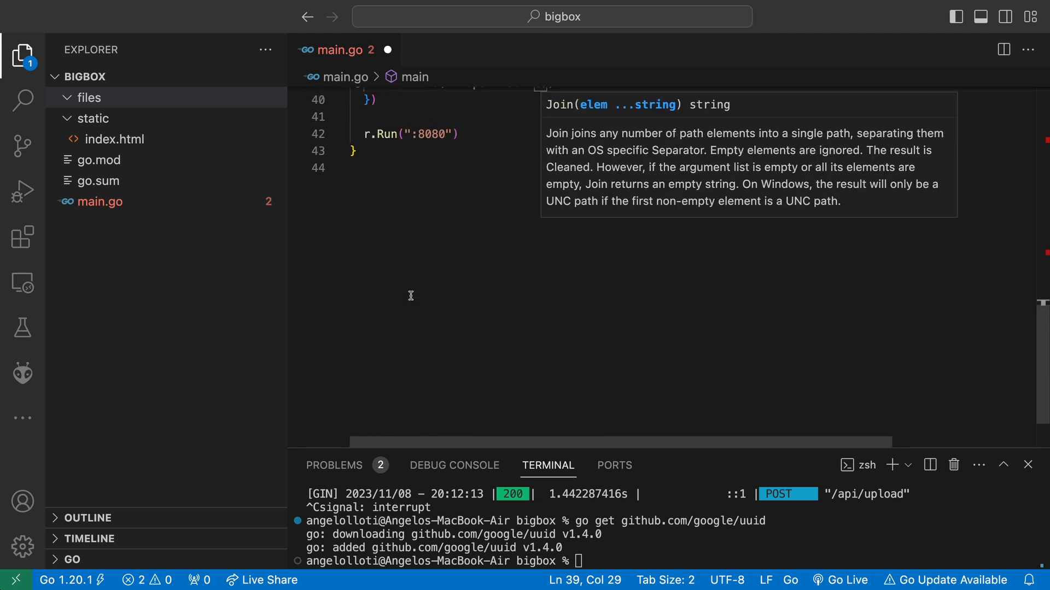
{"action": "scroll", "scroll_direction": "up", "scroll_amount": 3}
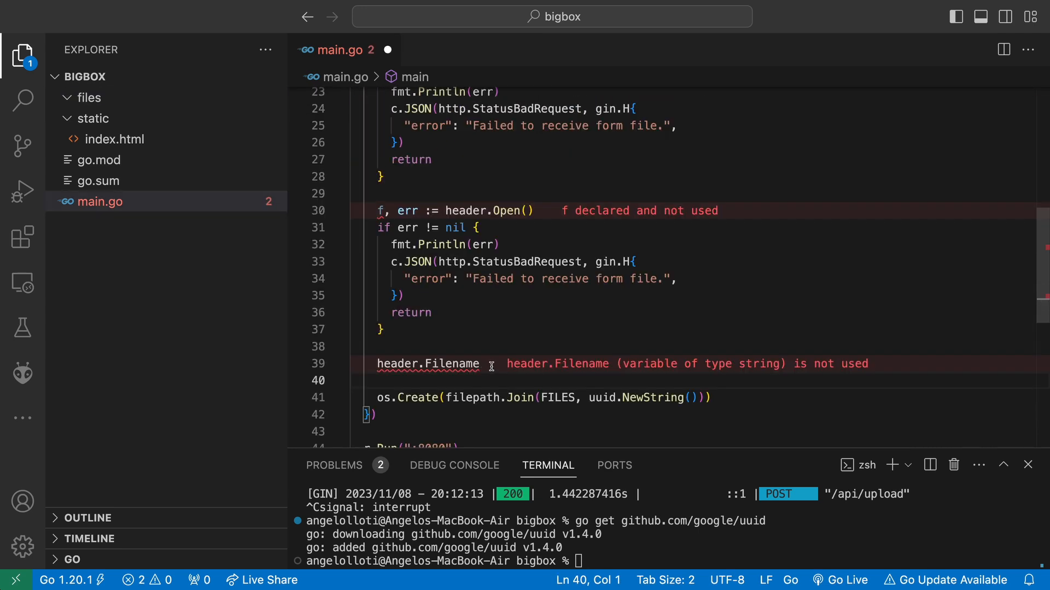
{"action": "type", "text": "fmt.Println(\""}
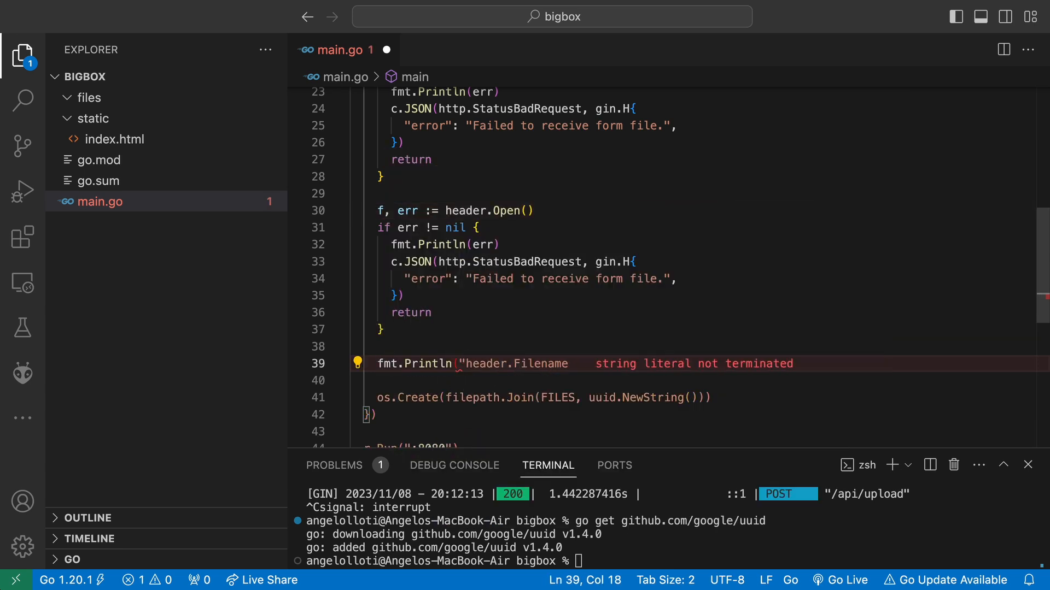
{"action": "type", "text": "copying"}
{"action": "type", "text": "c.AbortWithError("}
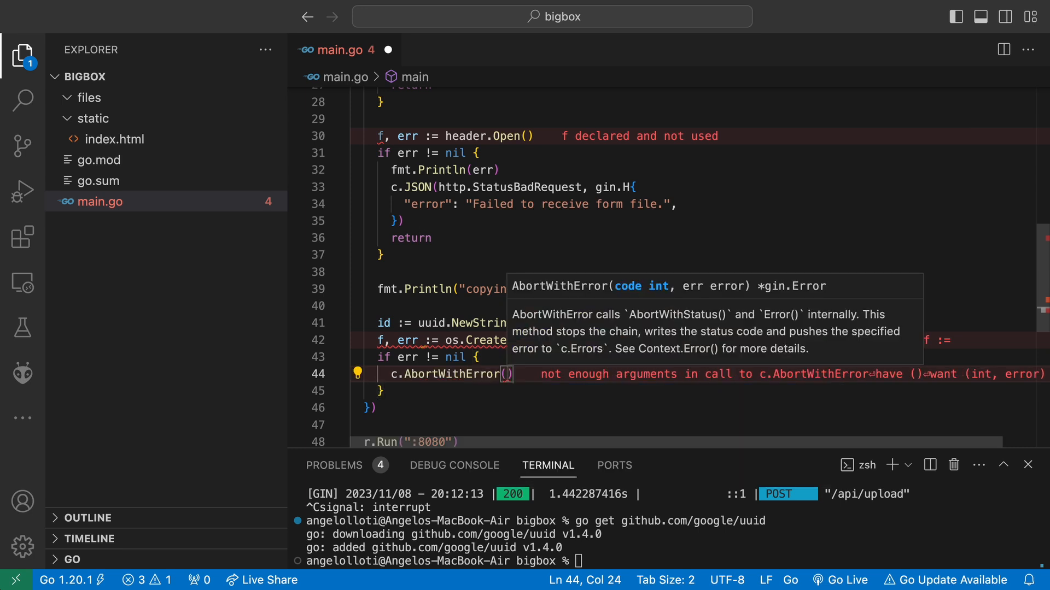
Abort with http.StatusInternalServerError on failure and start the io.Copy call
{"action": "type", "text": "http.StatusInternalServerError, err"}
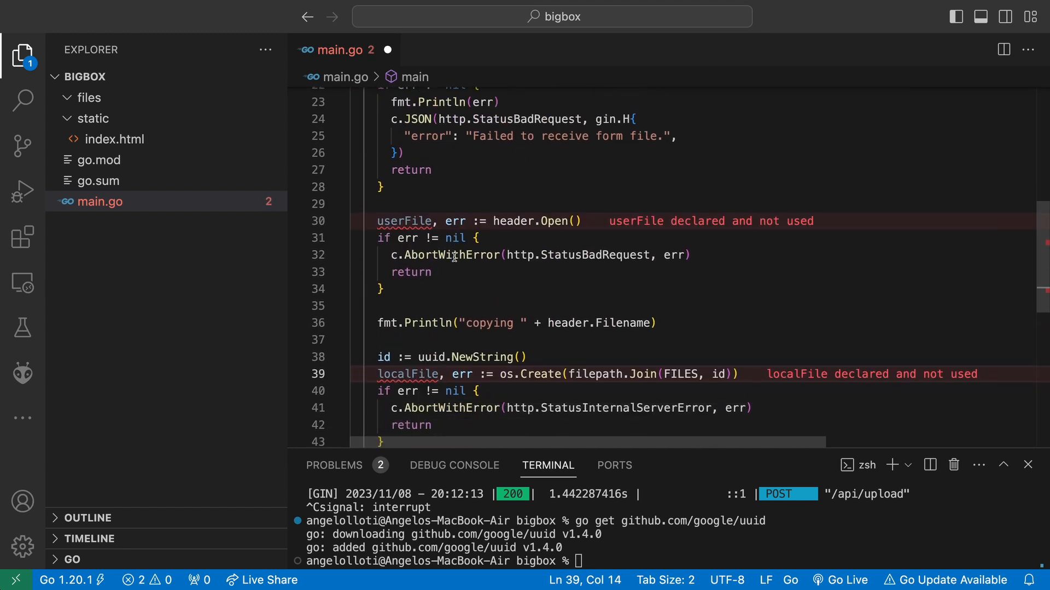
{"action": "scroll", "scroll_direction": "up", "scroll_amount": 3}
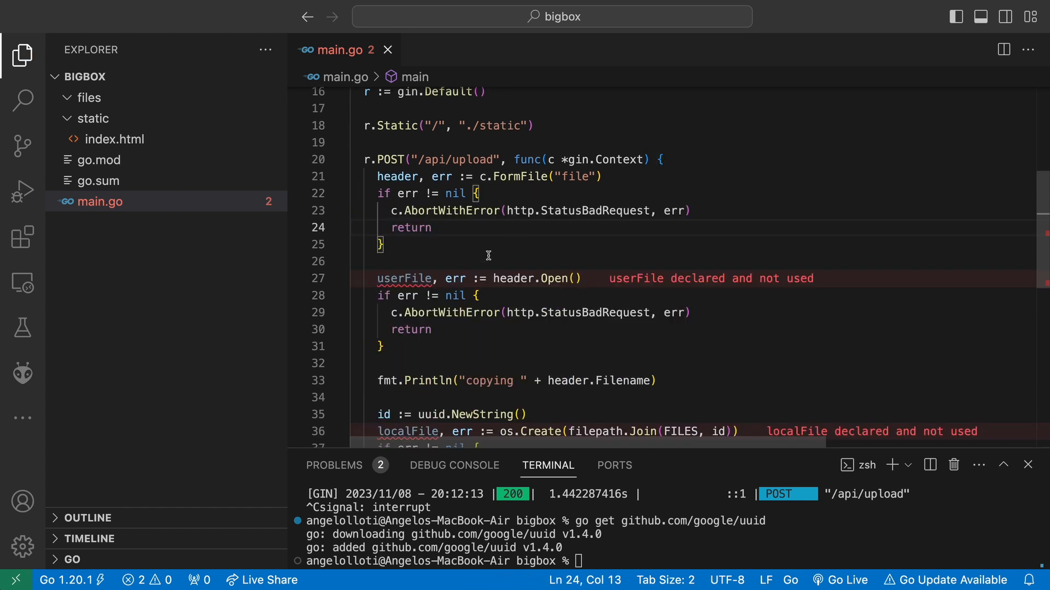
{"action": "type", "text": "io.Copy()"}
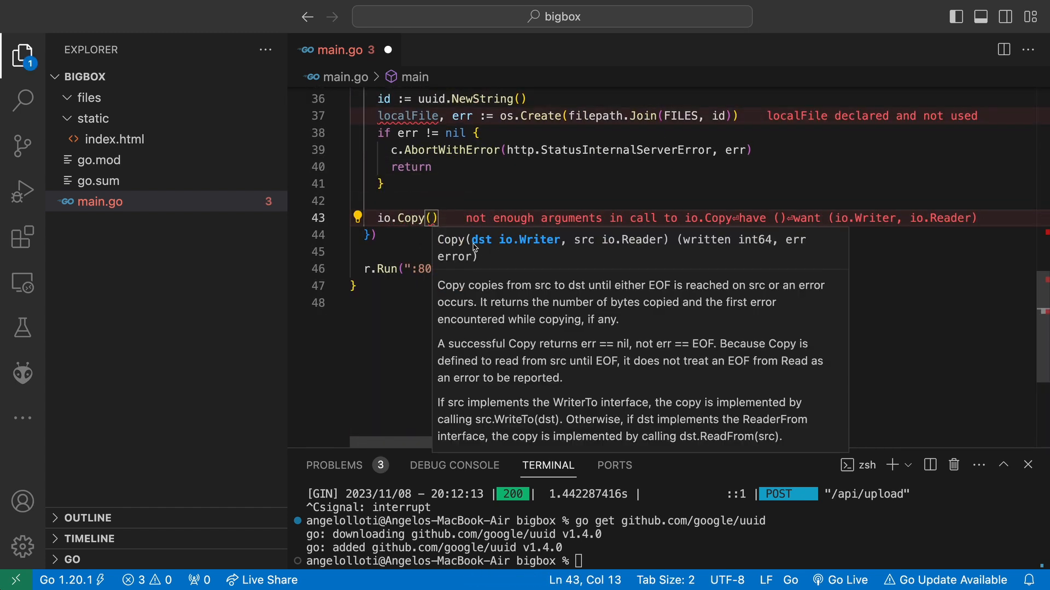
Copy userFile into localFile with io.Copy and respond with c.JSON on success
{"action": "type", "text": "localFile,"}
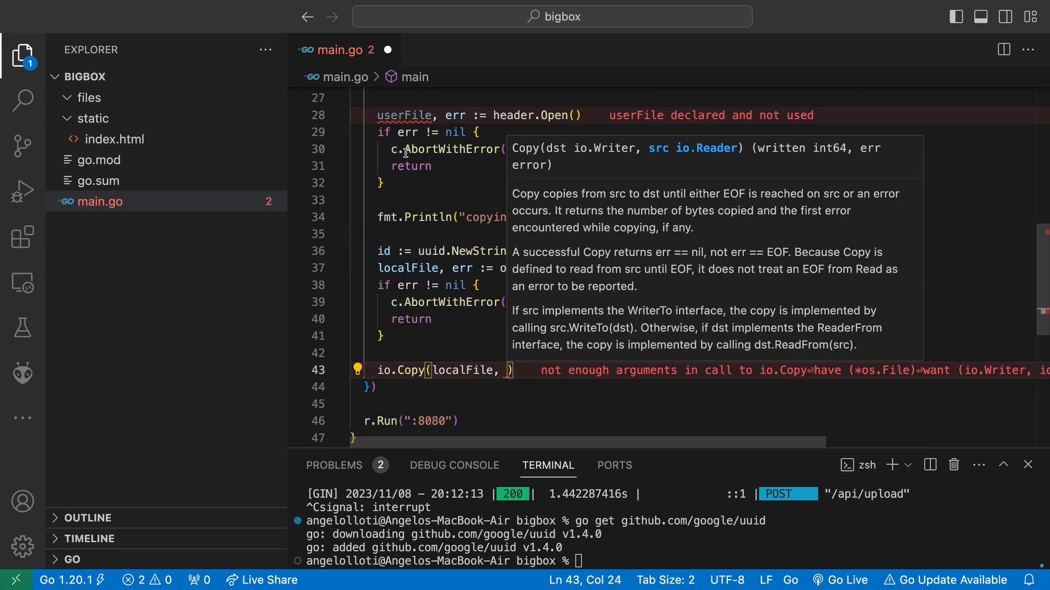
{"action": "type", "text": "userFile"}
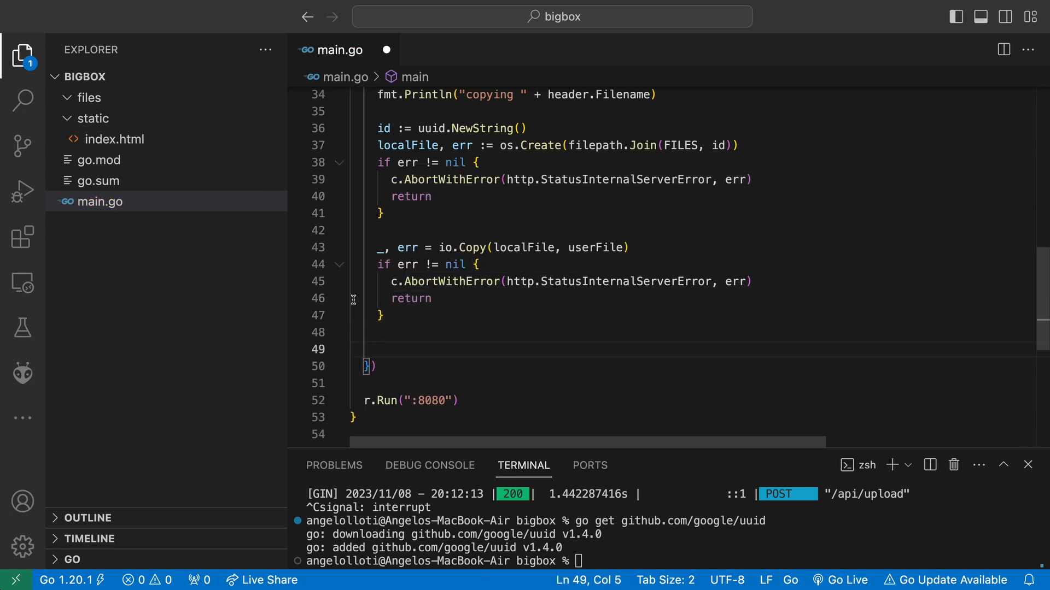
{"action": "type", "text": "c.JSON"}
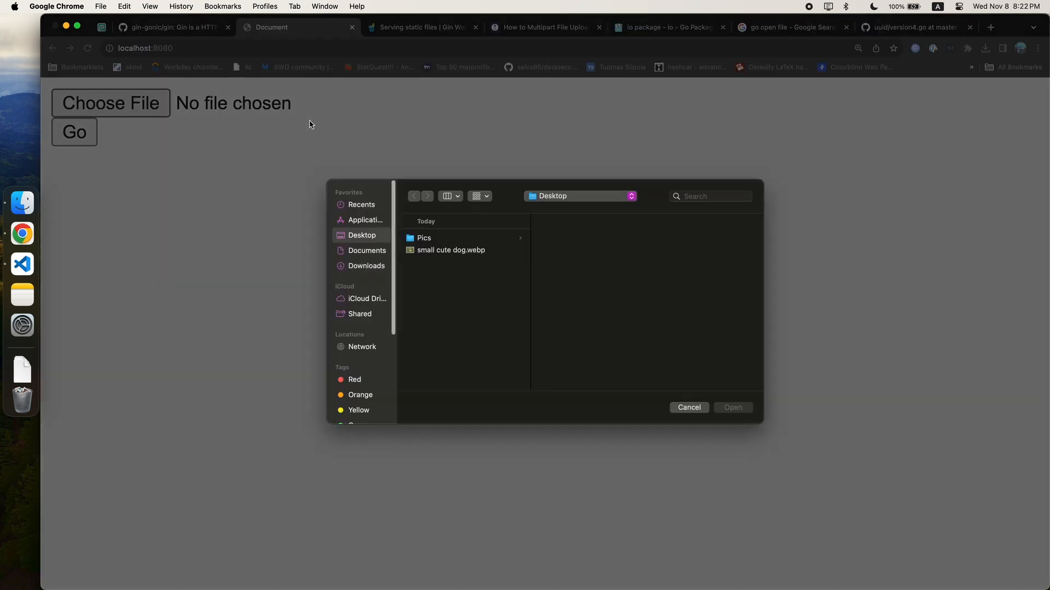
Upload small cute dog.webp from the Desktop to the local server
{"action": "left_click", "coordinate": [732, 406]}
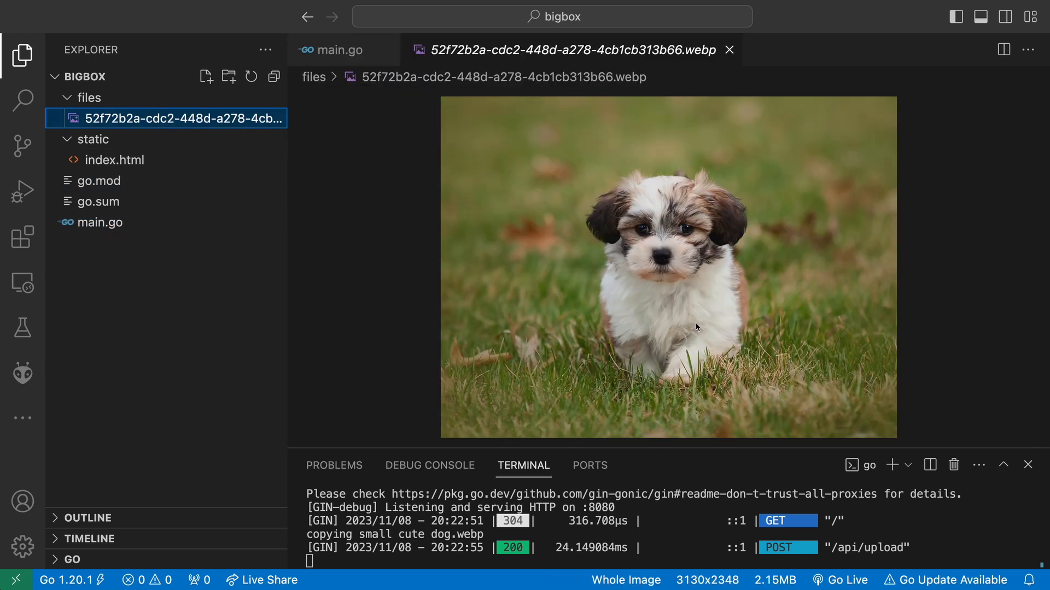
{"action": "mouse_move", "coordinate": [237, 107]}
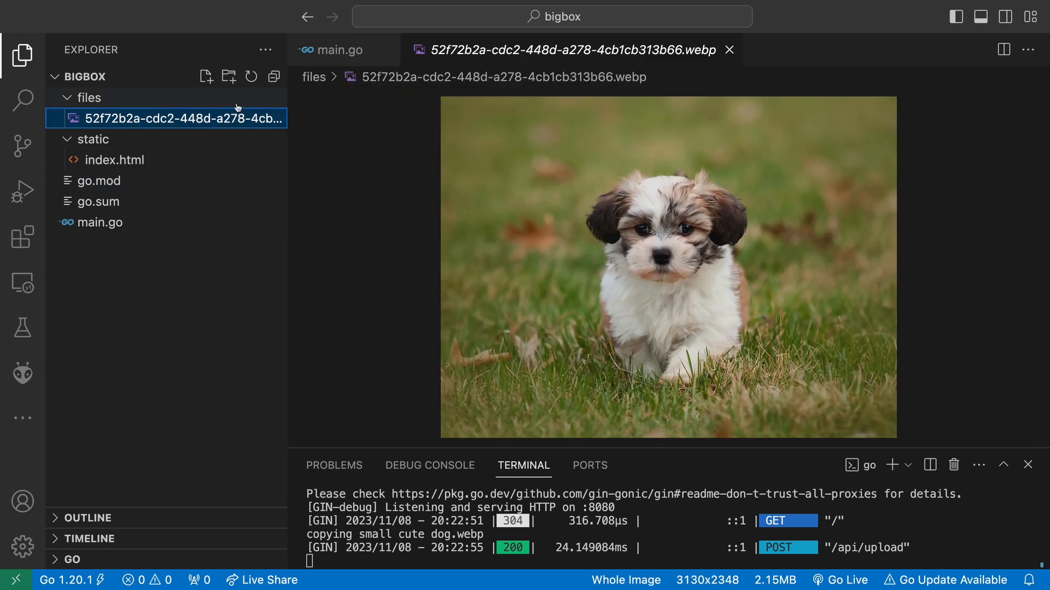
Return to main.go with the upload handler folded and start a new r.GET( route
{"action": "right_click", "coordinate": [180, 118]}
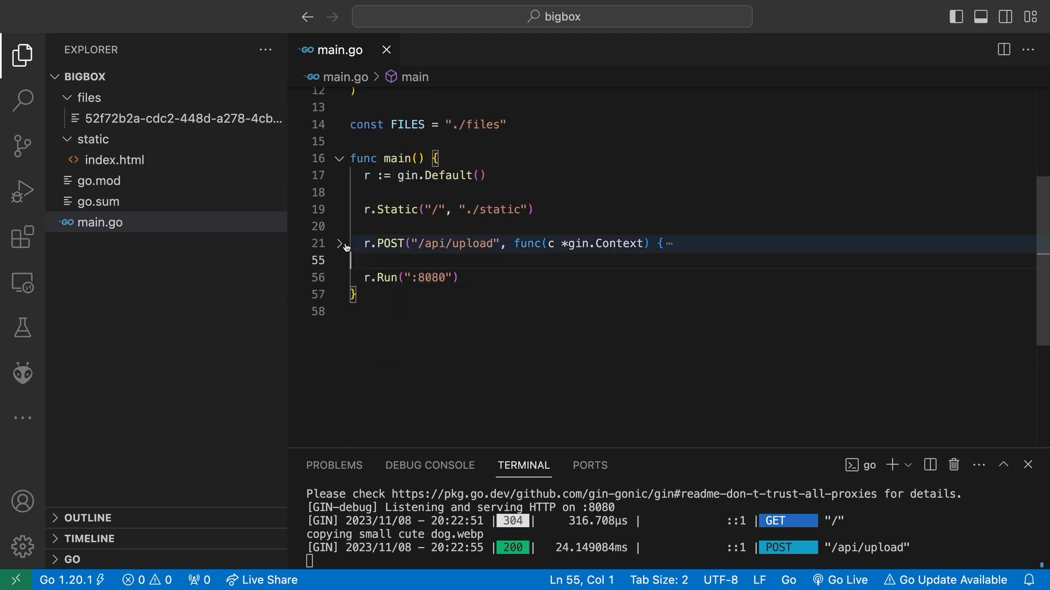
{"action": "type", "text": "r.GET(\""}
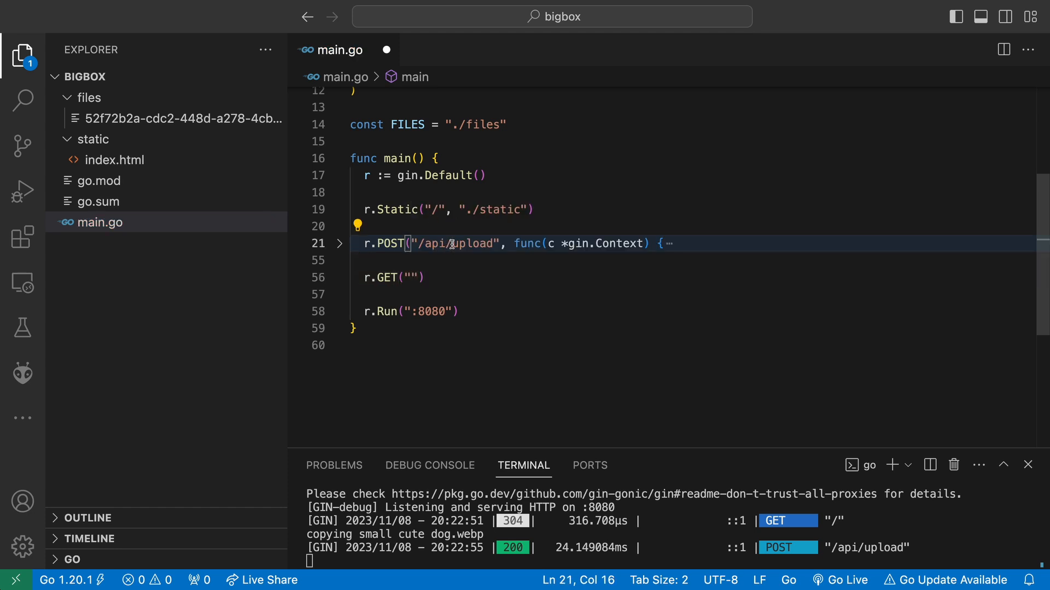
Change the upload POST path to "/files" and begin an r.GET("/files/:id") route above it
{"action": "type", "text": "/"}
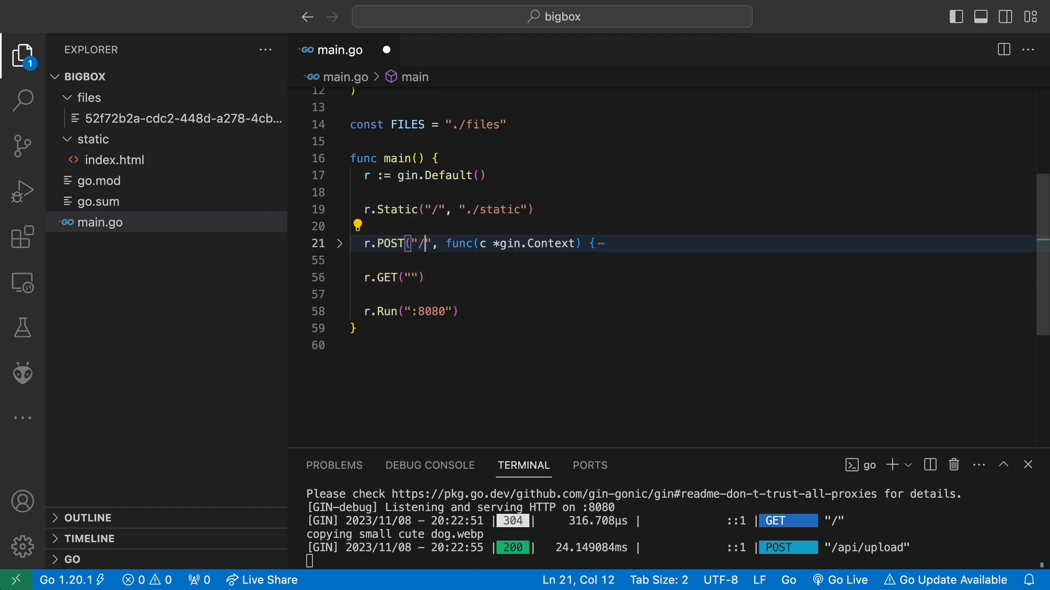
{"action": "type", "text": "fk"}
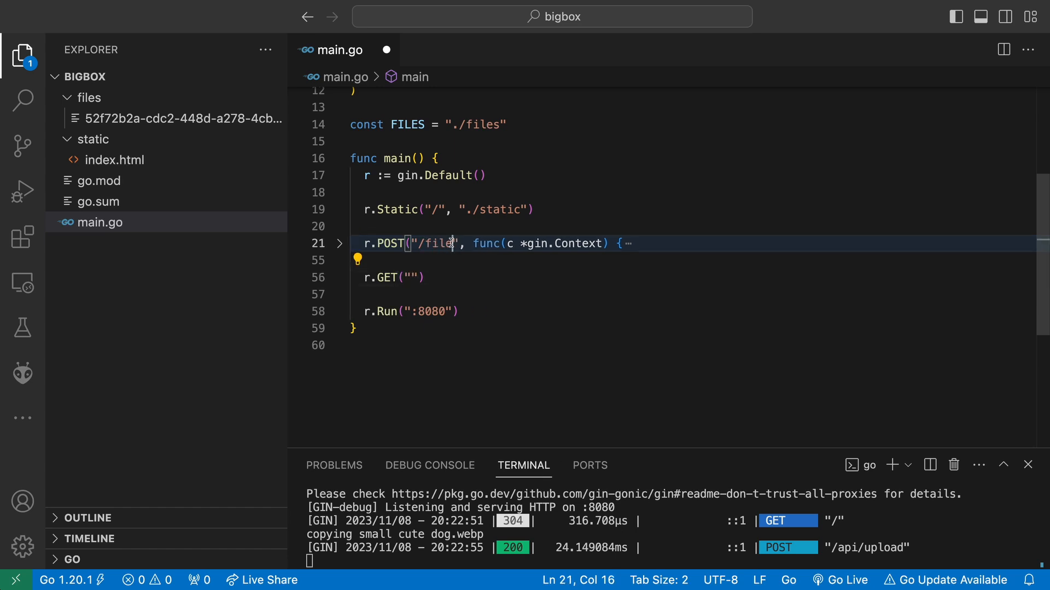
{"action": "type", "text": "/files/:id"}
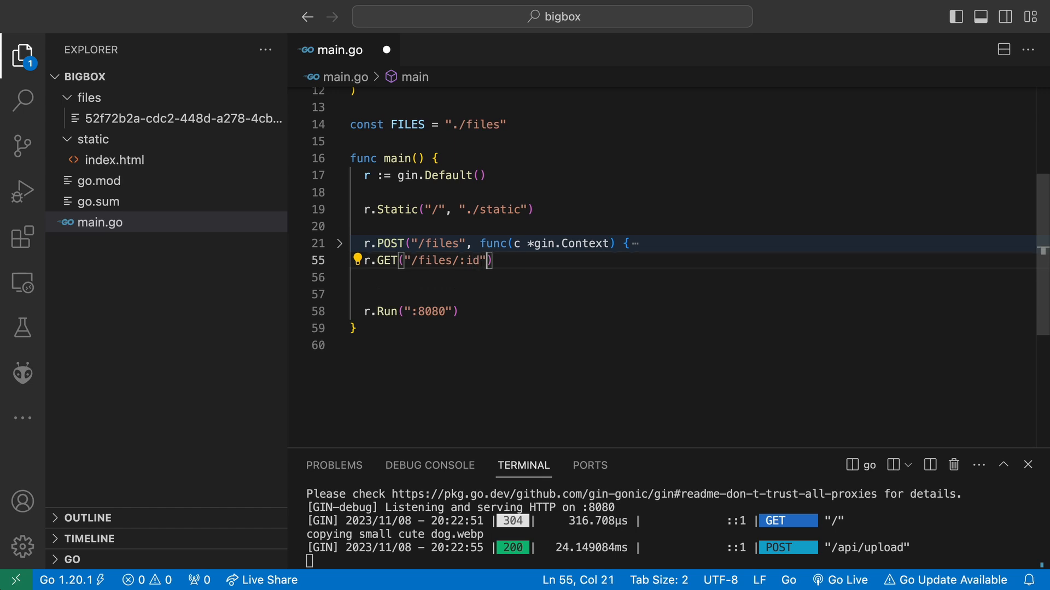
{"action": "left_click", "coordinate": [339, 242]}
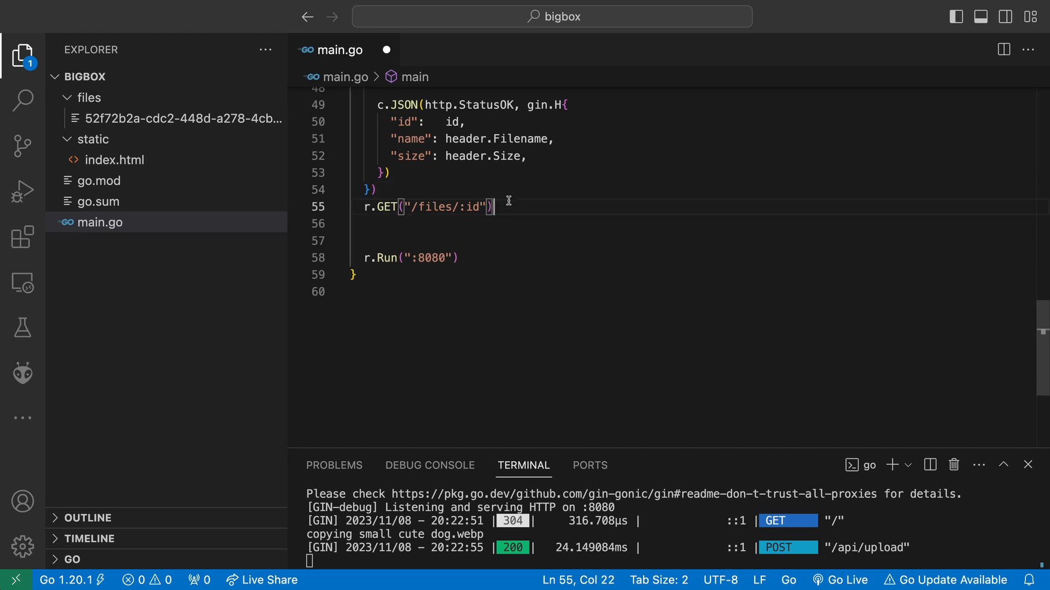
{"action": "scroll", "scroll_direction": "up", "scroll_amount": 3}
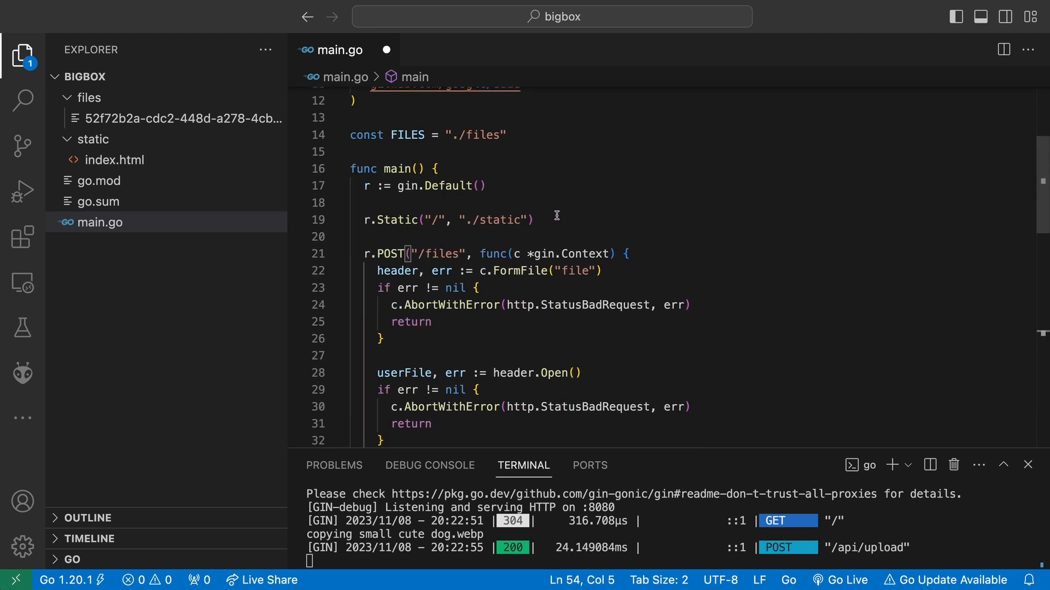
{"action": "type", "text": "r.GET(\"/files/:id\")"}
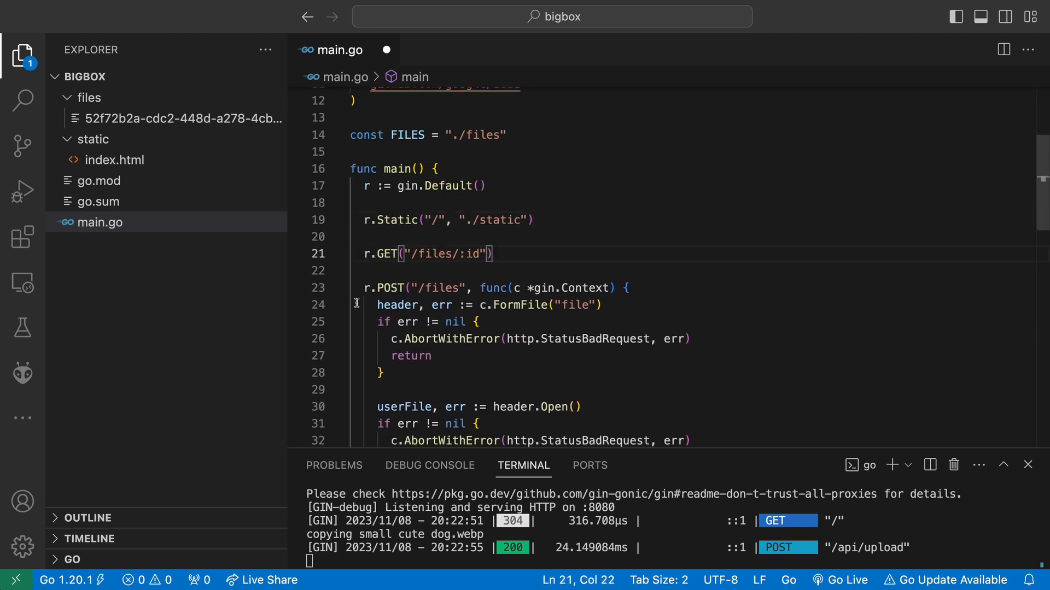
Give the GET route an empty func(c *gin.Context) handler and fold the POST upload handler
{"action": "left_click", "coordinate": [340, 287]}
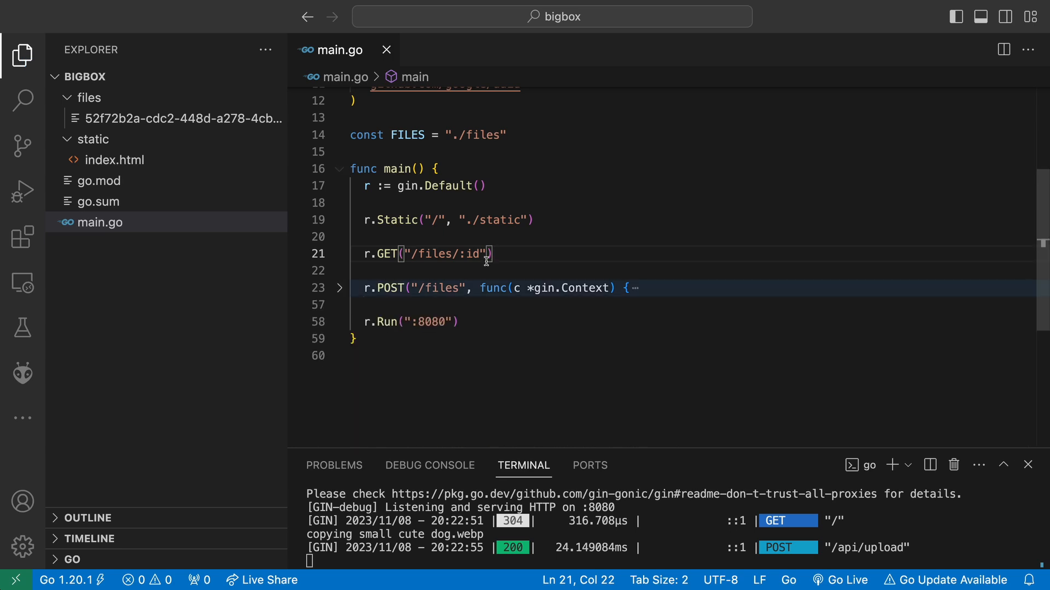
{"action": "type", "text": ", func("}
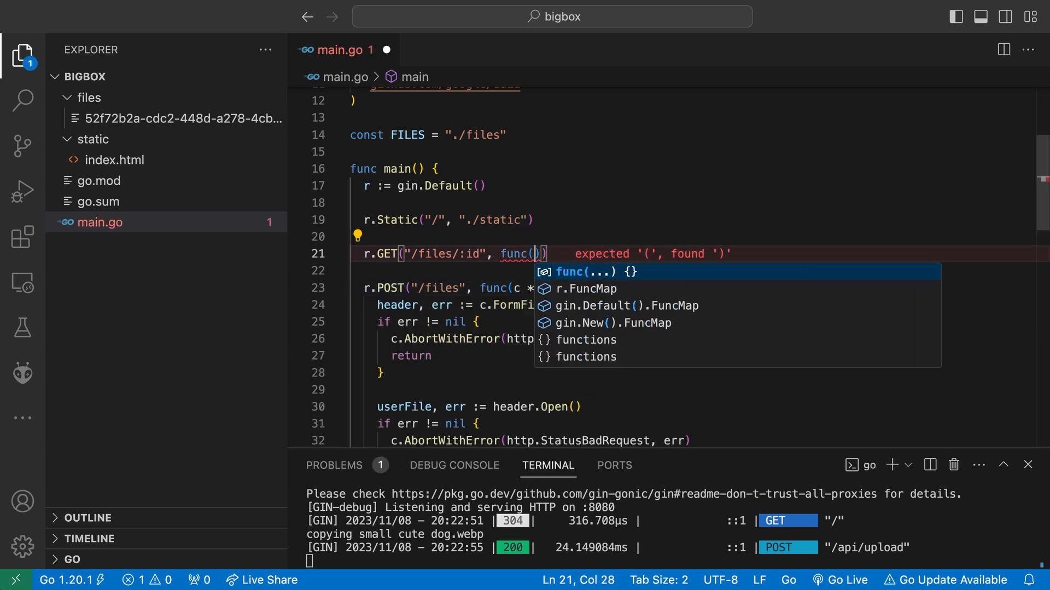
{"action": "type", "text": "c *gin.Context"}
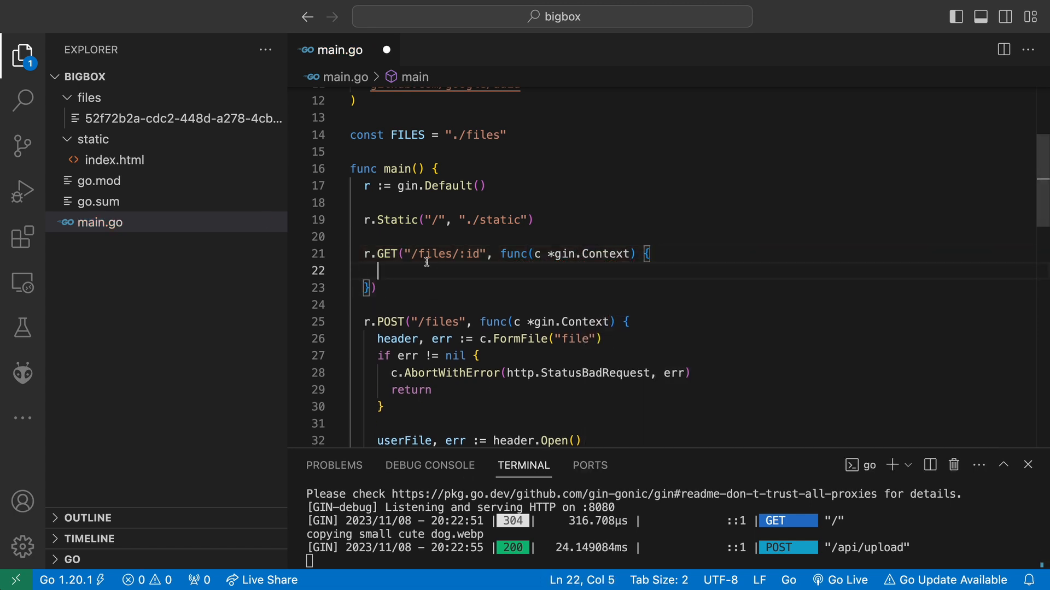
{"action": "scroll", "scroll_direction": "up", "scroll_amount": 3}
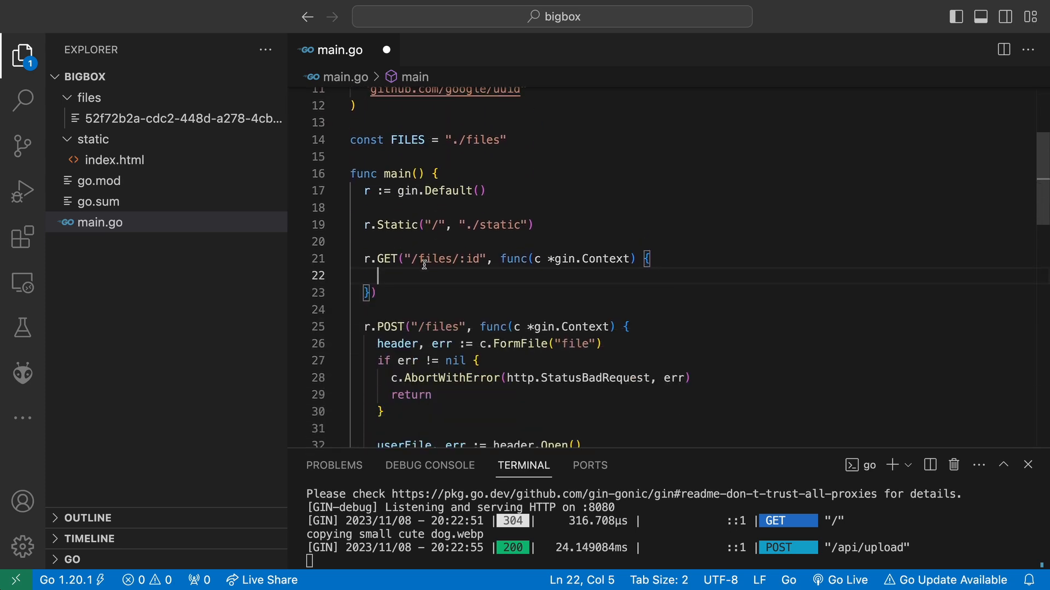
{"action": "left_click", "coordinate": [339, 327]}
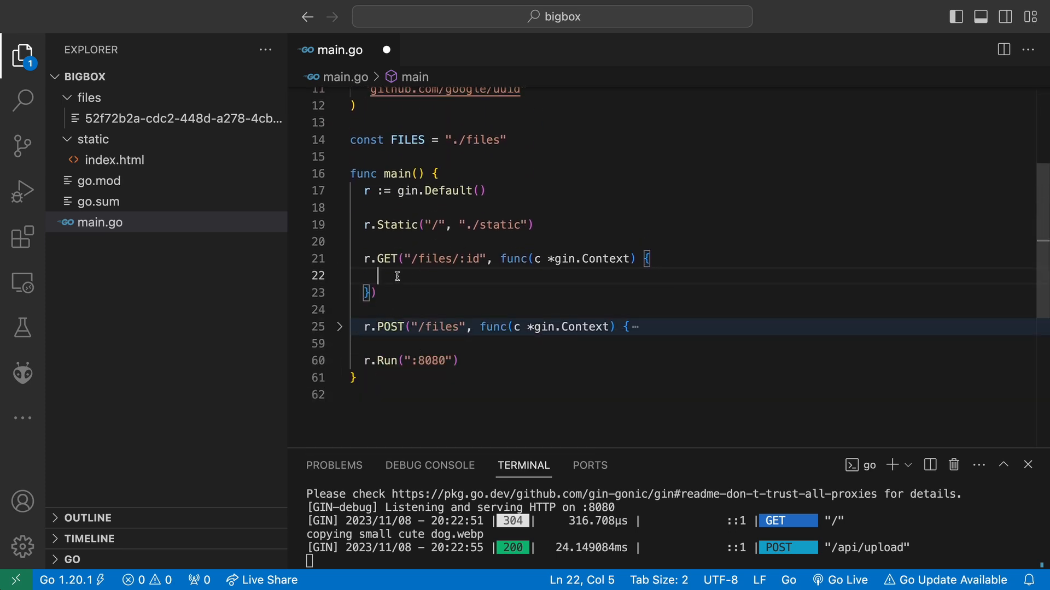
{"action": "left_click", "coordinate": [515, 140]}
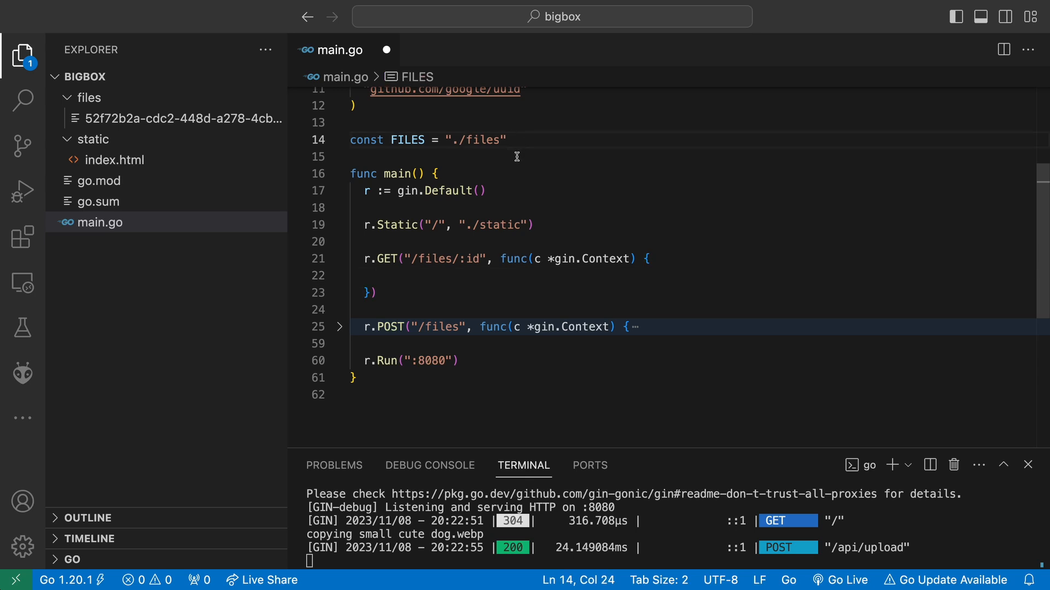
Declare a File struct and call spew.Dump(header.Header) after FormFile in the upload handler
{"action": "type", "text": "type File struc"}
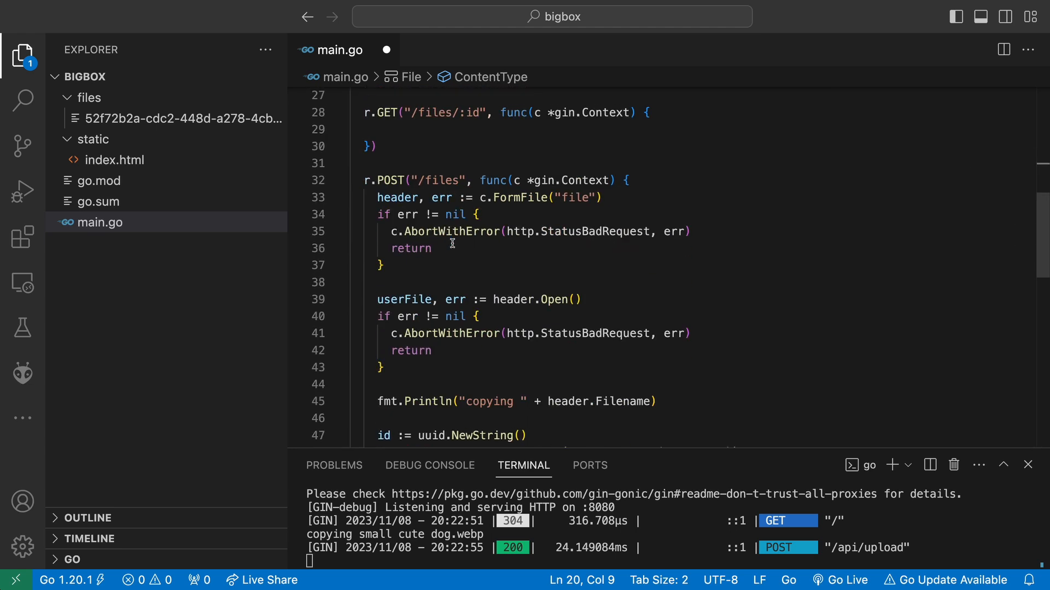
{"action": "type", "text": "header."}
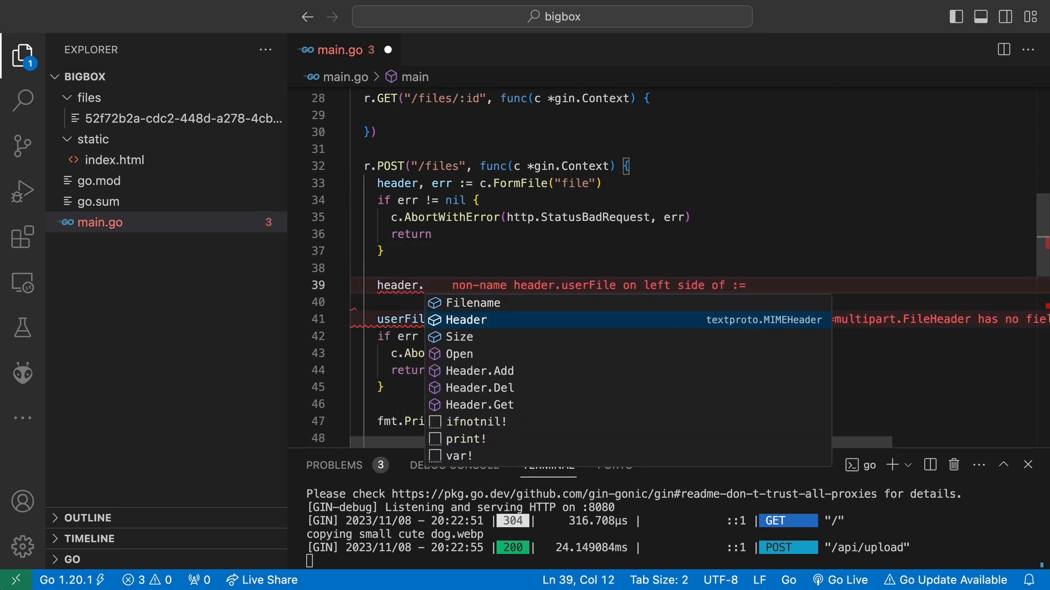
{"action": "left_click", "coordinate": [466, 319]}
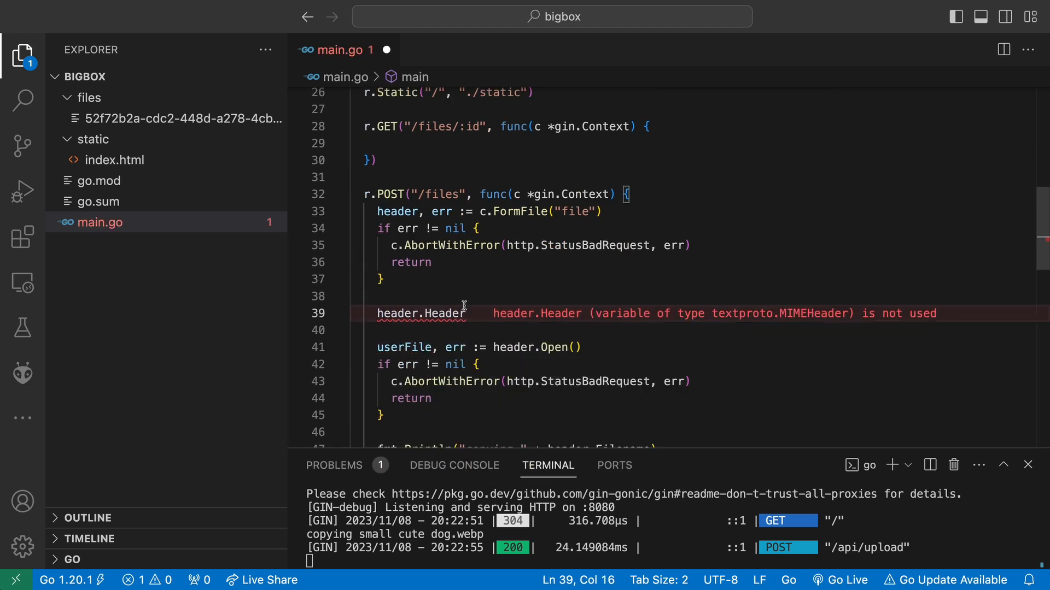
{"action": "type", "text": "spew.Dump("}
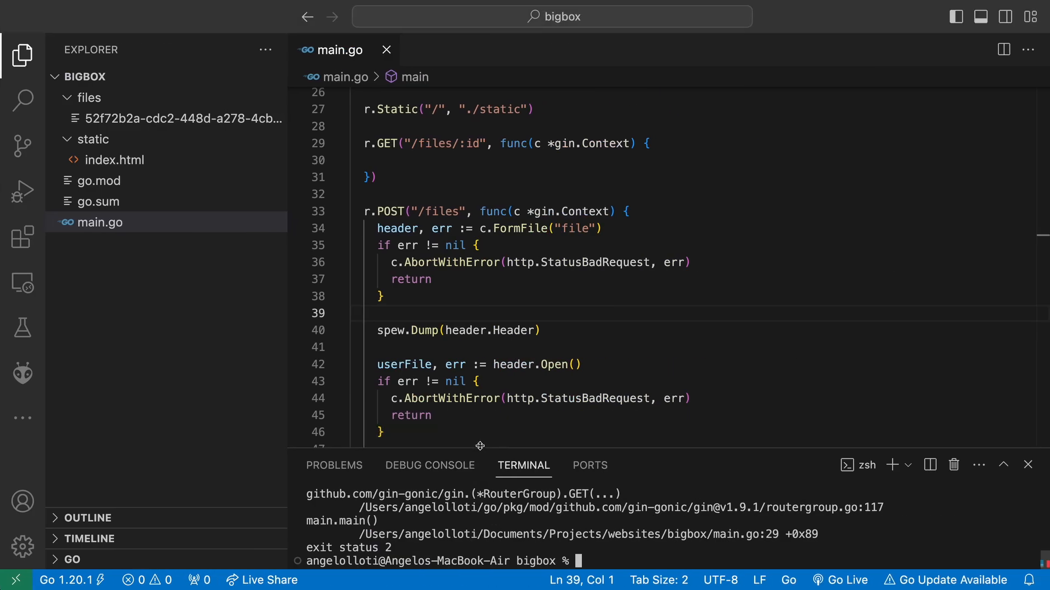
View index.html, then read the Stack Overflow question on Gin wildcard route conflicts in Chrome
{"action": "left_click", "coordinate": [112, 160]}
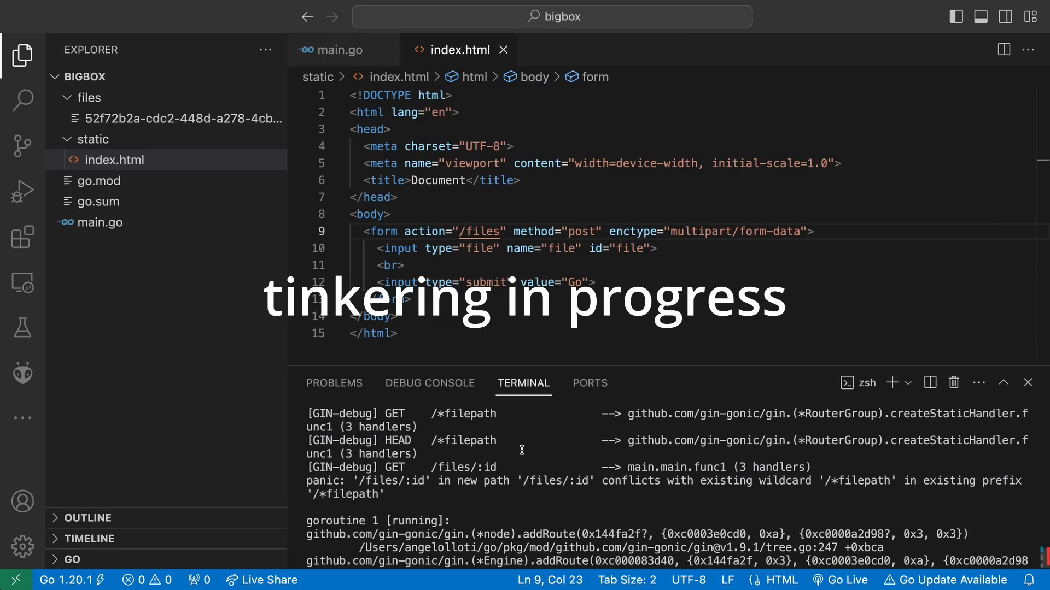
{"action": "left_click", "coordinate": [343, 49]}
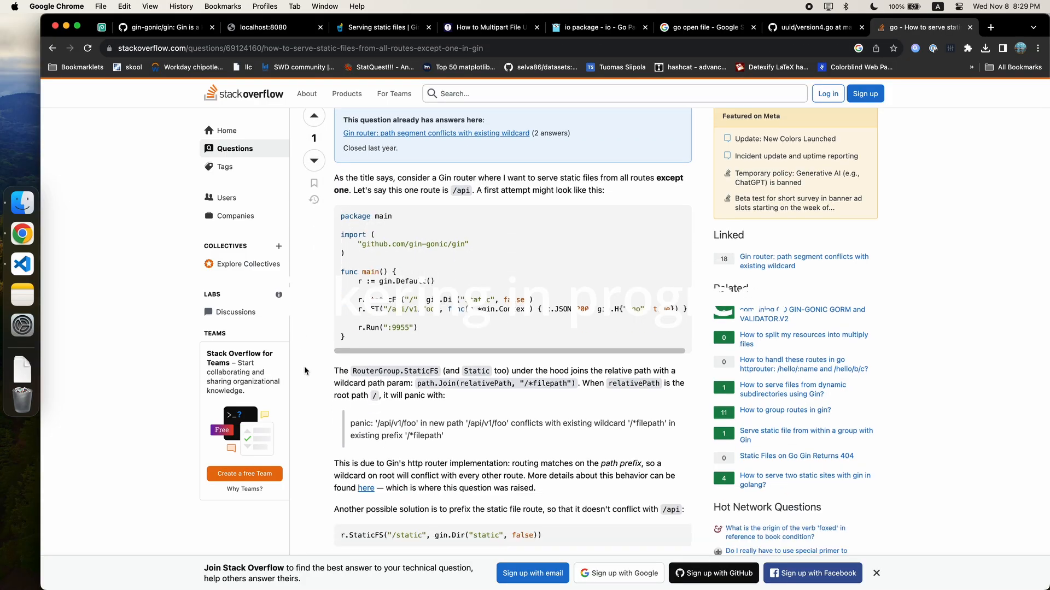
{"action": "scroll", "scroll_direction": "down", "scroll_amount": 3}
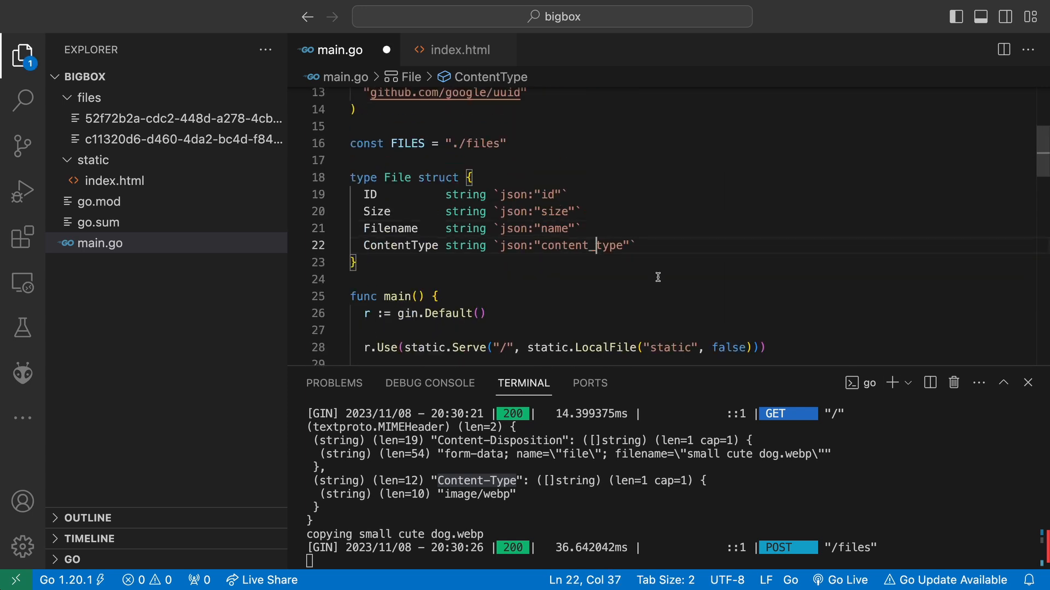
Declare var db []File and replace the c.JSON gin.H map with an f := &File{} literal
{"action": "type", "text": "var db []Foi"}
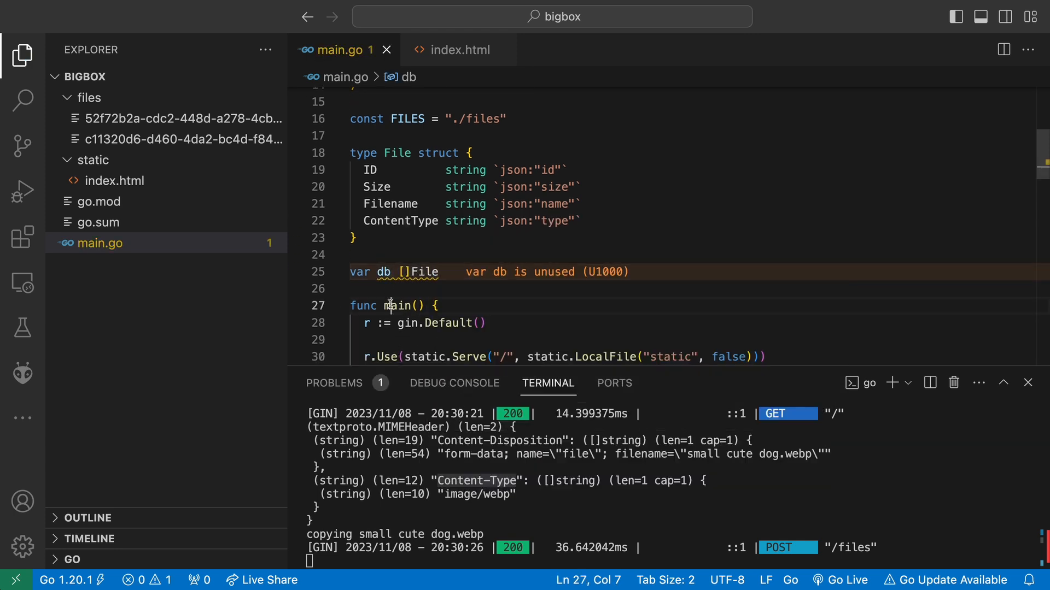
{"action": "scroll", "scroll_direction": "down", "scroll_amount": 3}
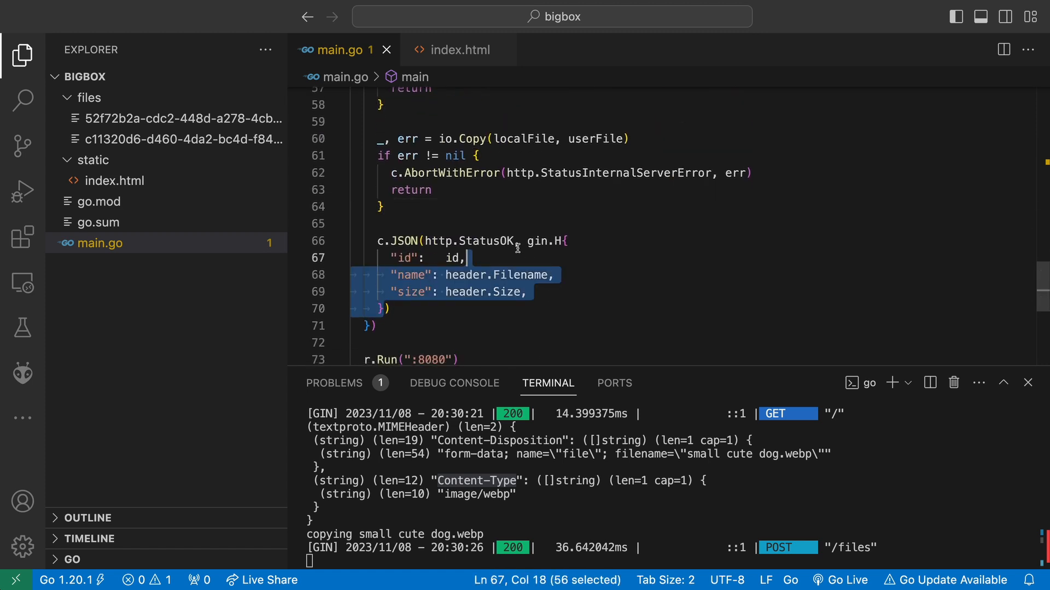
{"action": "key", "text": "Delete"}
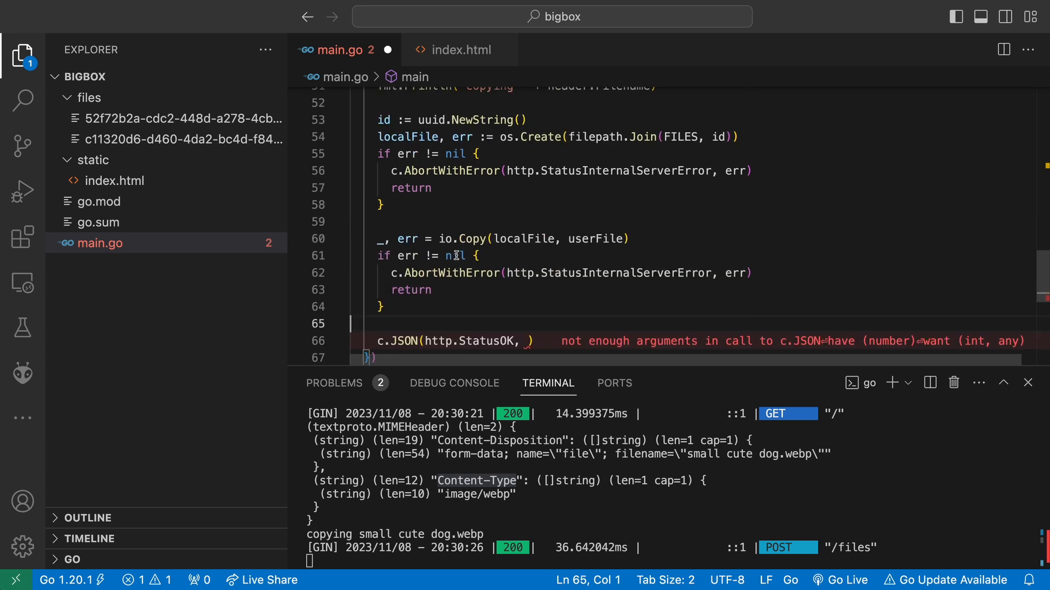
{"action": "type", "text": "f = File{"}
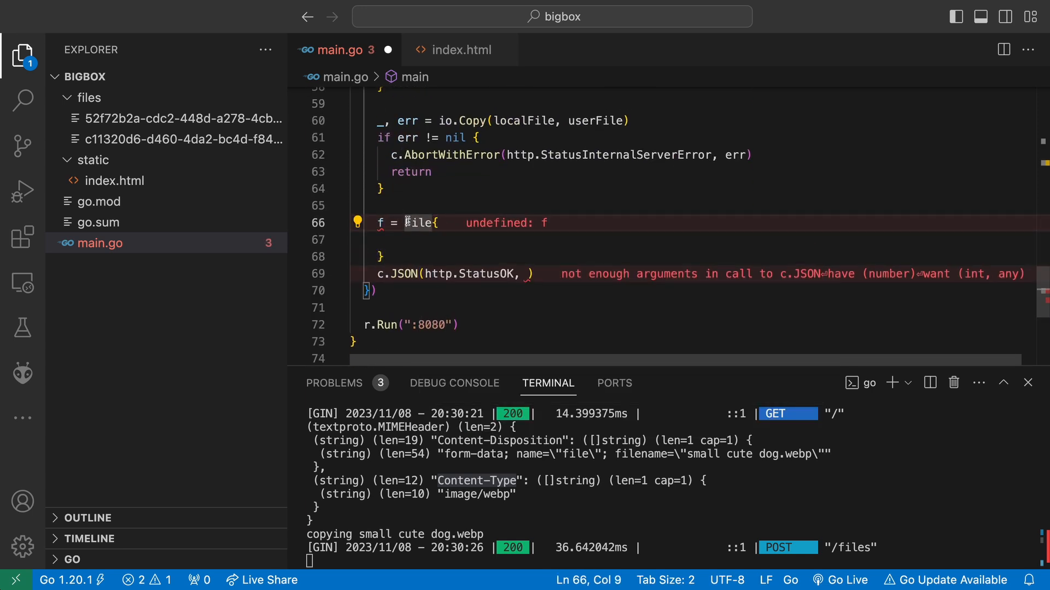
{"action": "scroll", "scroll_direction": "up", "scroll_amount": 3}
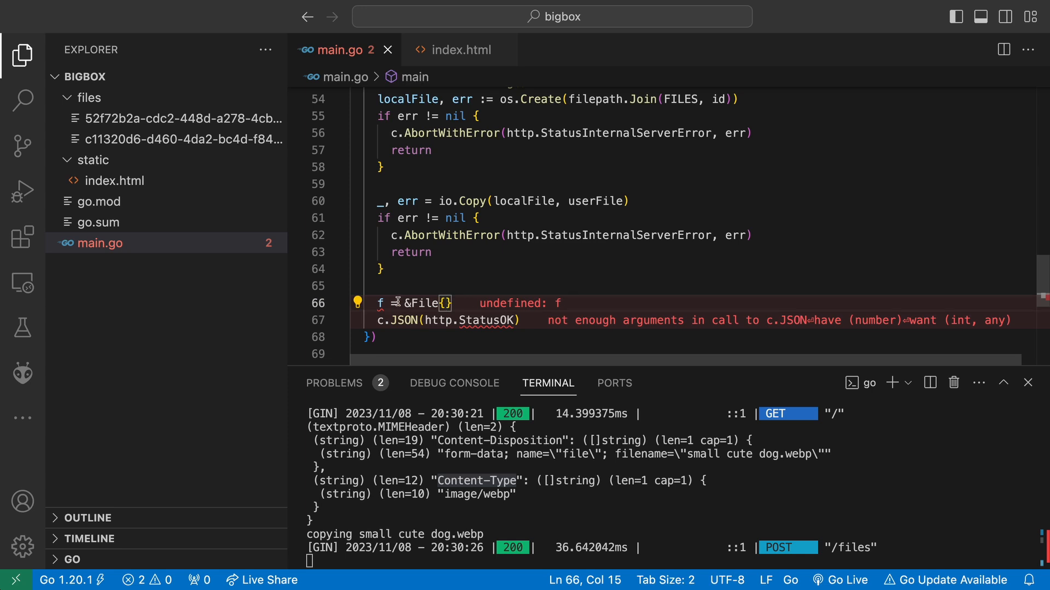
{"action": "type", "text": ":"}
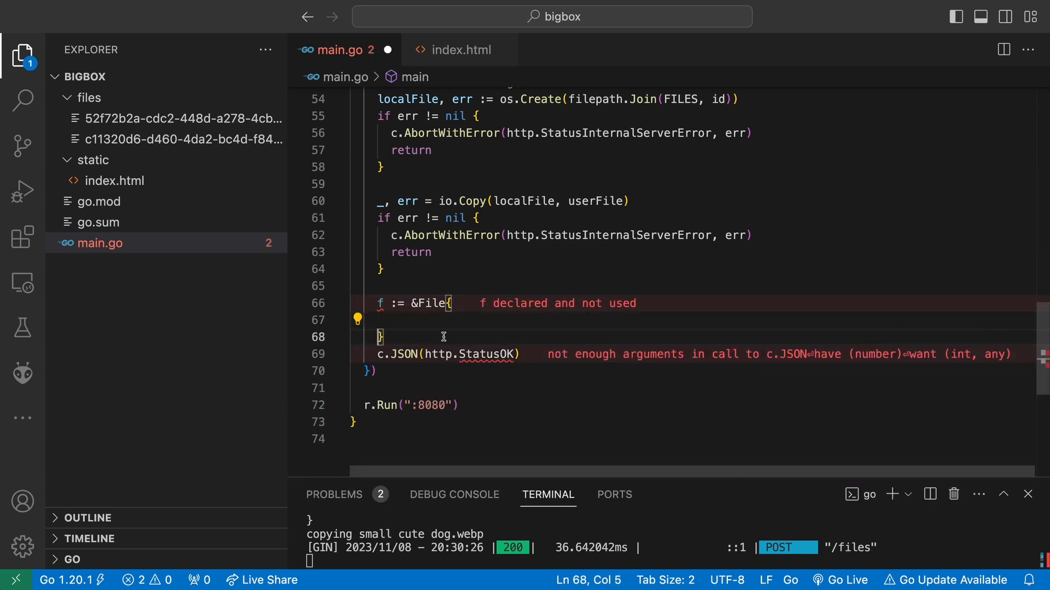
Fill Size: header.Size, Filename: header.Filename, ContentType: header.Header.Get("Content-Type"), and begin db = append
{"action": "scroll", "scroll_direction": "up", "scroll_amount": 3}
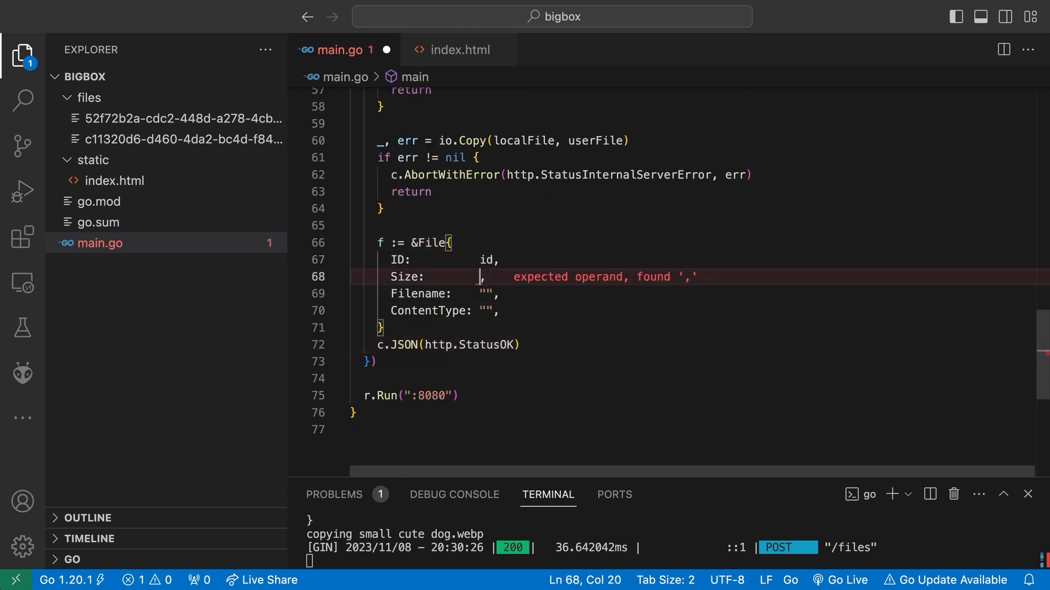
{"action": "type", "text": "header.Size"}
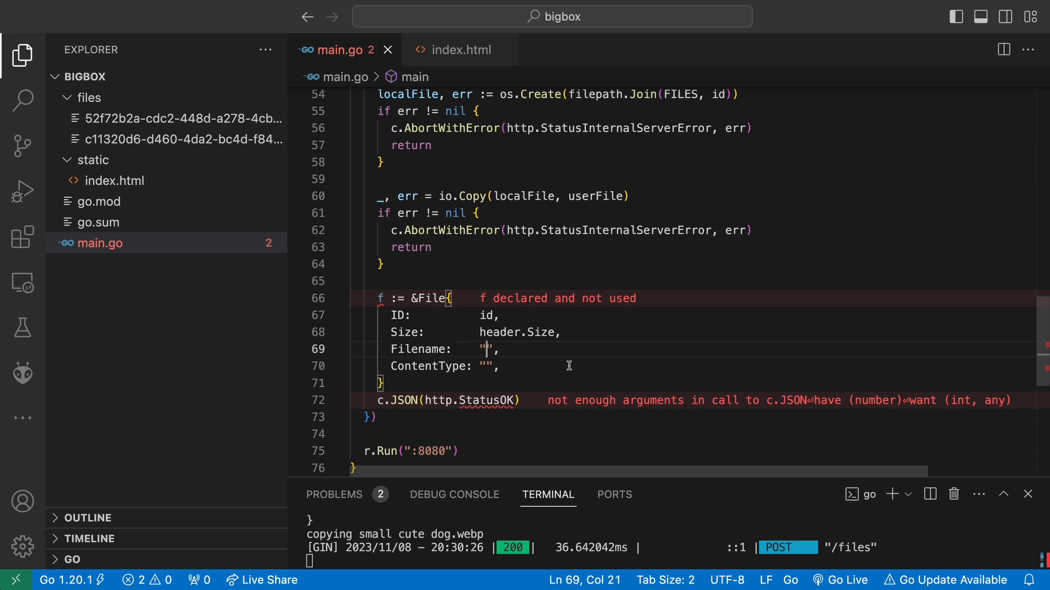
{"action": "type", "text": "header.Filename"}
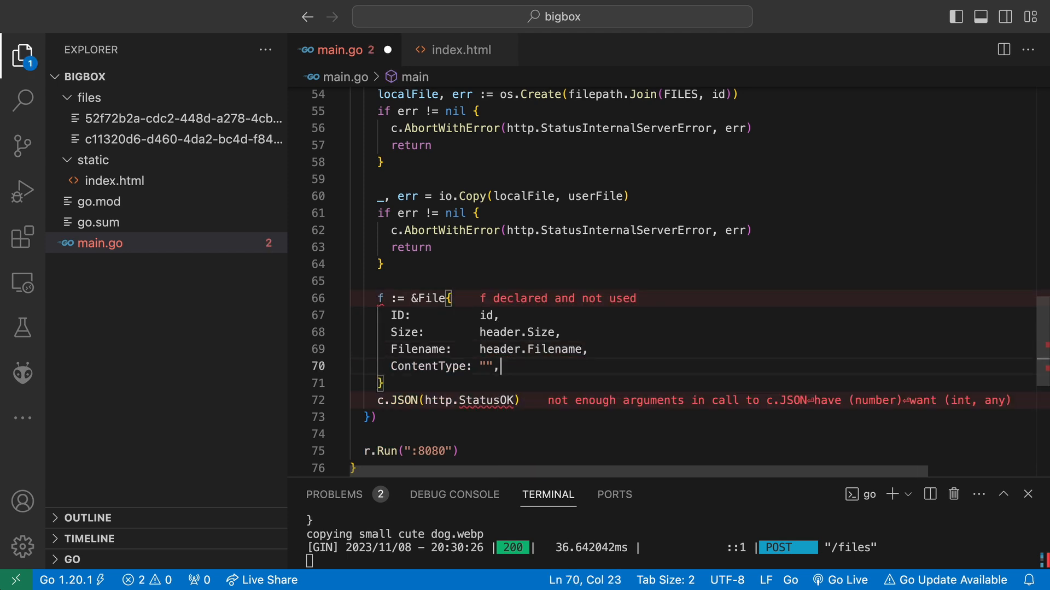
{"action": "type", "text": "header.Header.Get("}
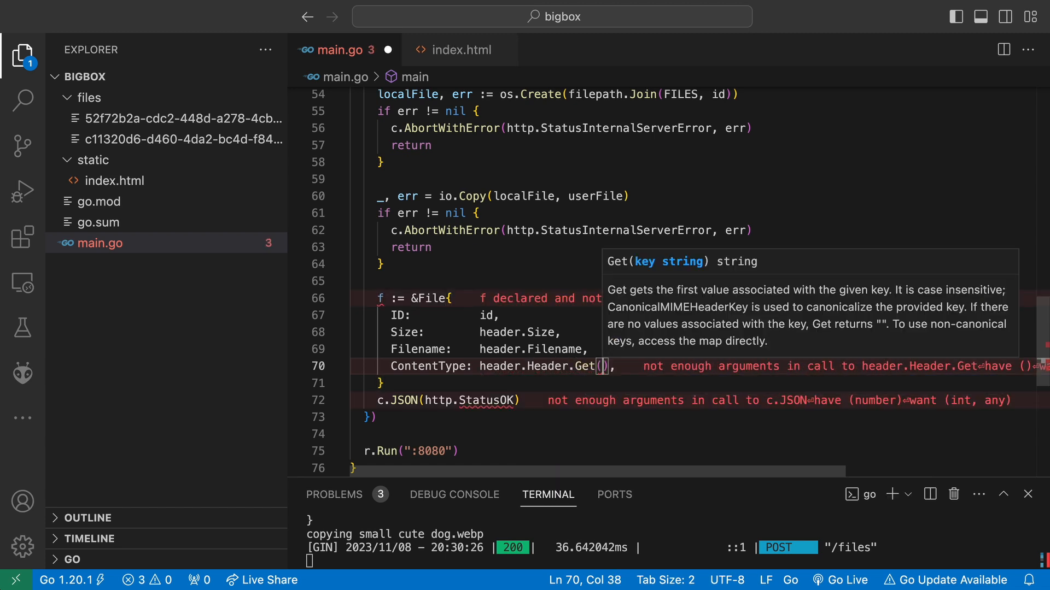
{"action": "type", "text": "\"Content-Type\")[0]"}
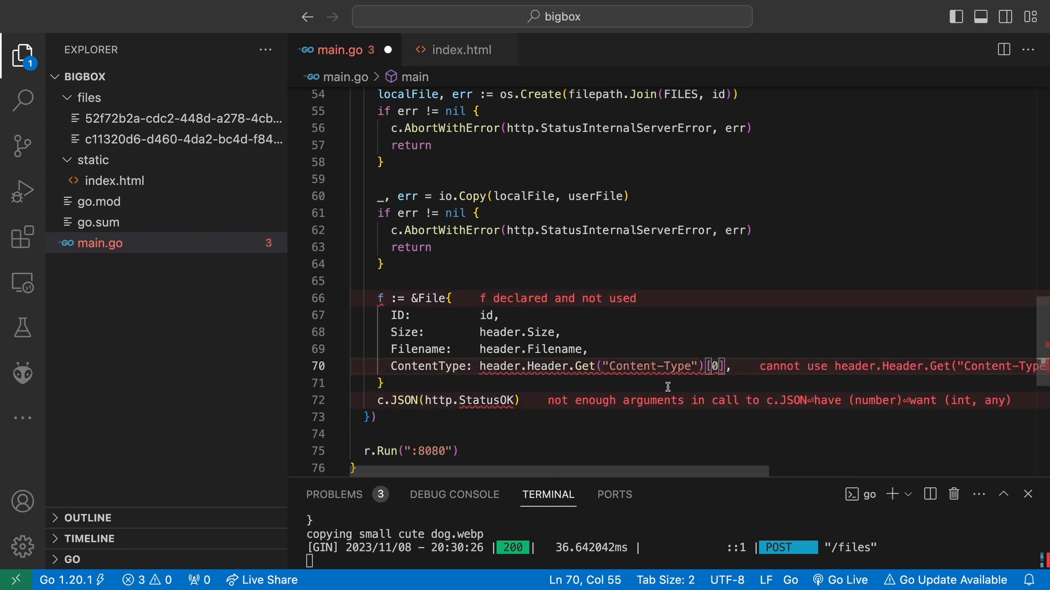
{"action": "key", "text": "Backspace"}
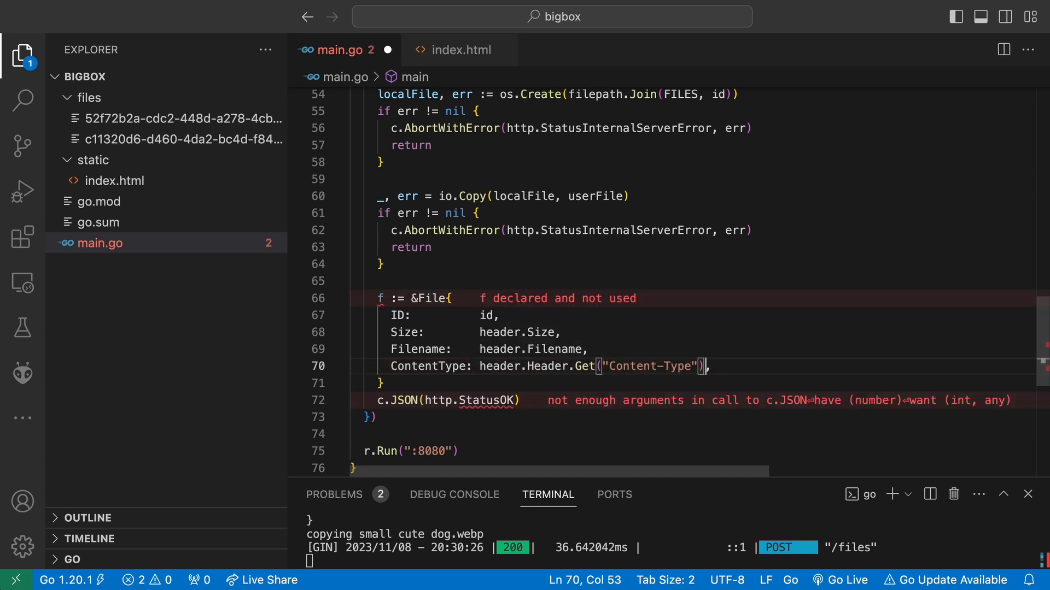
{"action": "mouse_move", "coordinate": [585, 367]}
{"action": "type", "text": ", f"}
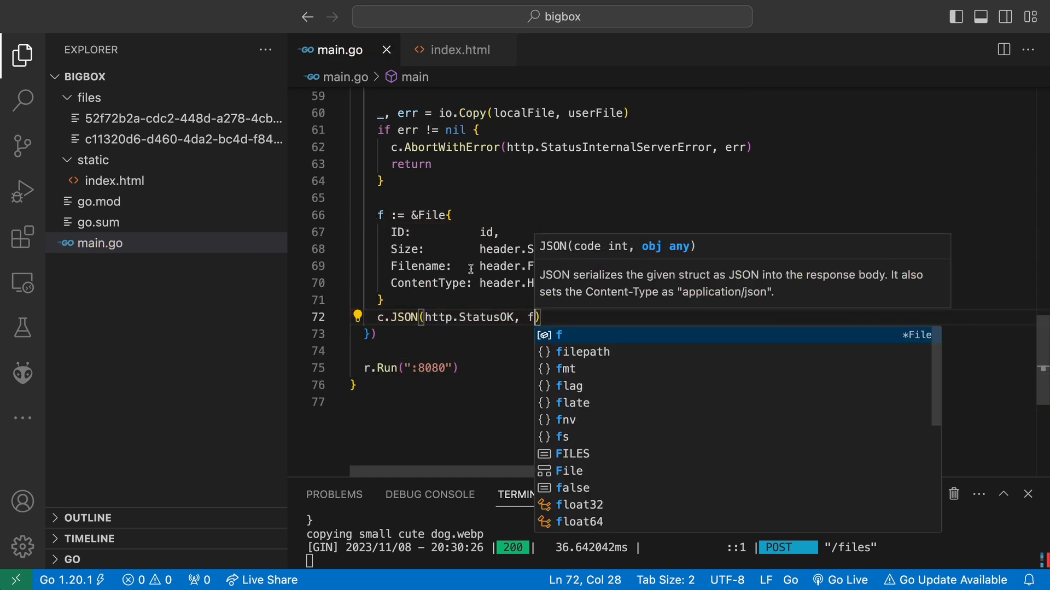
{"action": "type", "text": "db = append"}
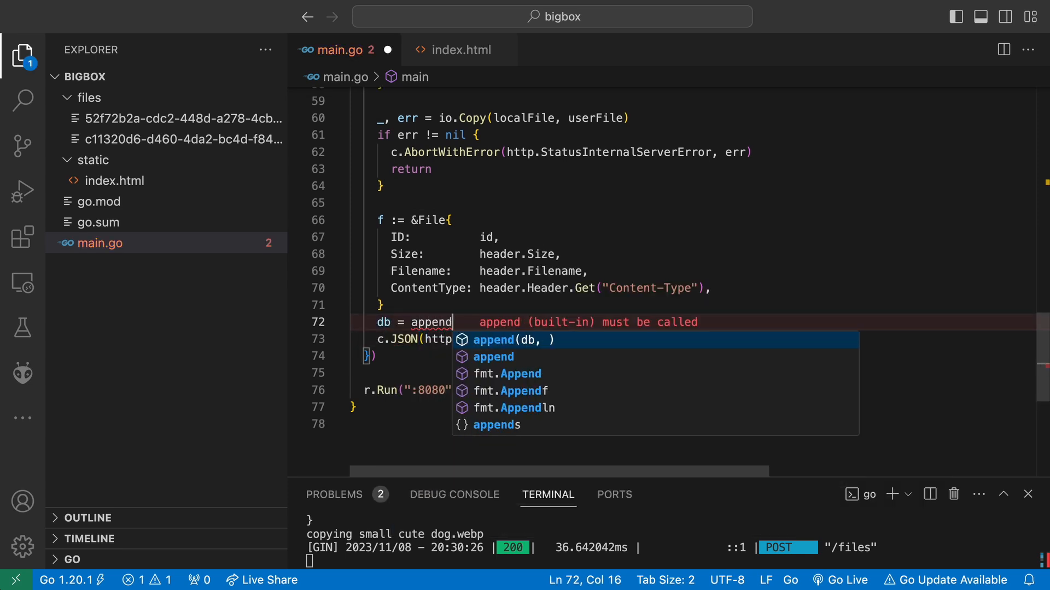
Loop over db and return c.JSON with the file whose ID equals c.MustGet("id")
{"action": "scroll", "scroll_direction": "up", "scroll_amount": 3}
{"action": "type", "text": "for f := range db {"}
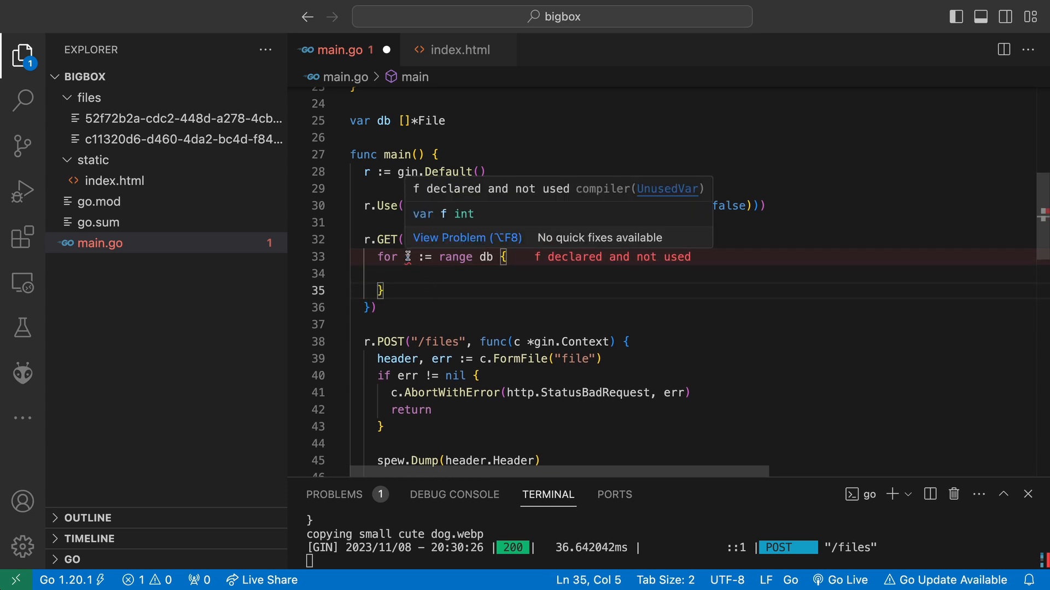
{"action": "type", "text": "if"}
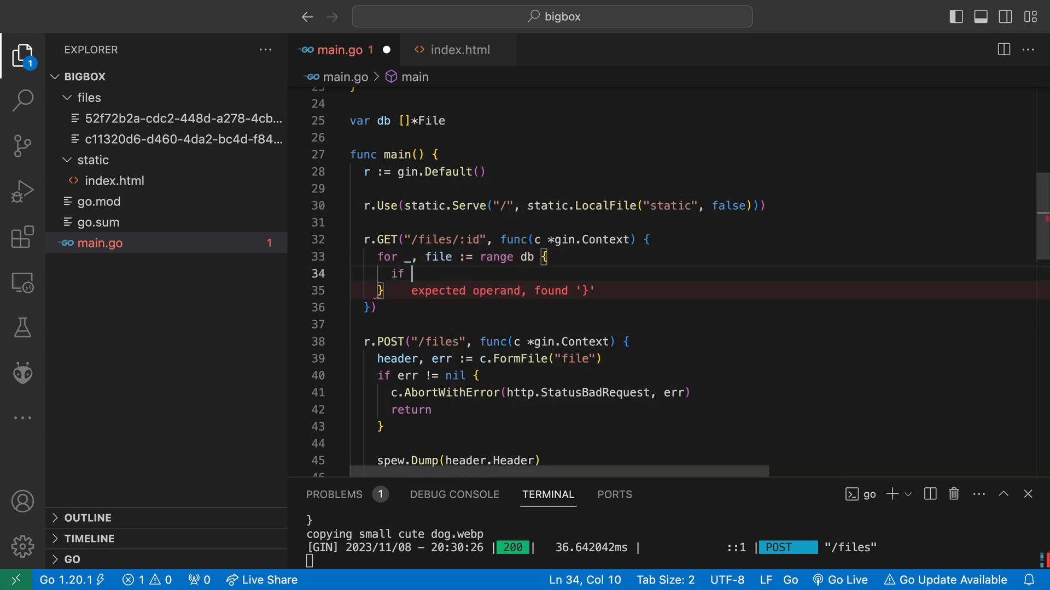
{"action": "type", "text": "file.ID == c.Get("}
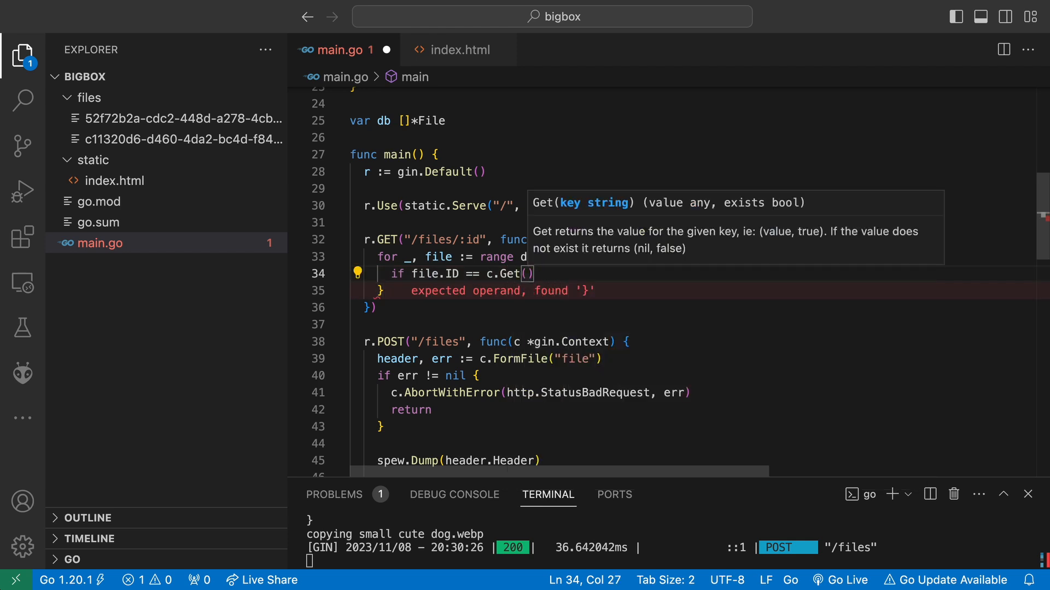
{"action": "type", "text": "Must"}
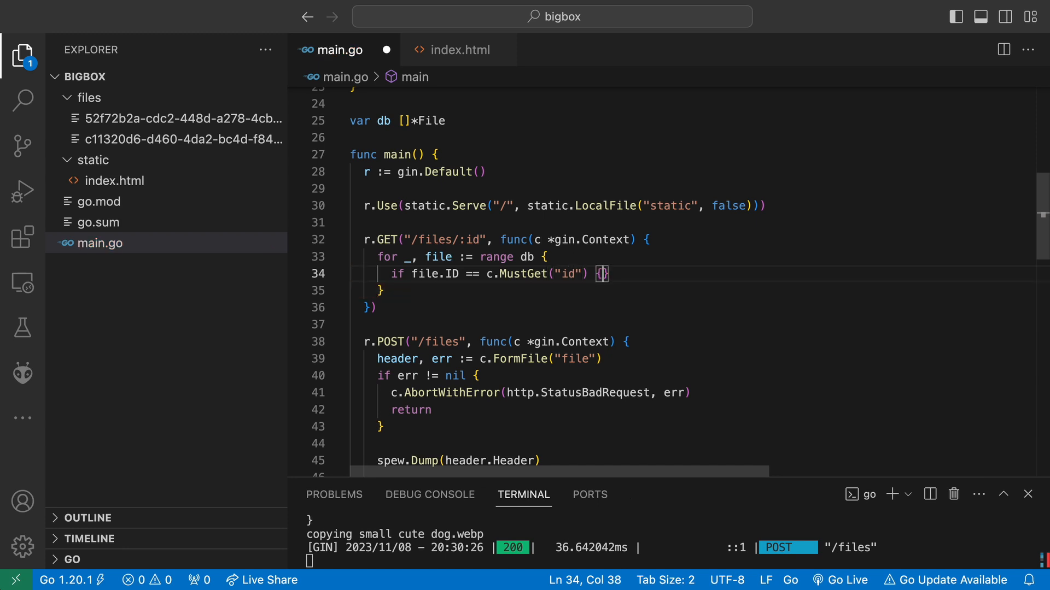
{"action": "type", "text": "c.J"}
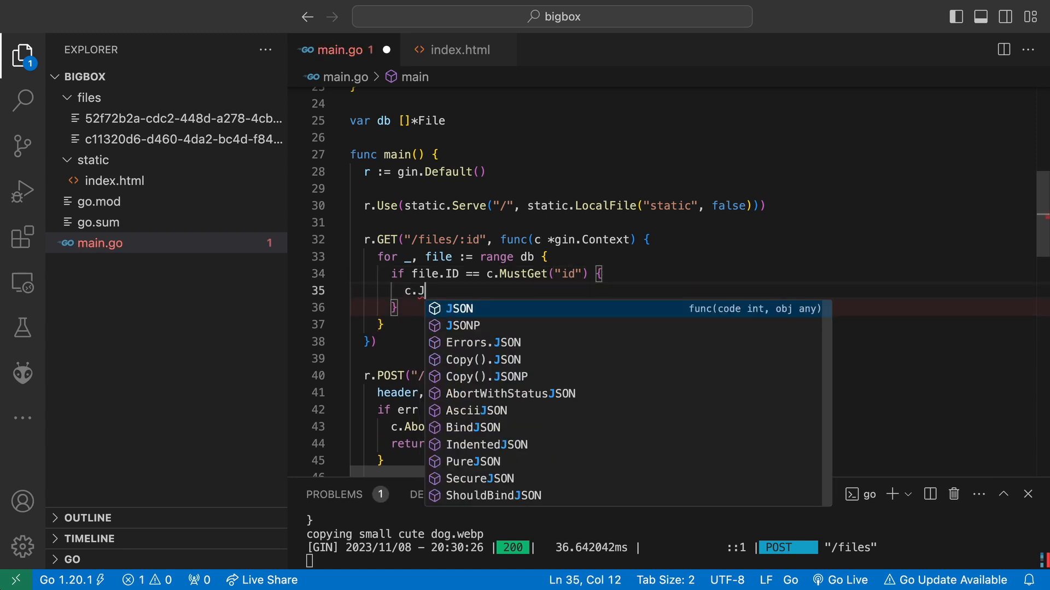
{"action": "type", "text": "SON(http.StatusOK, file"}
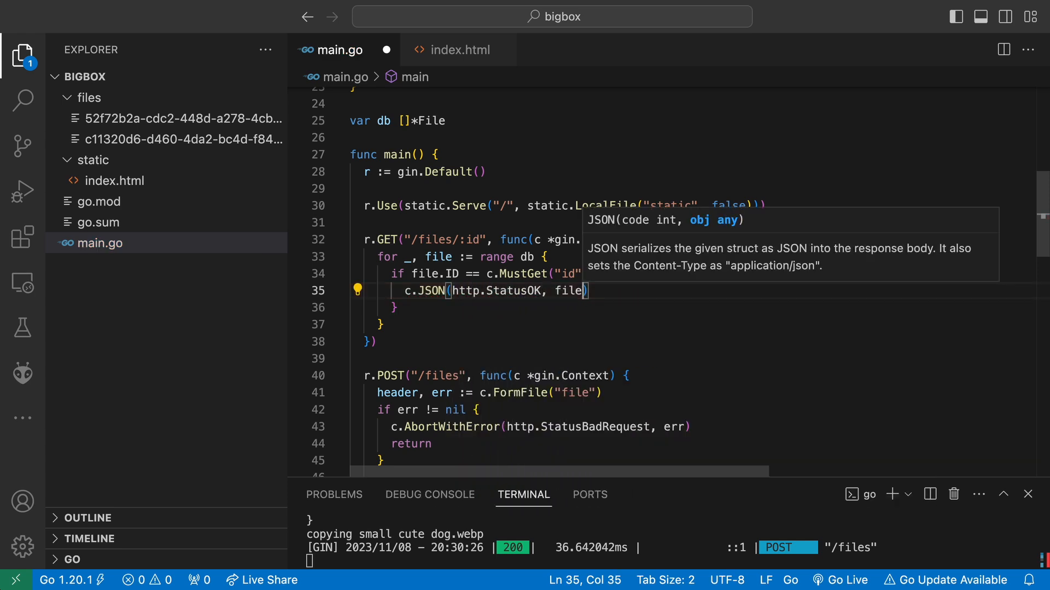
After the loop, abort with c.AbortWithStatus(http.StatusNotFound)
{"action": "type", "text": "c.A"}
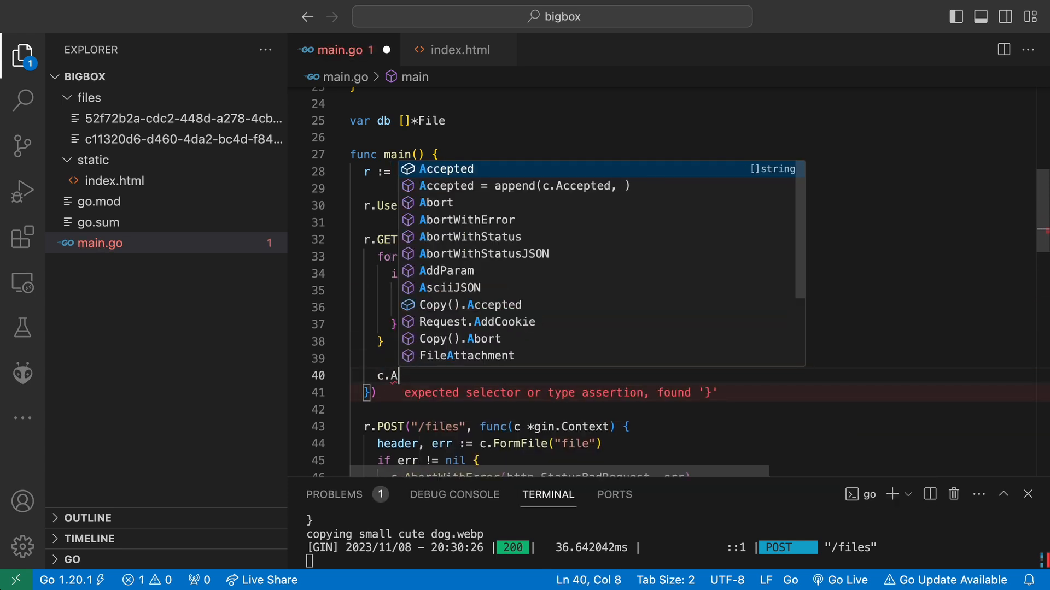
{"action": "type", "text": "bortWithStatus(http."}
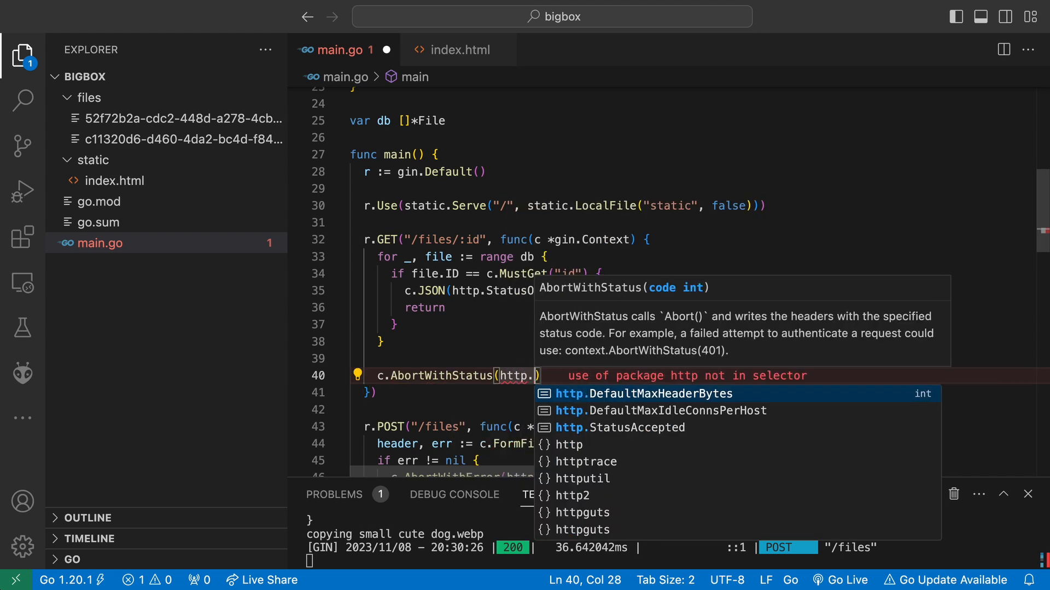
{"action": "type", "text": "N"}
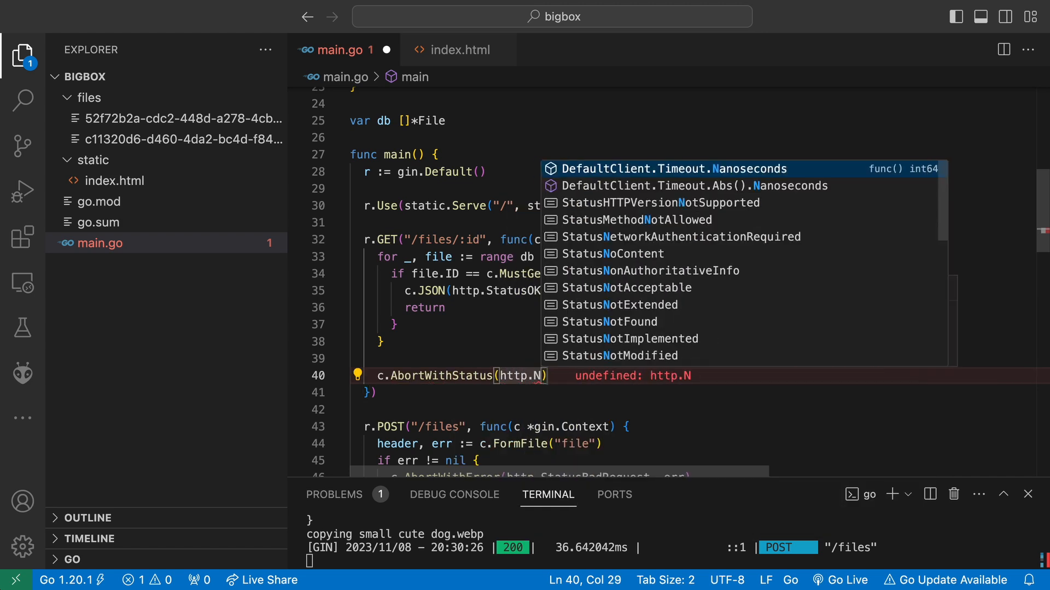
{"action": "type", "text": "otFound"}
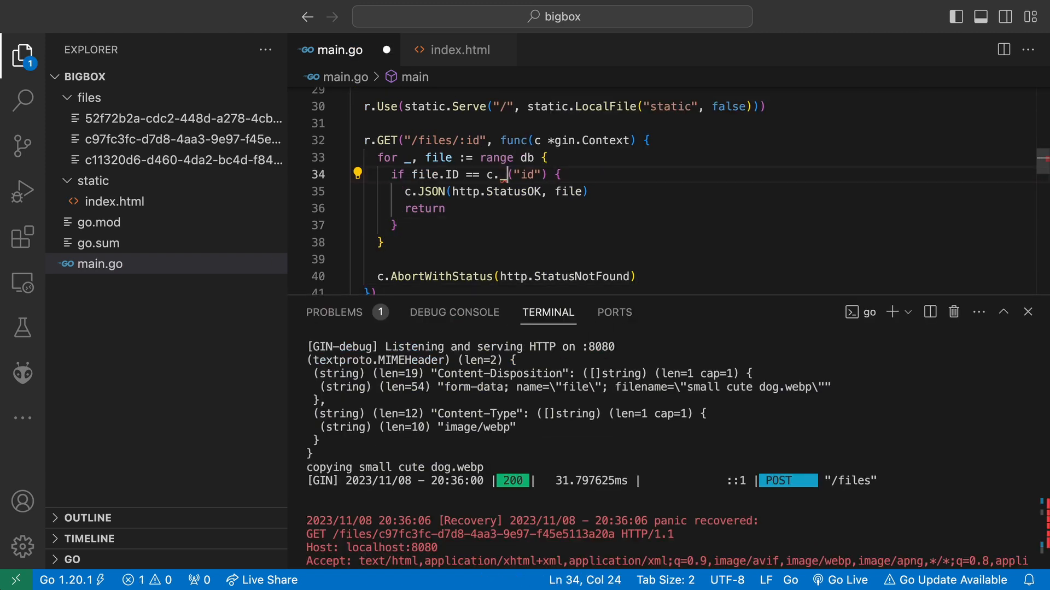
Use c.Param("id") for the lookup and upload small cute dog.webp again from localhost:8080
{"action": "type", "text": "Param"}
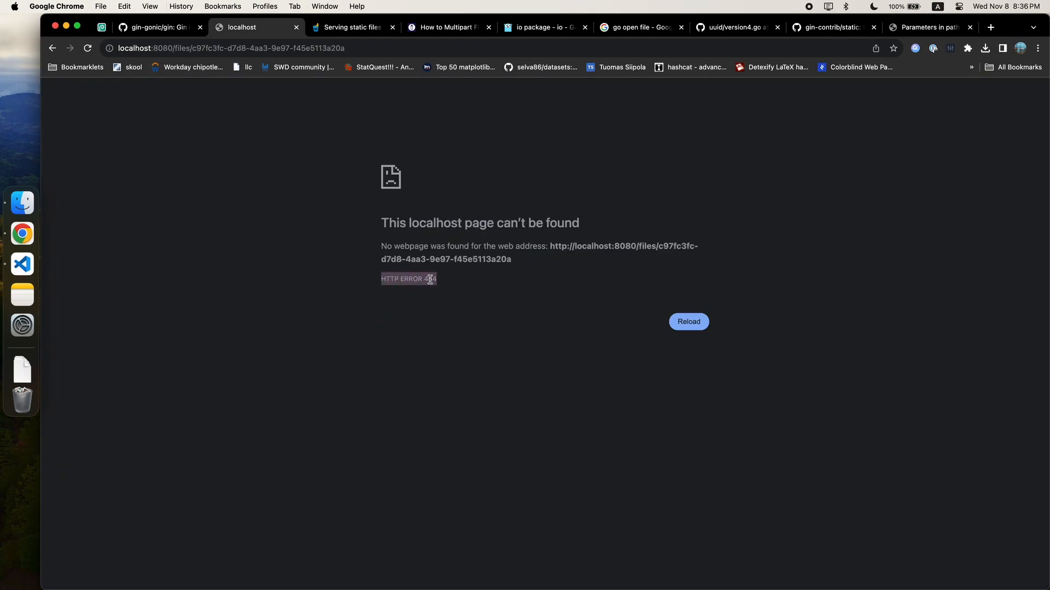
{"action": "left_click", "coordinate": [88, 97]}
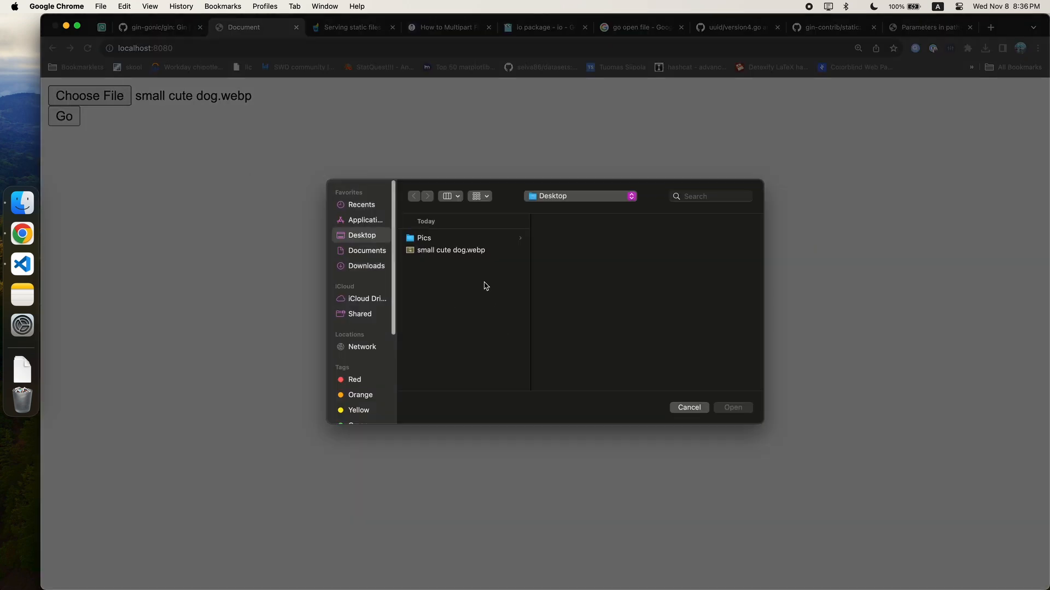
{"action": "left_click", "coordinate": [732, 408]}
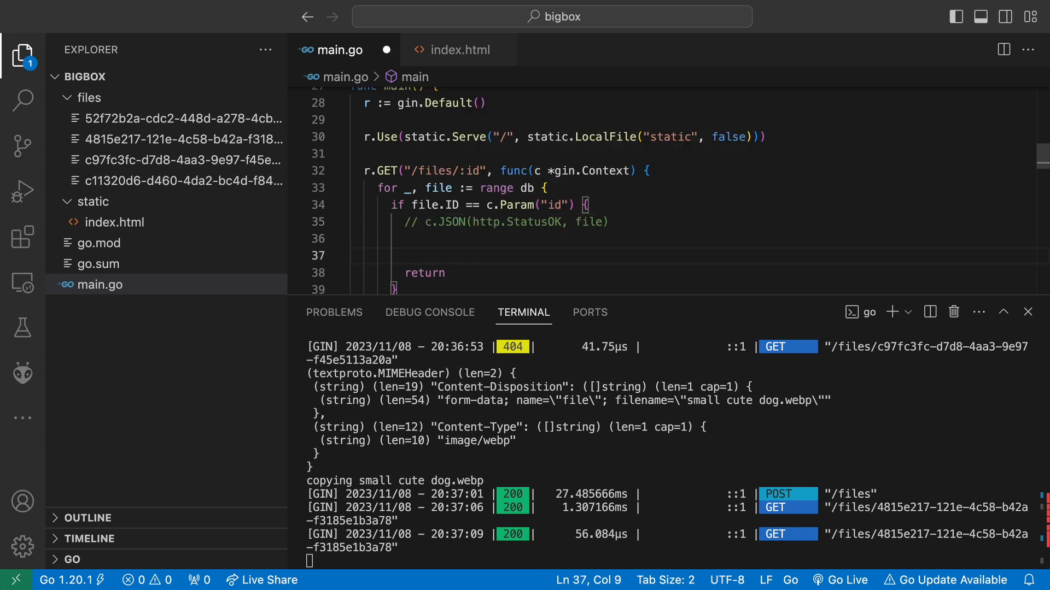
Try c.FileFromFS with a filepath argument and check gin's file-serving helpers in the docs
{"action": "type", "text": "c.FileFromFS()"}
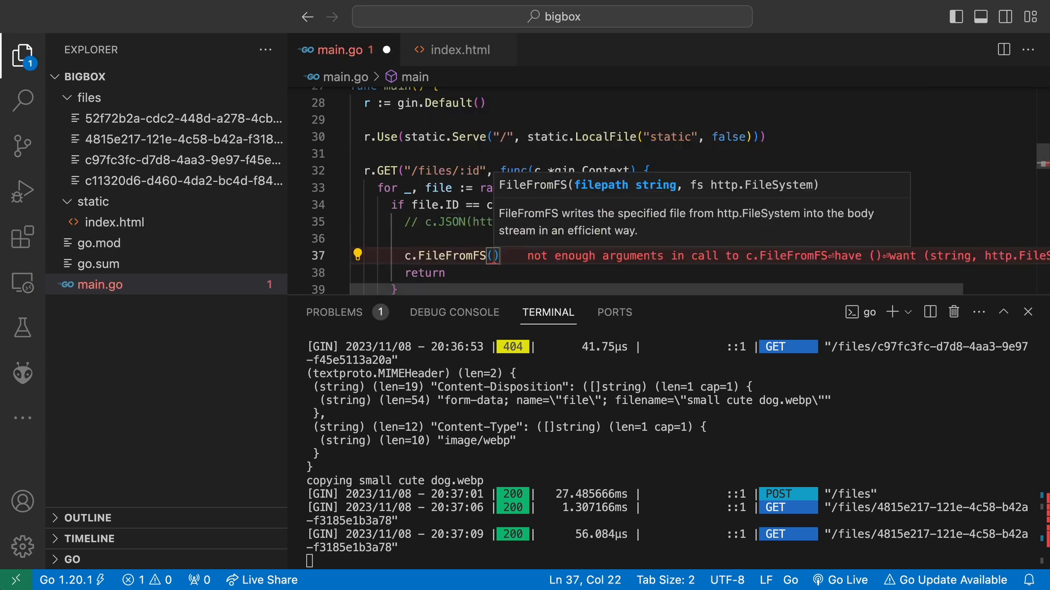
{"action": "type", "text": "filepath.Join(FILES<"}
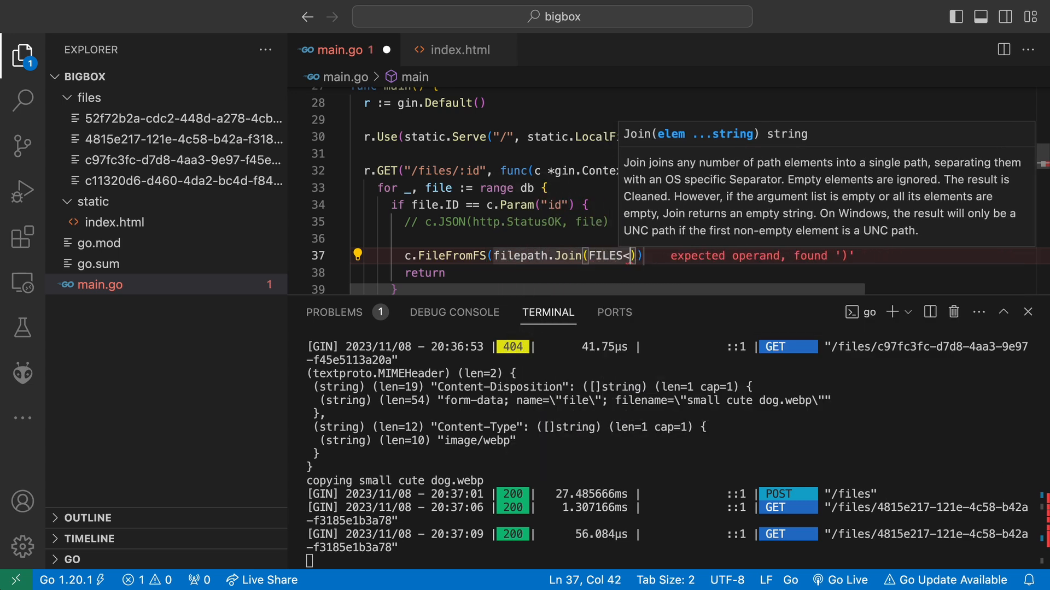
{"action": "type", "text": ", file."}
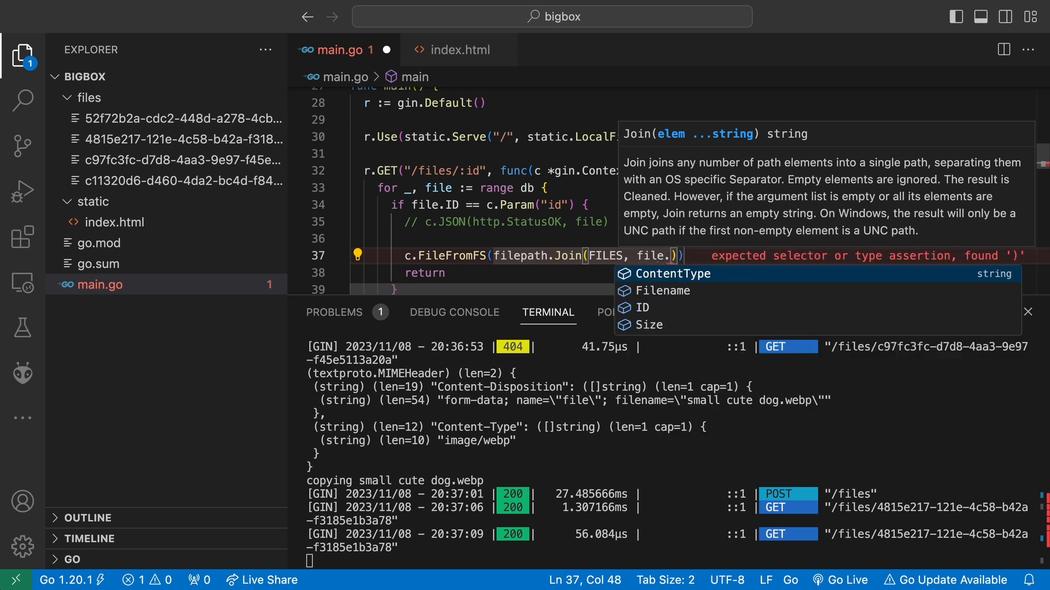
{"action": "left_click", "coordinate": [928, 27]}
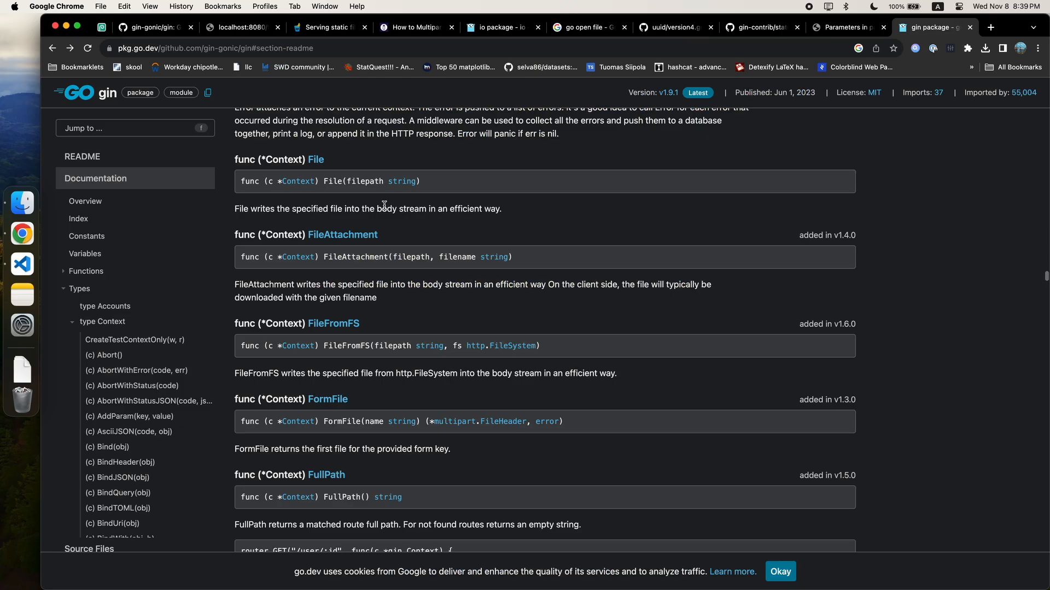
{"action": "left_click", "coordinate": [22, 248]}
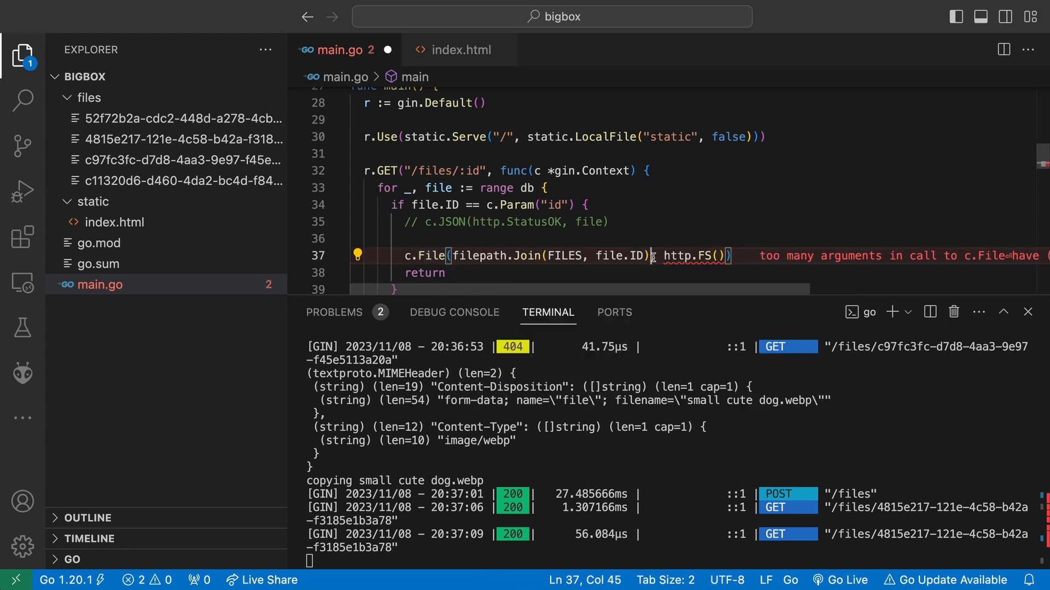
Add c.Header("Content-Type", file.ContentType) before serving the file
{"action": "type", "text": "c.H"}
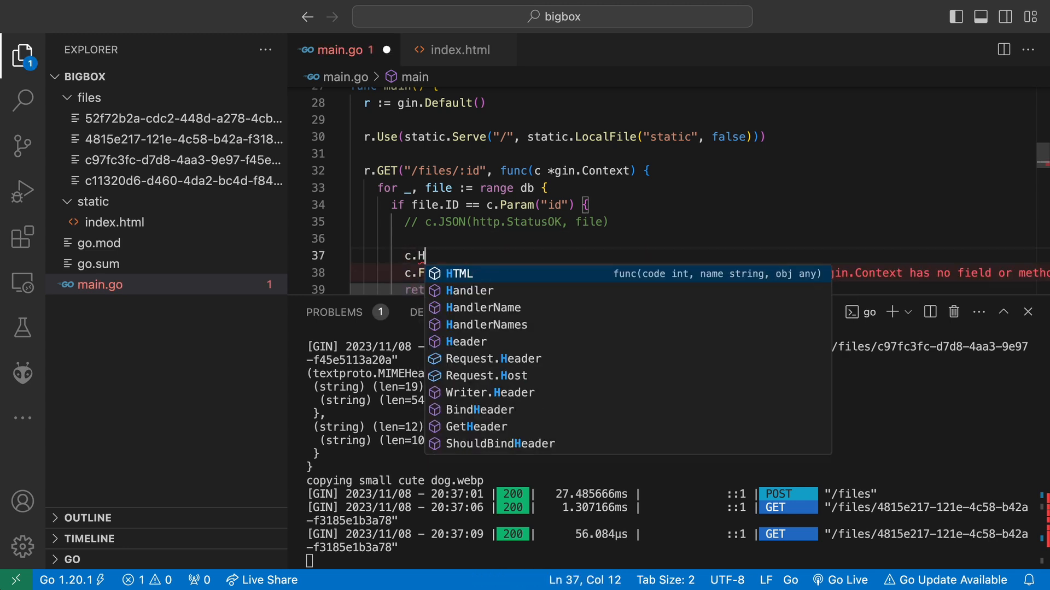
{"action": "type", "text": "eader("}
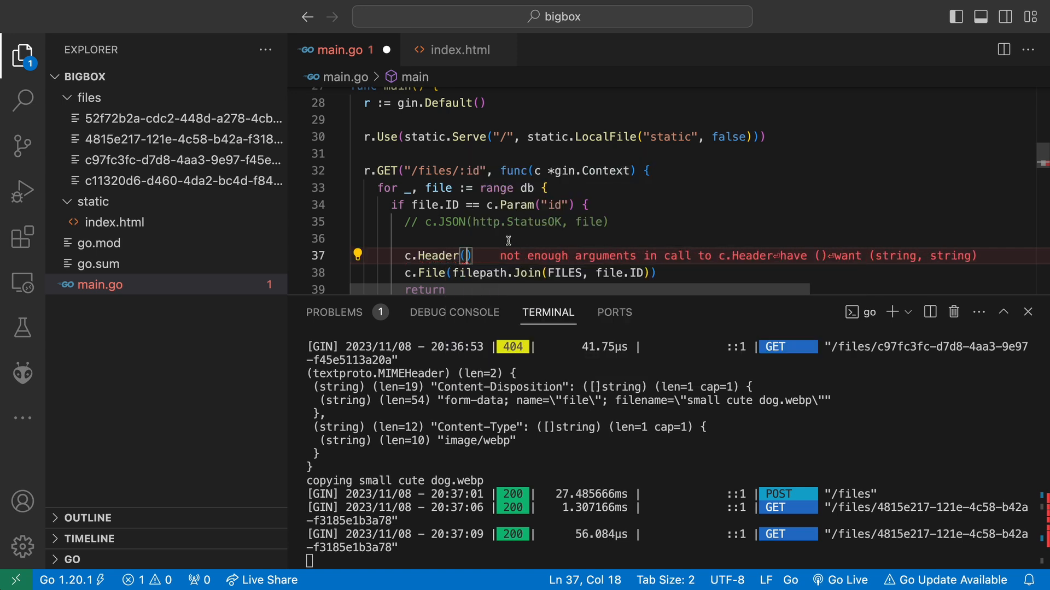
{"action": "type", "text": "\"Content-Type\","}
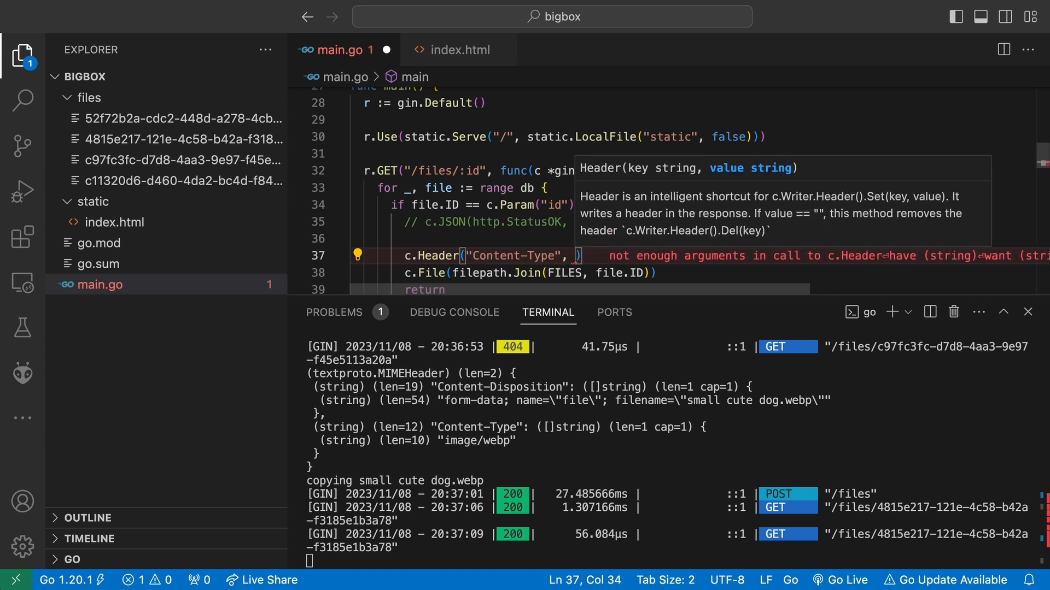
{"action": "type", "text": "file.ContentType"}
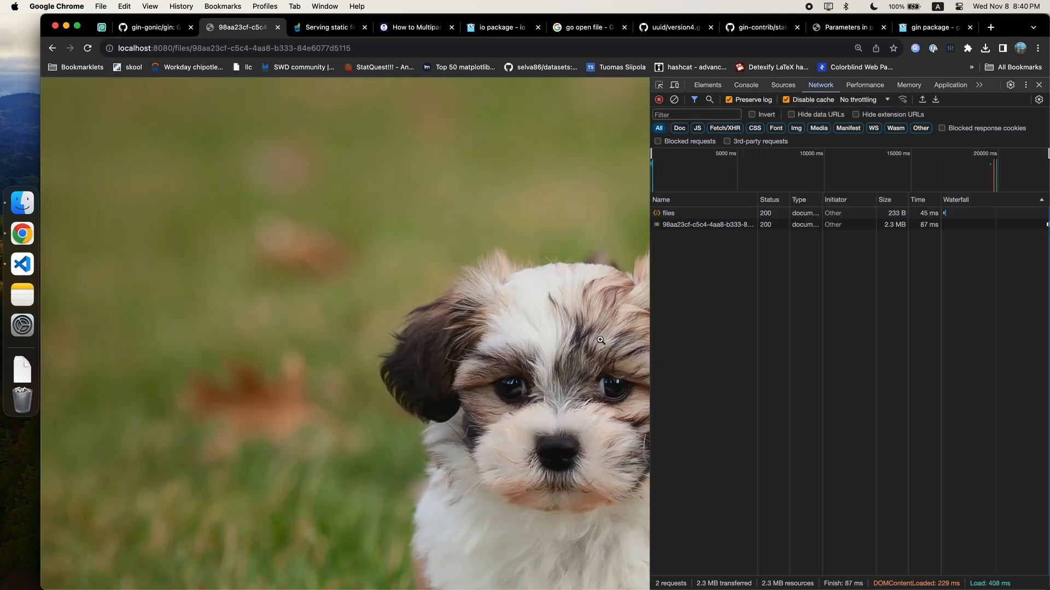
Inspect the file response headers in DevTools and read MDN's Content-Disposition article
{"action": "left_click", "coordinate": [710, 224]}
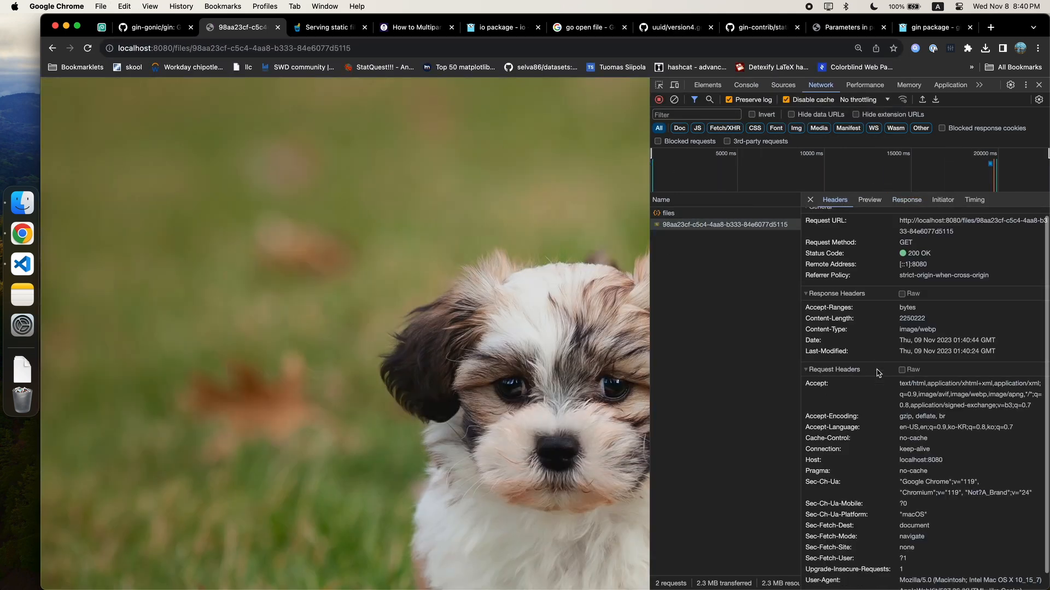
{"action": "double_click", "coordinate": [912, 311]}
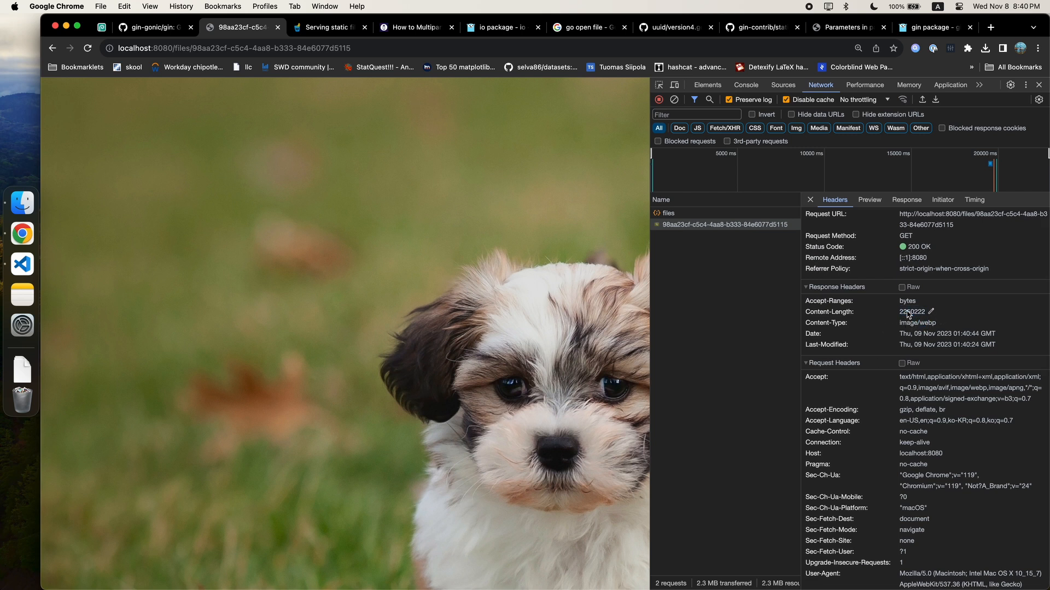
{"action": "double_click", "coordinate": [917, 322]}
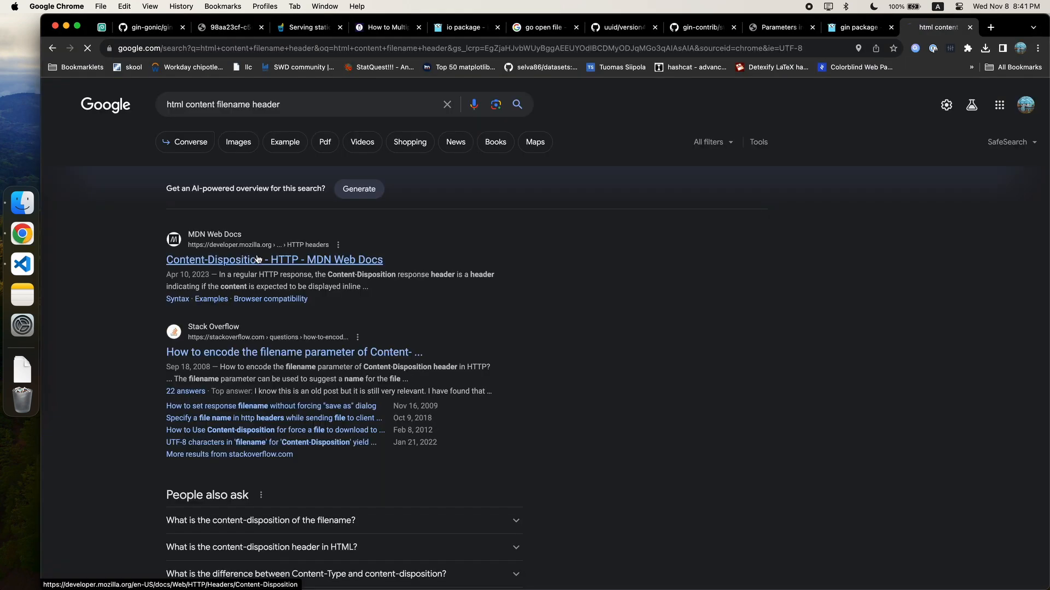
{"action": "left_click", "coordinate": [273, 260]}
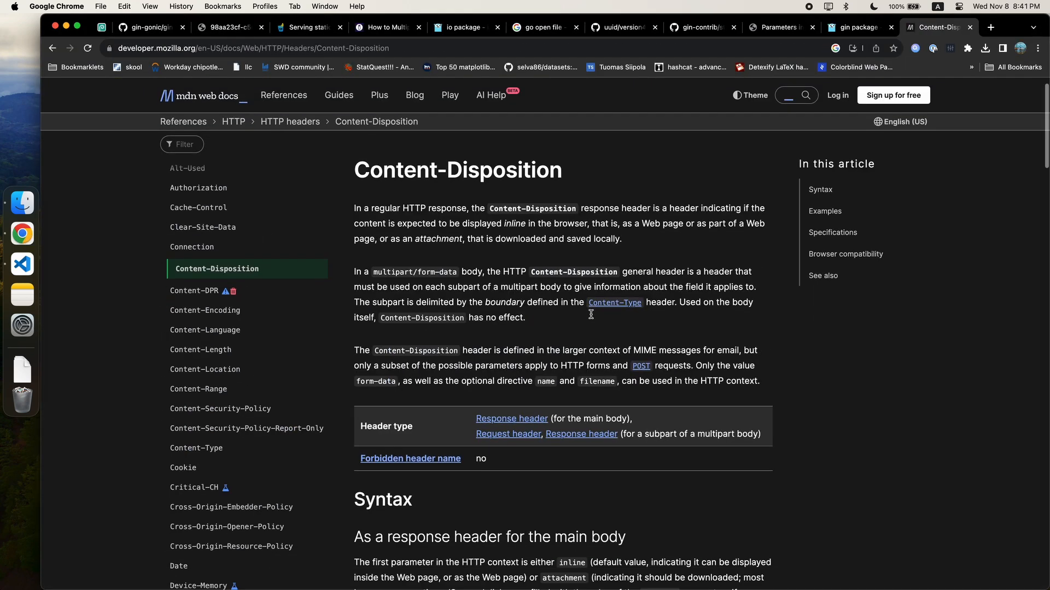
Add c.Header("Content-Disposition", "filename=" + file.Filename) in the GET handler
{"action": "left_click", "coordinate": [22, 264]}
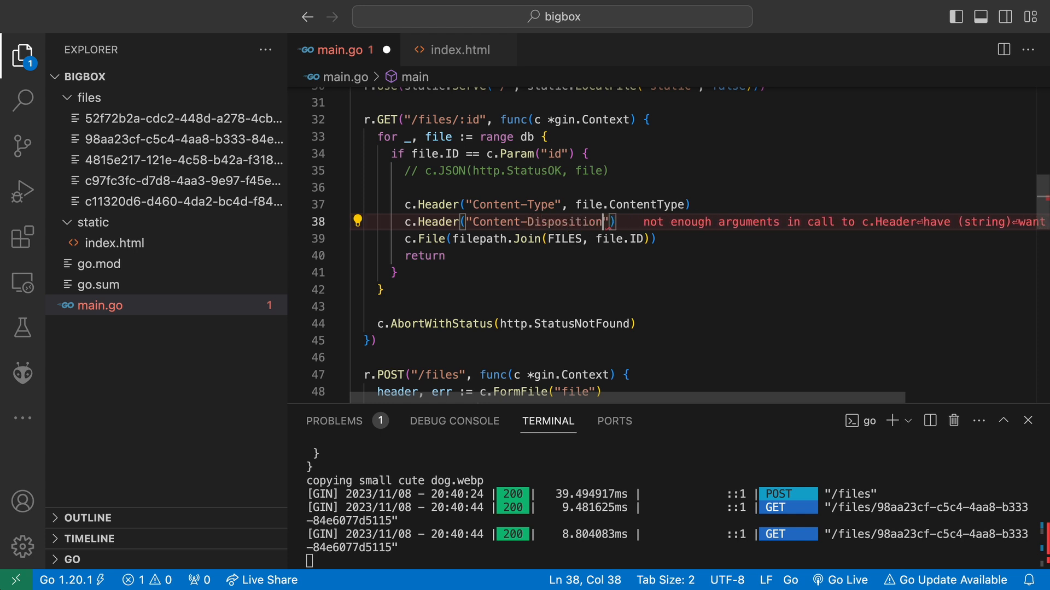
{"action": "type", "text": ", \"filena\""}
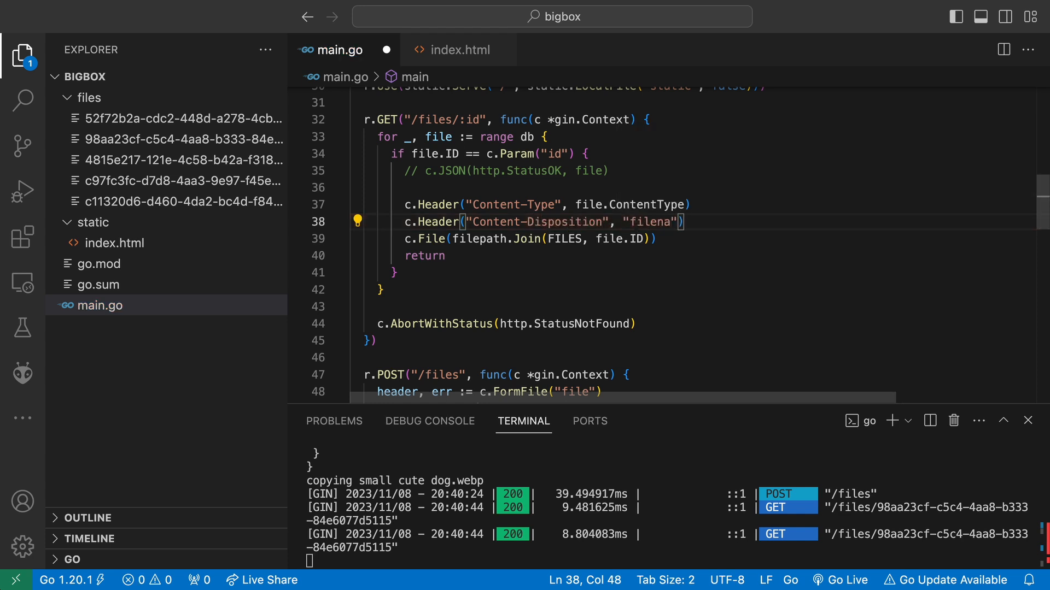
{"action": "type", "text": "name=\" + file."}
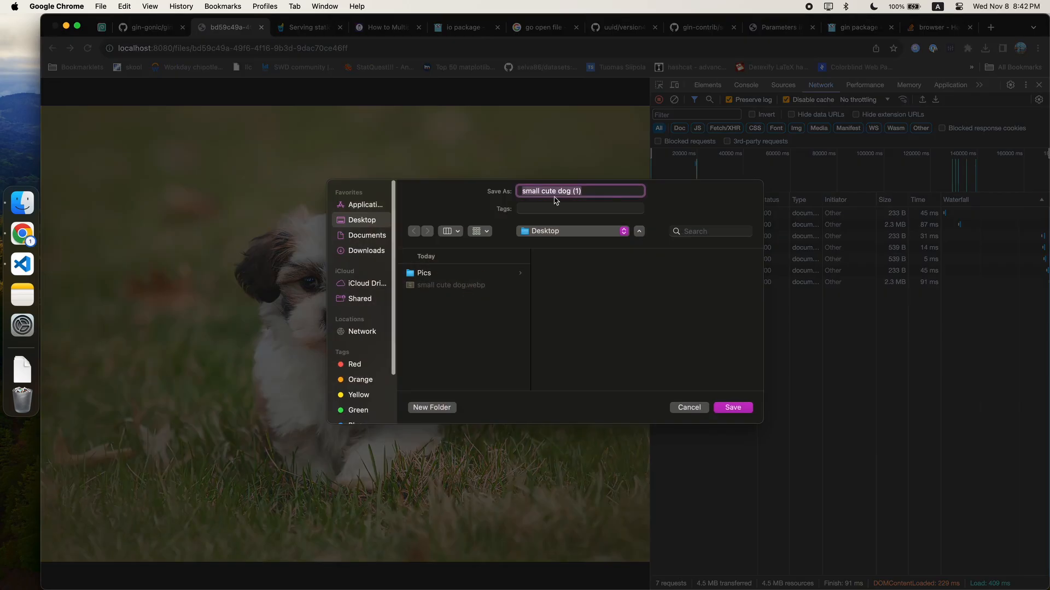
Cancel the Save As prompt and select filename=small cute dog.webp in the response's Content-Disposition header
{"action": "left_click", "coordinate": [543, 191]}
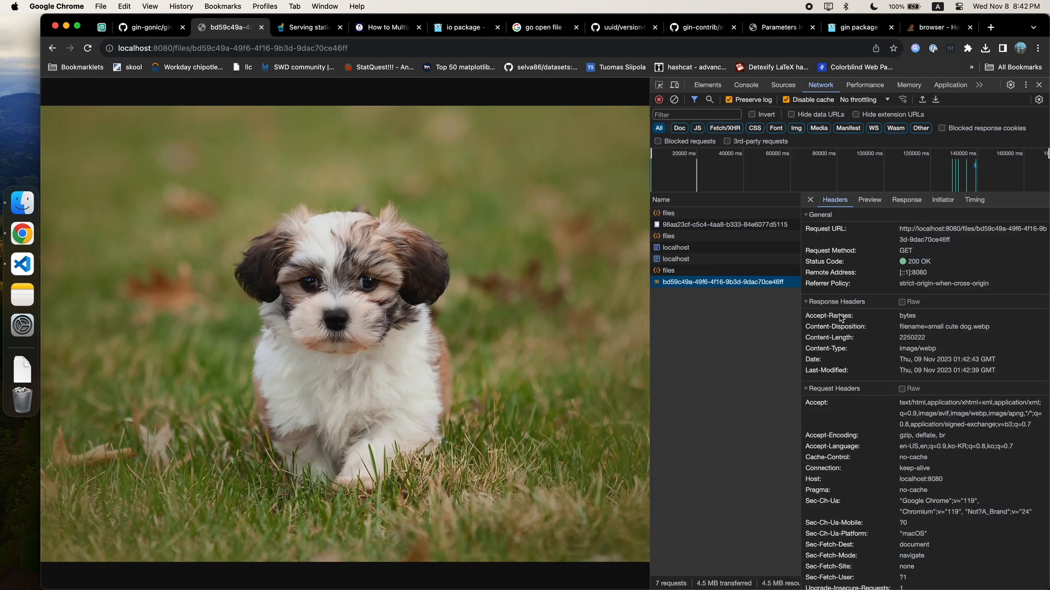
{"action": "scroll", "scroll_direction": "down", "scroll_amount": 3}
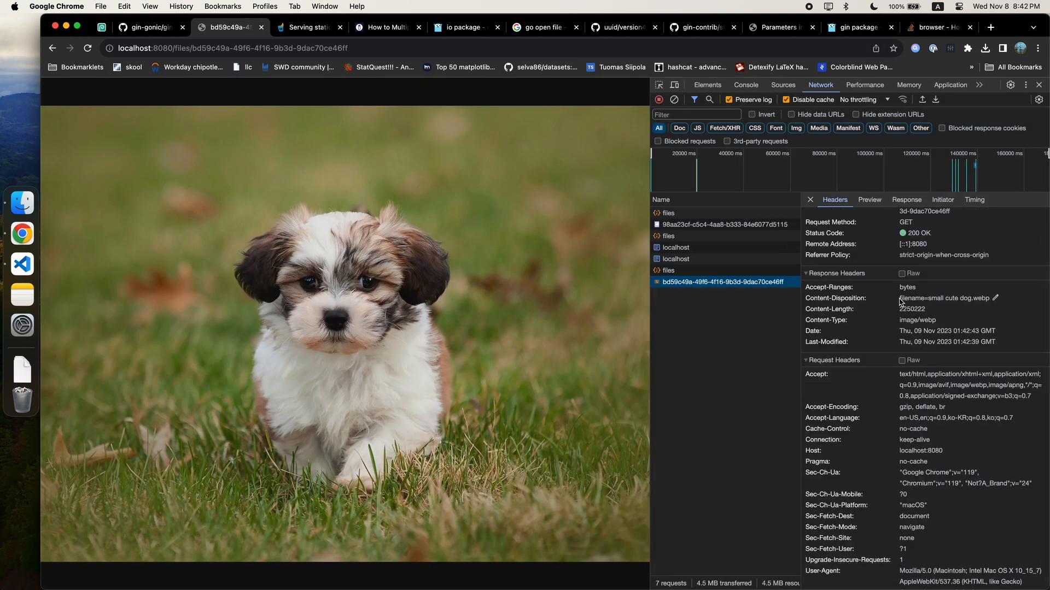
{"action": "double_click", "coordinate": [944, 298]}
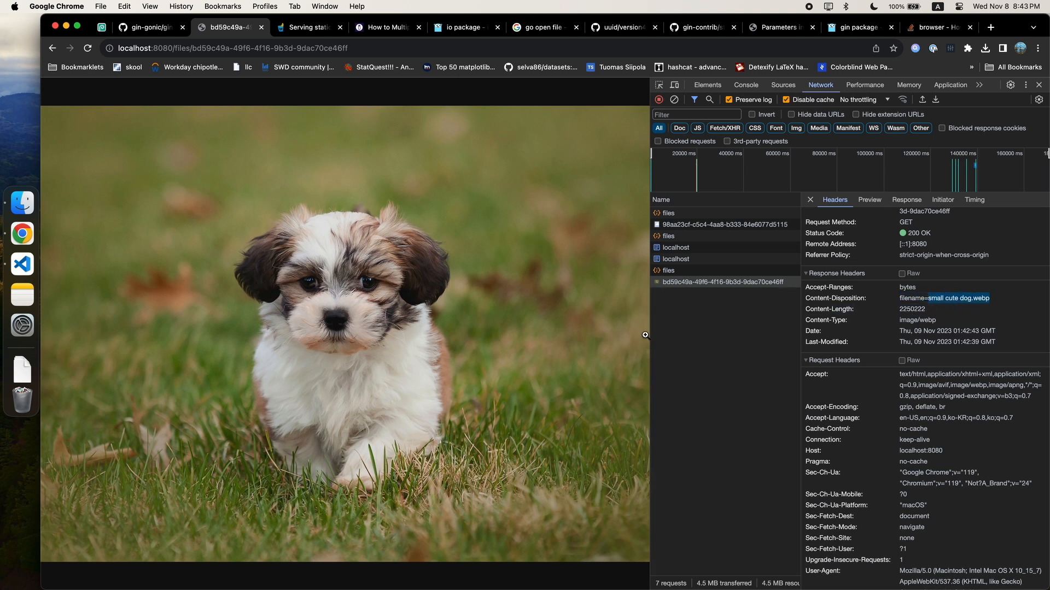
Search 'sanitize html header' and open the Stack Overflow answer on escaping header strings
{"action": "left_click", "coordinate": [990, 28]}
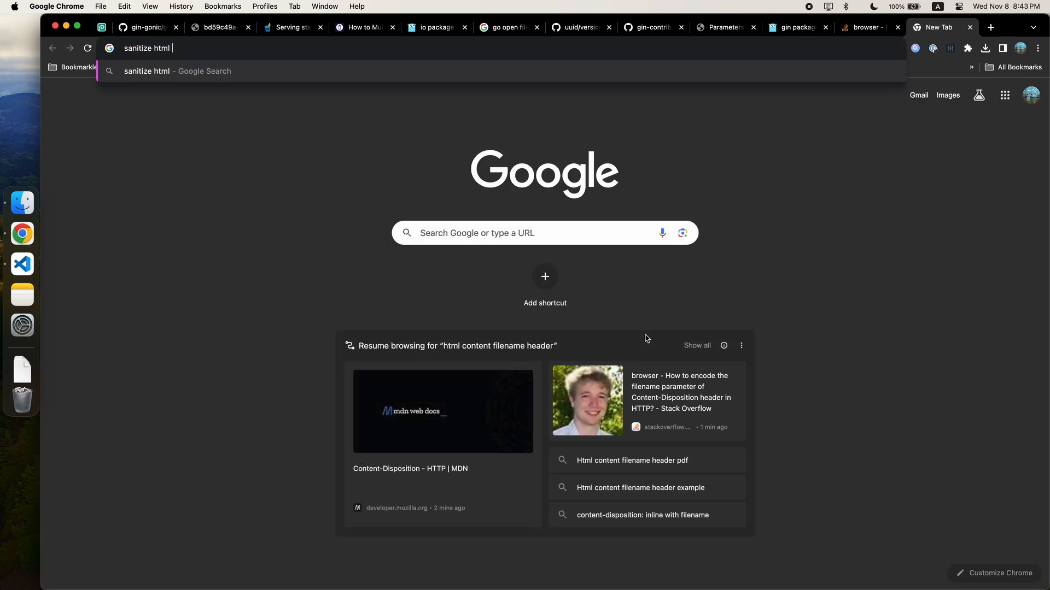
{"action": "type", "text": "header"}
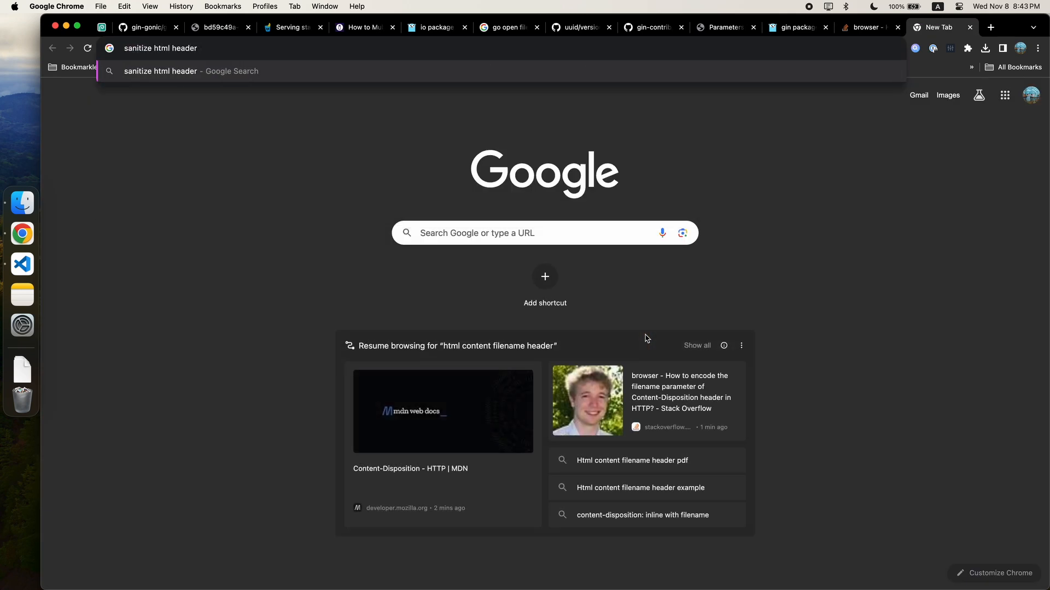
{"action": "key", "text": "Return"}
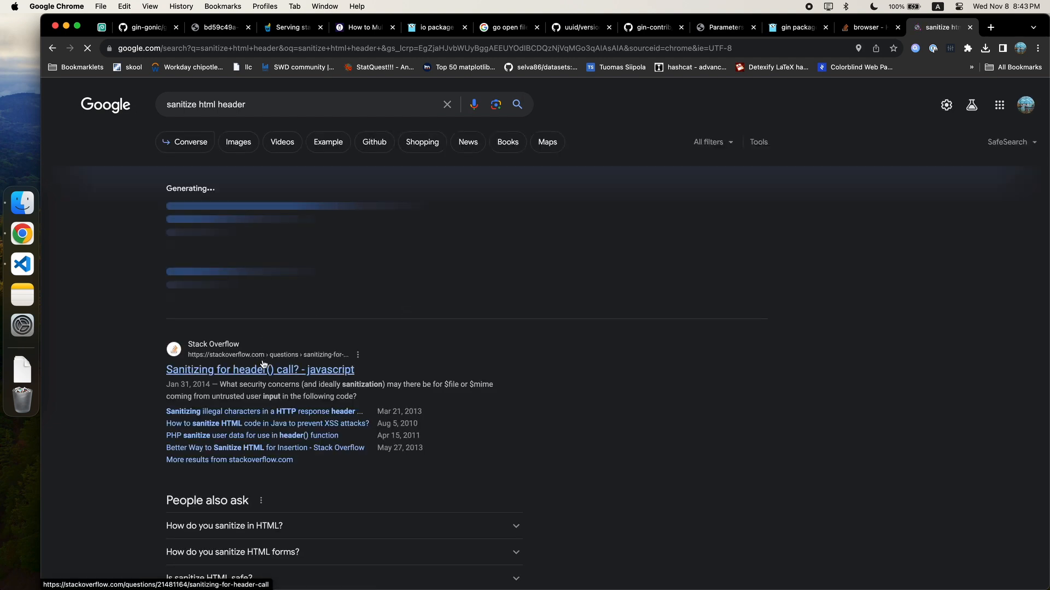
{"action": "left_click", "coordinate": [260, 369]}
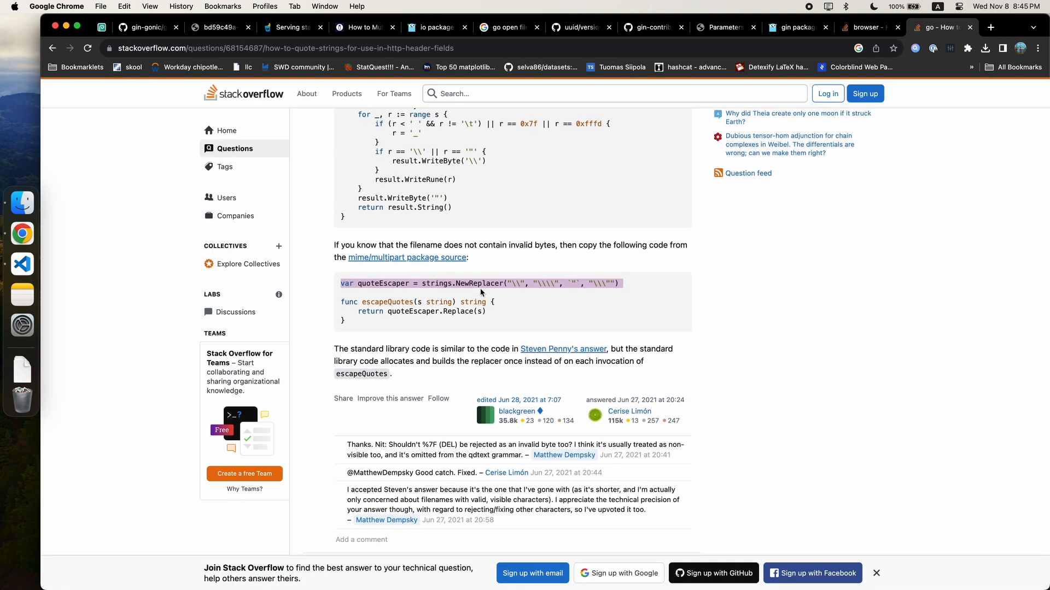
Scroll through the answer to the Go quotedString/escapeQuotes code
{"action": "scroll", "scroll_direction": "up", "scroll_amount": 3}
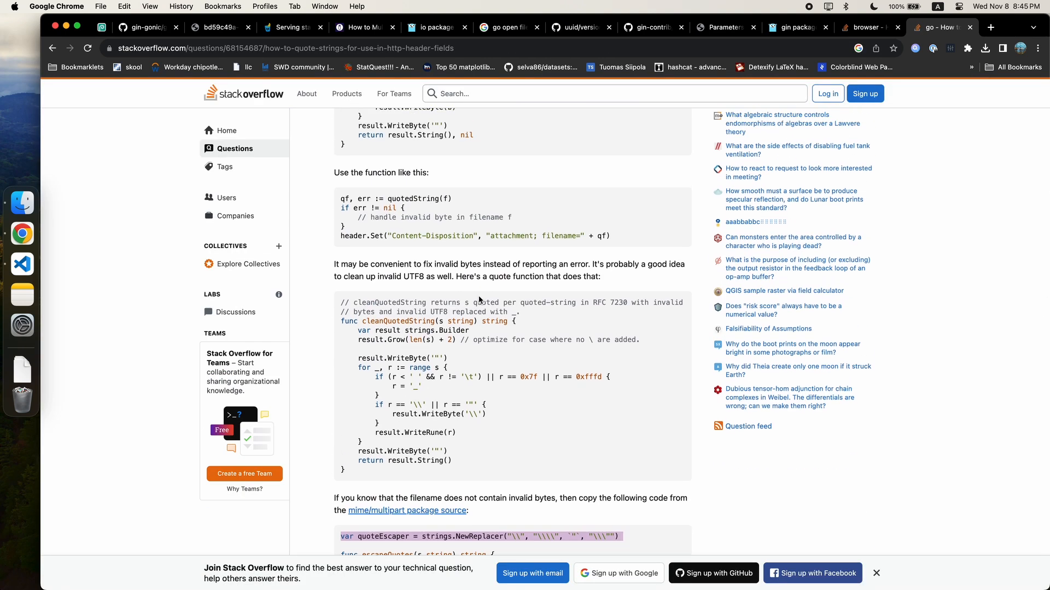
{"action": "scroll", "scroll_direction": "down", "scroll_amount": 3}
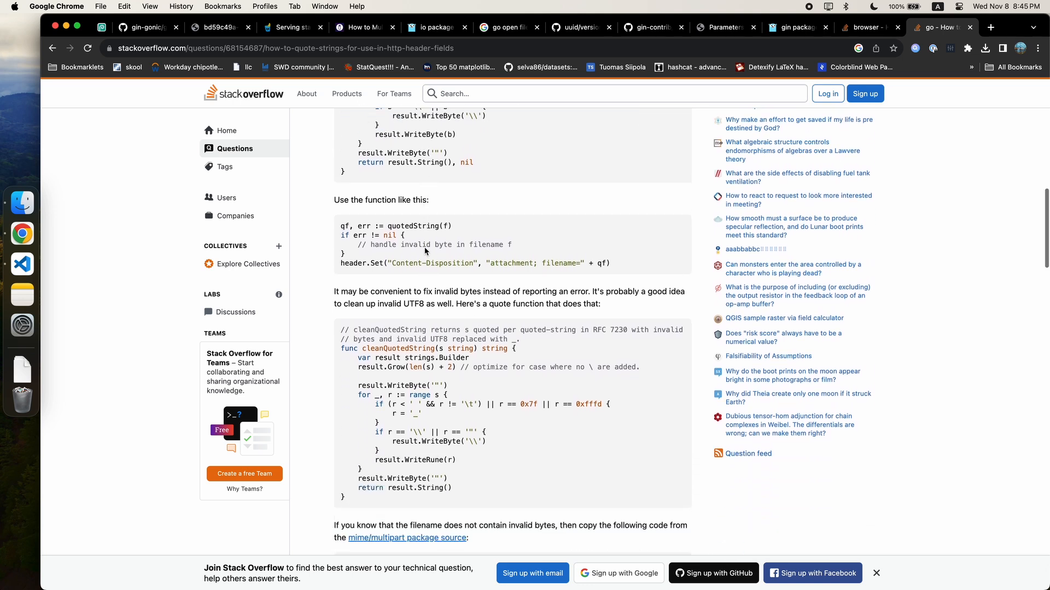
{"action": "scroll", "scroll_direction": "down", "scroll_amount": 3}
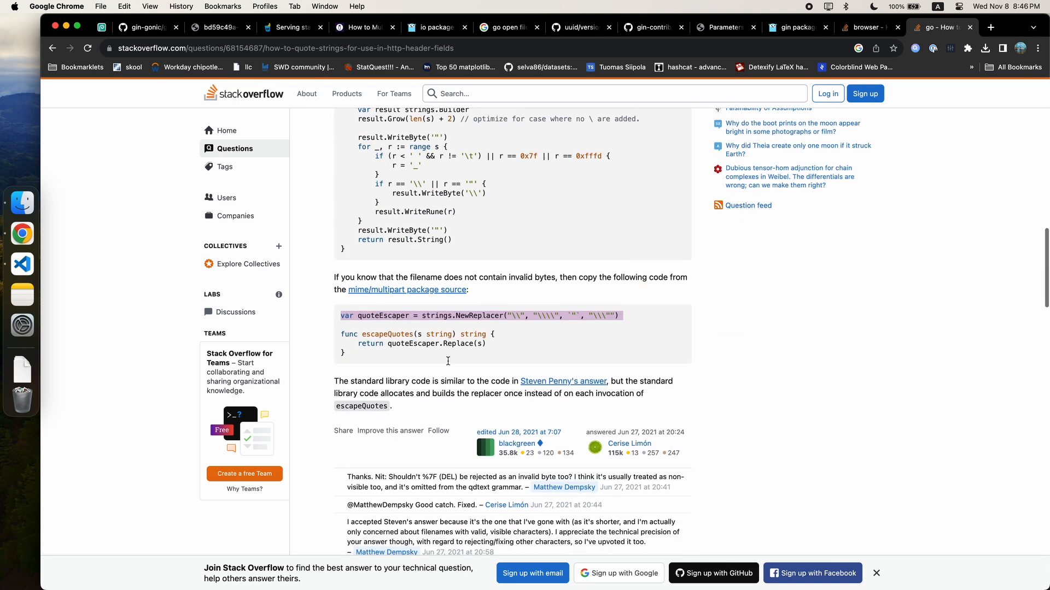
{"action": "mouse_move", "coordinate": [557, 413]}
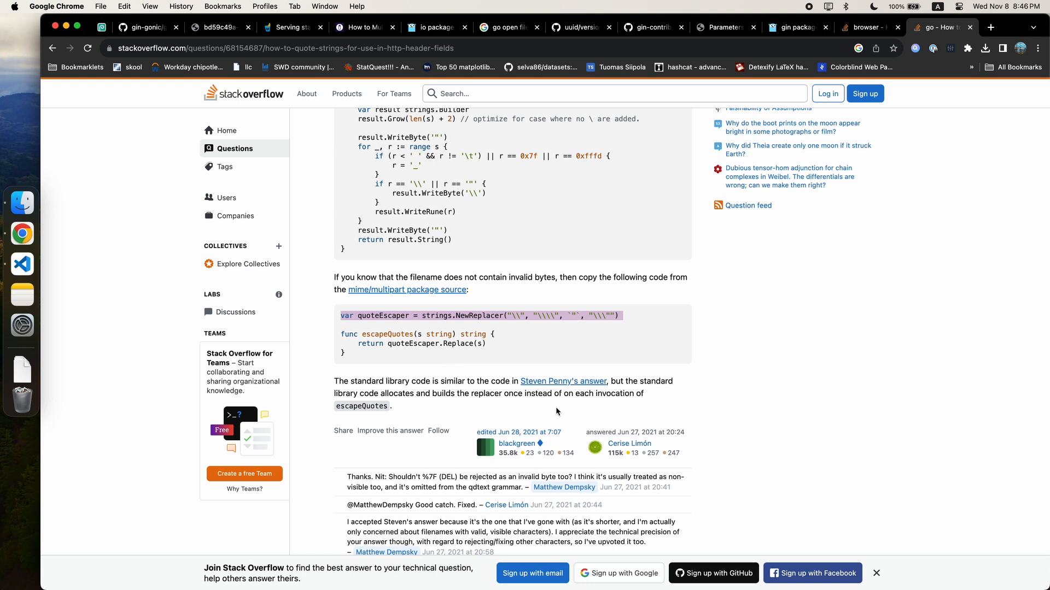
{"action": "scroll", "scroll_direction": "down", "scroll_amount": 3}
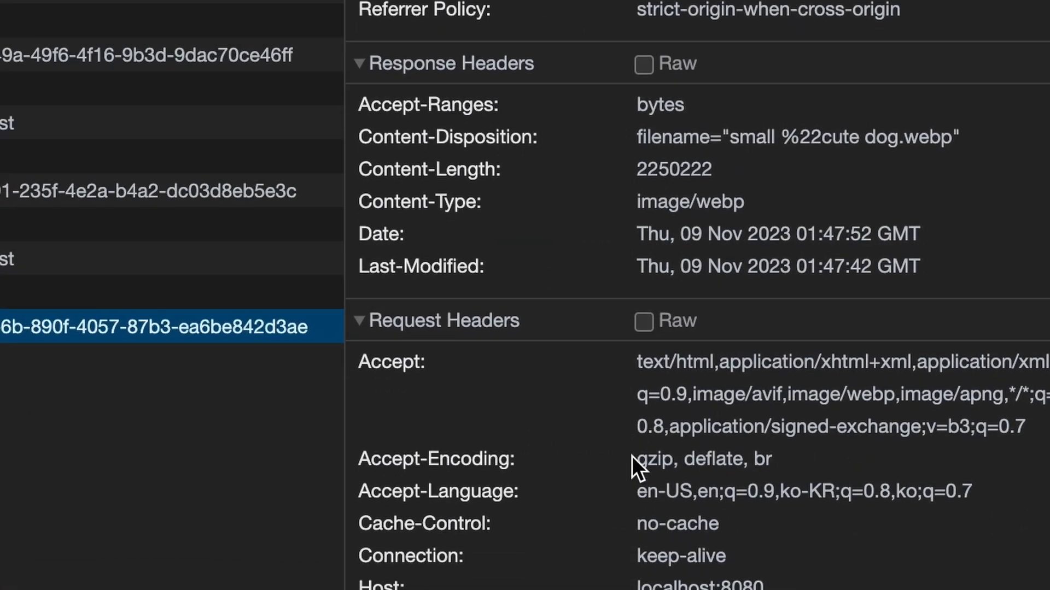
Select the Content-Disposition value showing the quoted filename with %22 inside
{"action": "double_click", "coordinate": [840, 136]}
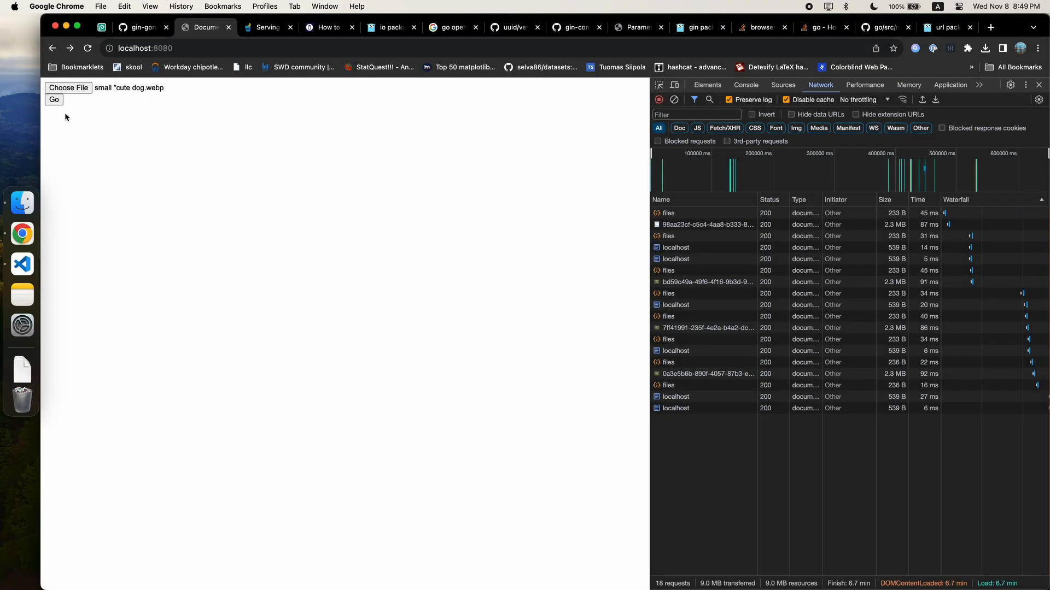
Upload 'small "cute dog.webp' and inspect the served file's response headers for the escaped filename
{"action": "left_click", "coordinate": [53, 100]}
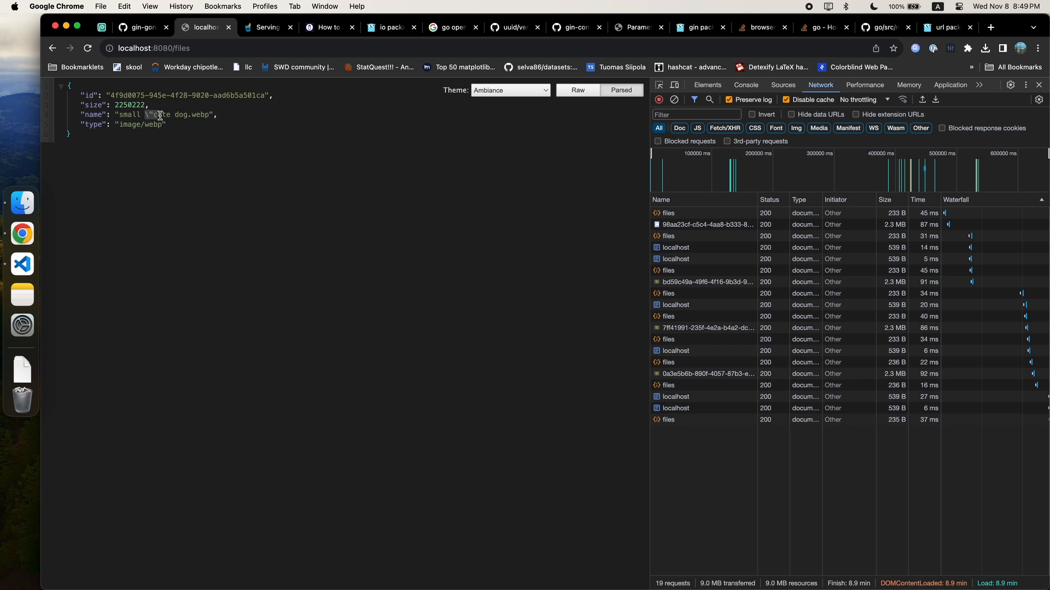
{"action": "right_click", "coordinate": [262, 255]}
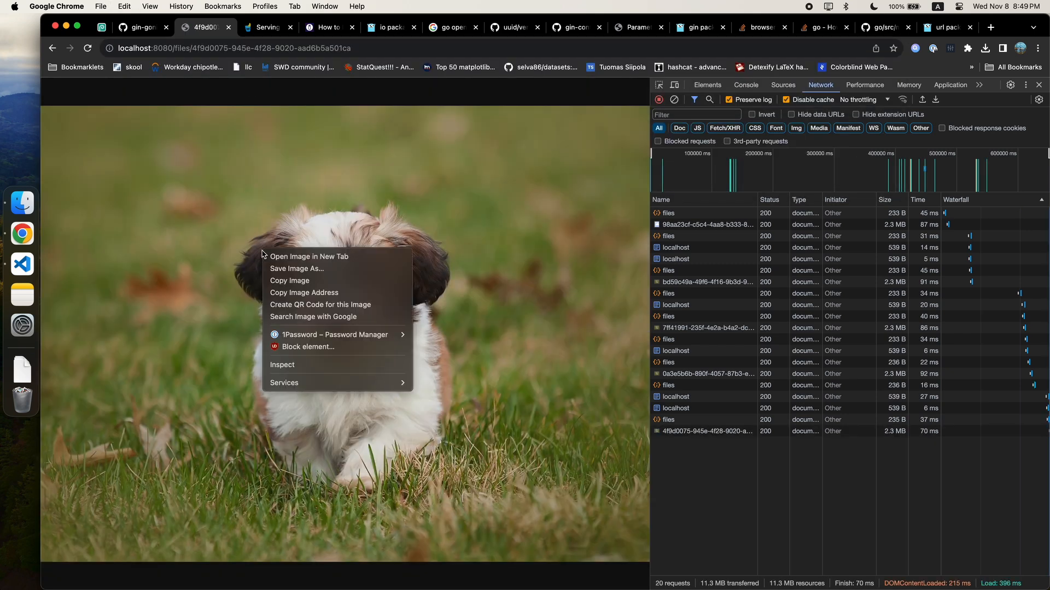
{"action": "left_click", "coordinate": [297, 269]}
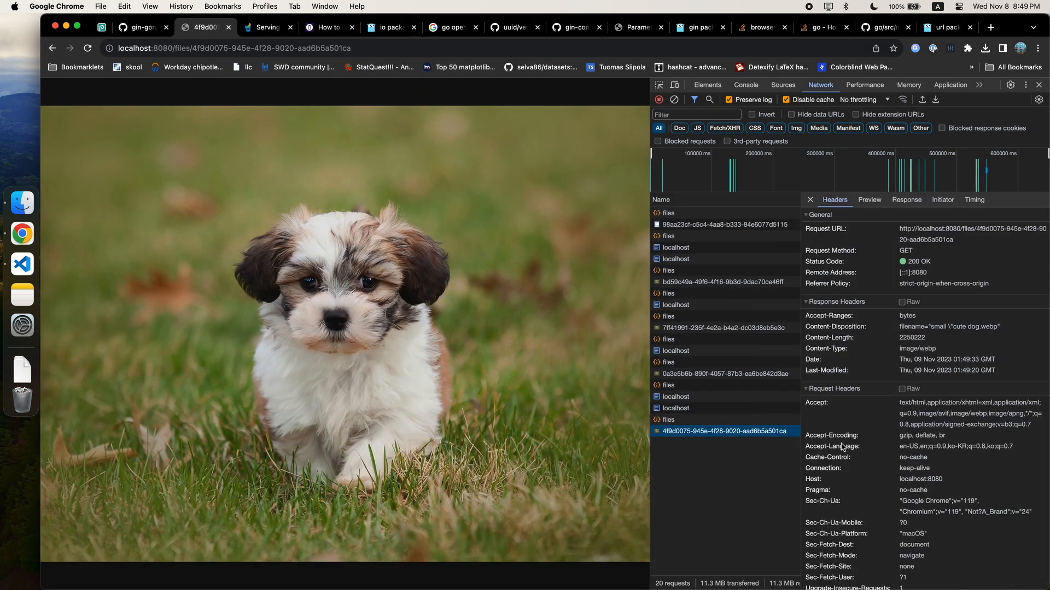
{"action": "mouse_move", "coordinate": [927, 328]}
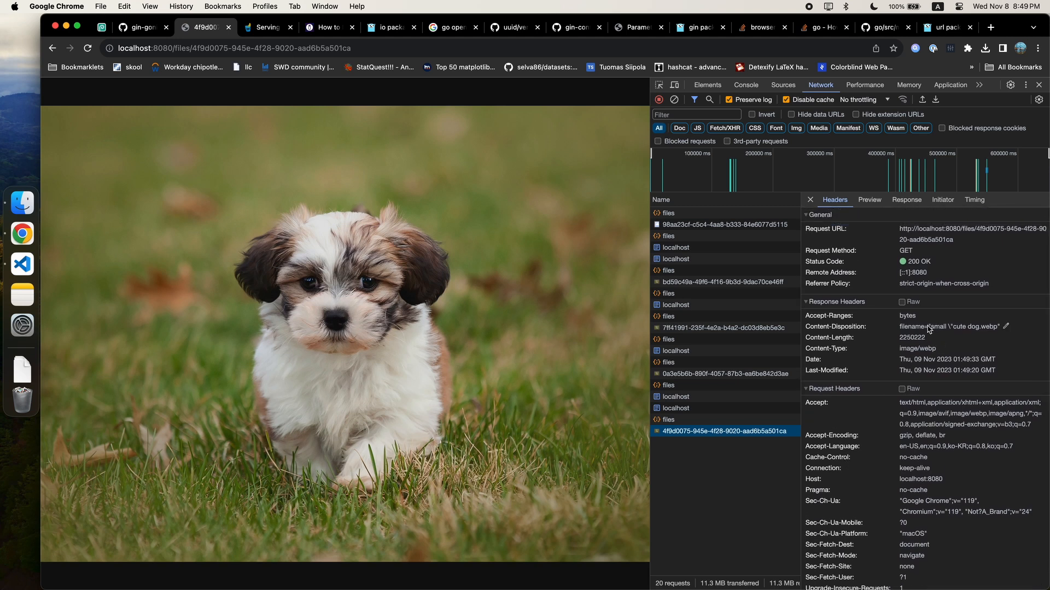